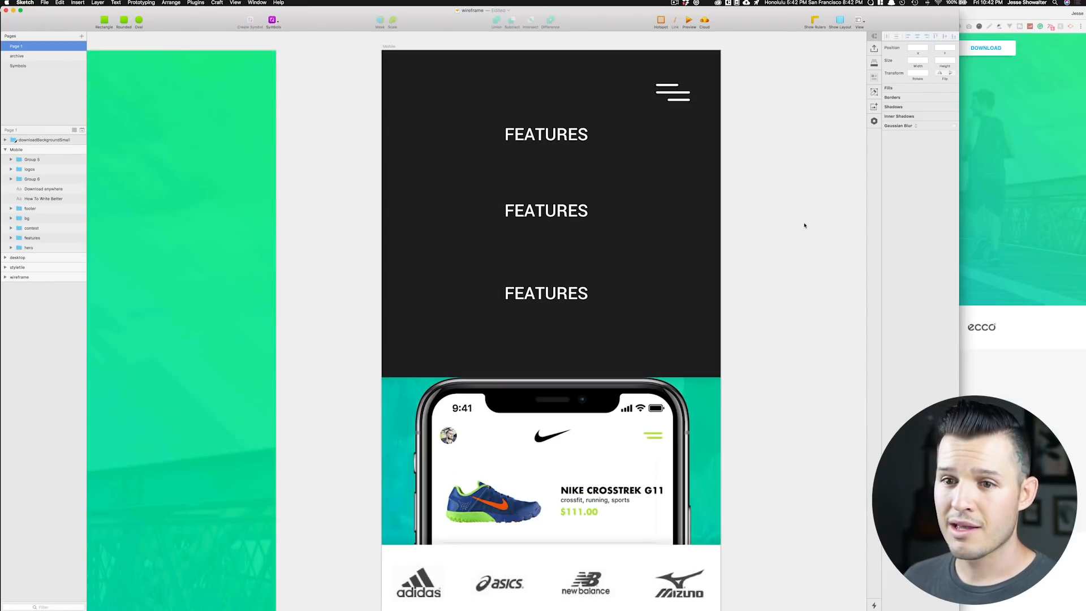
Step: Leave the Sketch mobile wireframe for VS Code with Chrome alongside
{"action": "left_click", "coordinate": [32, 158]}
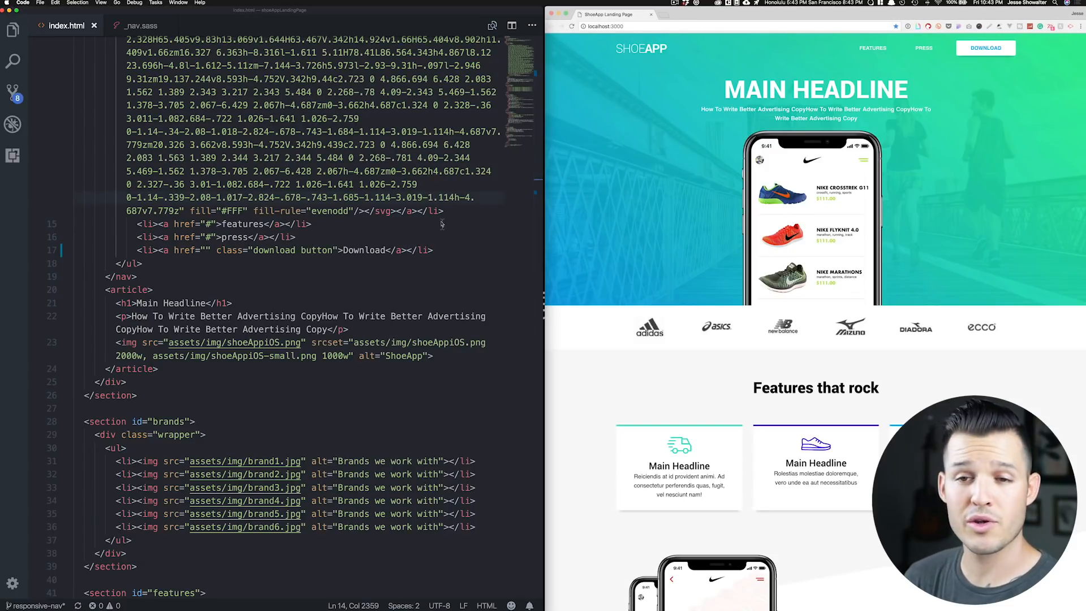
{"action": "left_click", "coordinate": [312, 223]}
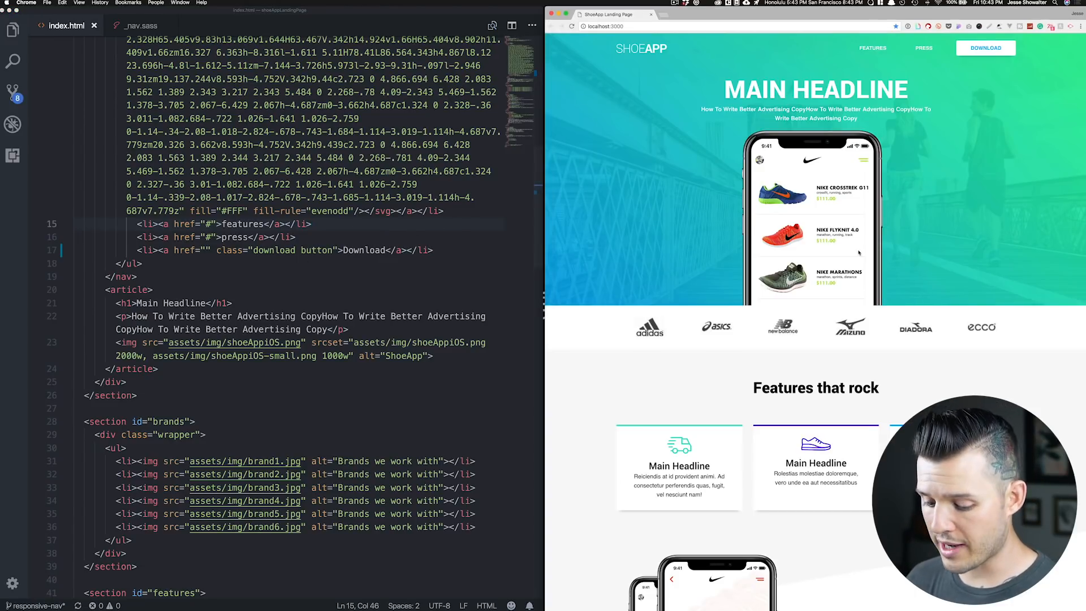
{"action": "mouse_move", "coordinate": [786, 214]}
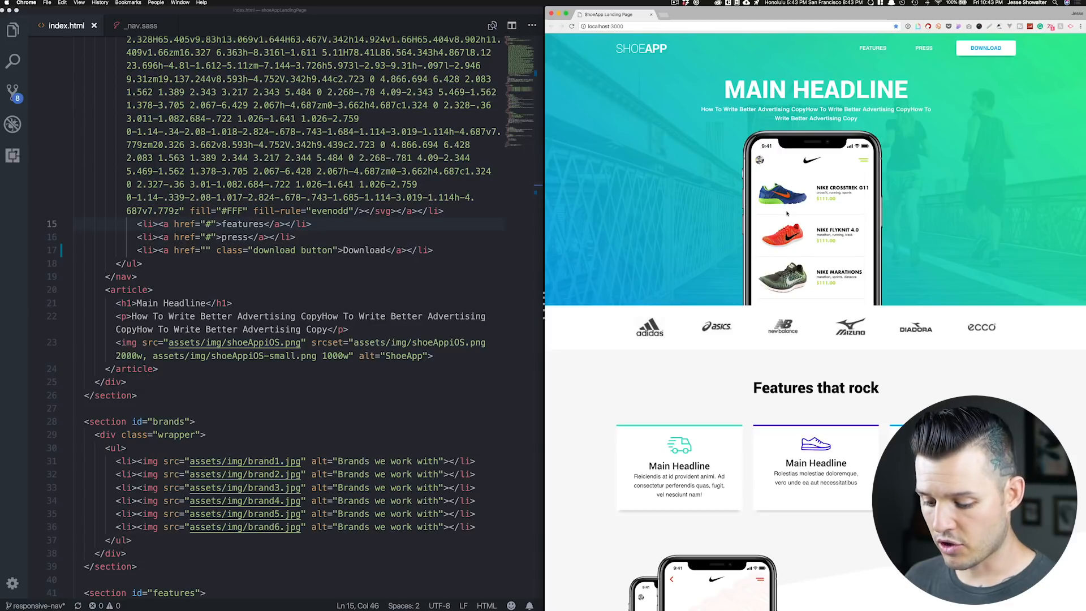
{"action": "left_click", "coordinate": [267, 435]}
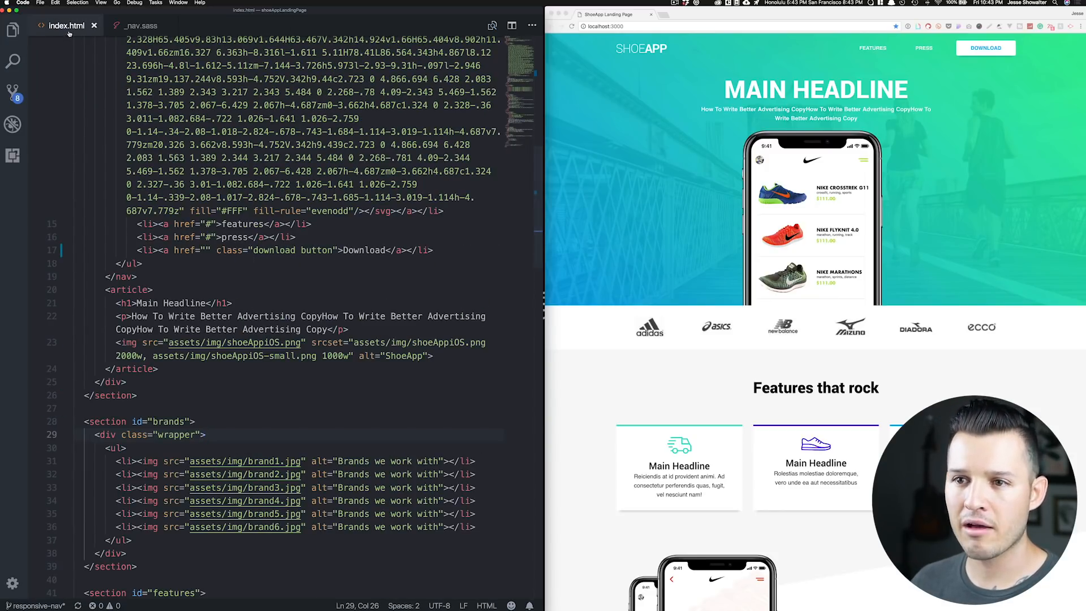
{"action": "left_click", "coordinate": [139, 26]}
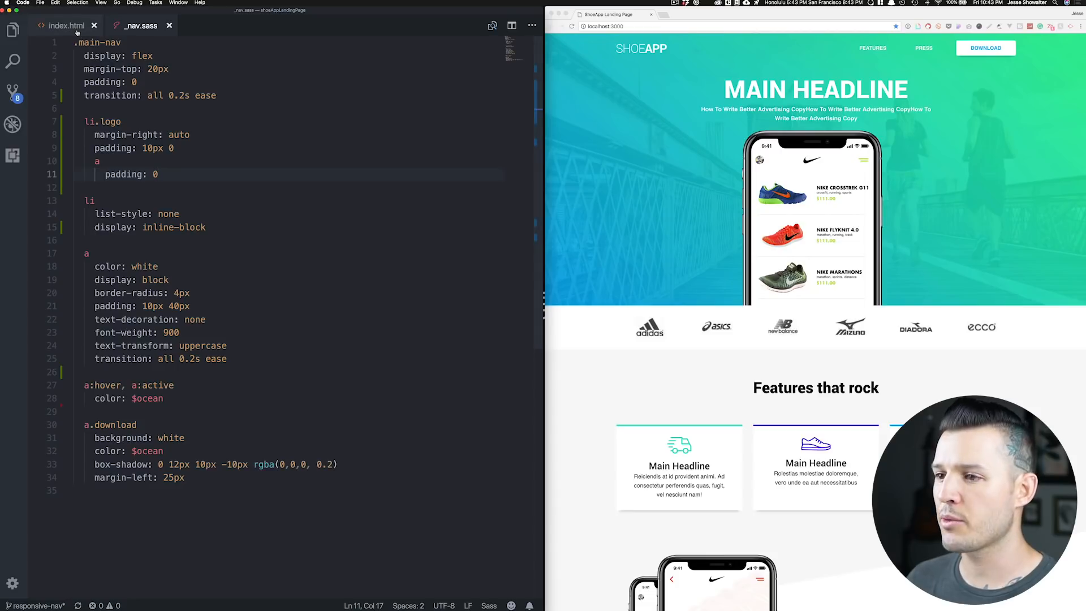
{"action": "left_click", "coordinate": [63, 26]}
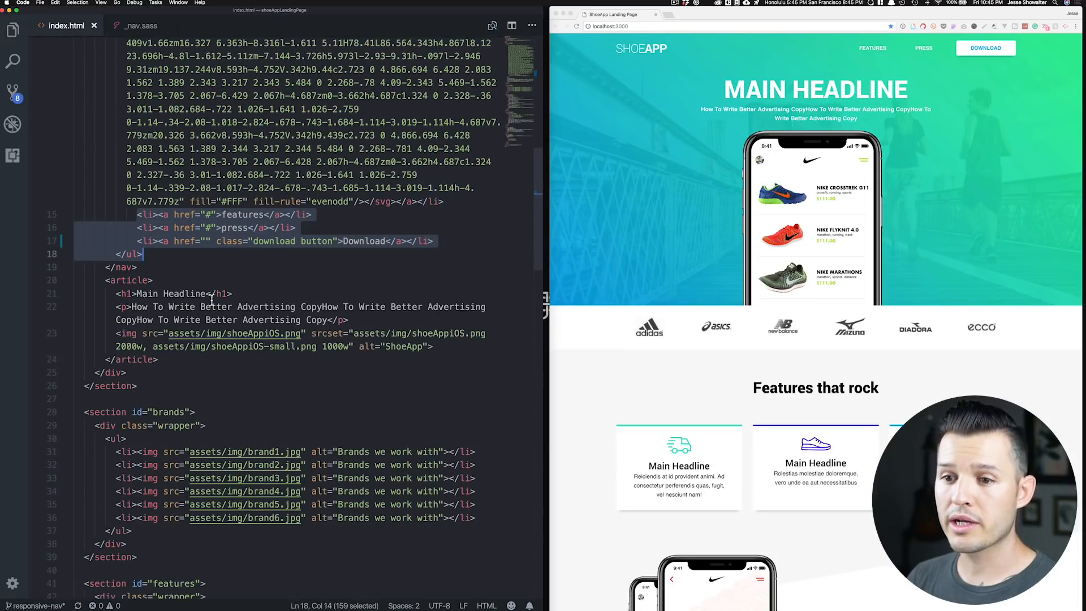
Step: Point the Download link's href to # and browse the build/assets and source folders in the Explorer
{"action": "left_click", "coordinate": [315, 241]}
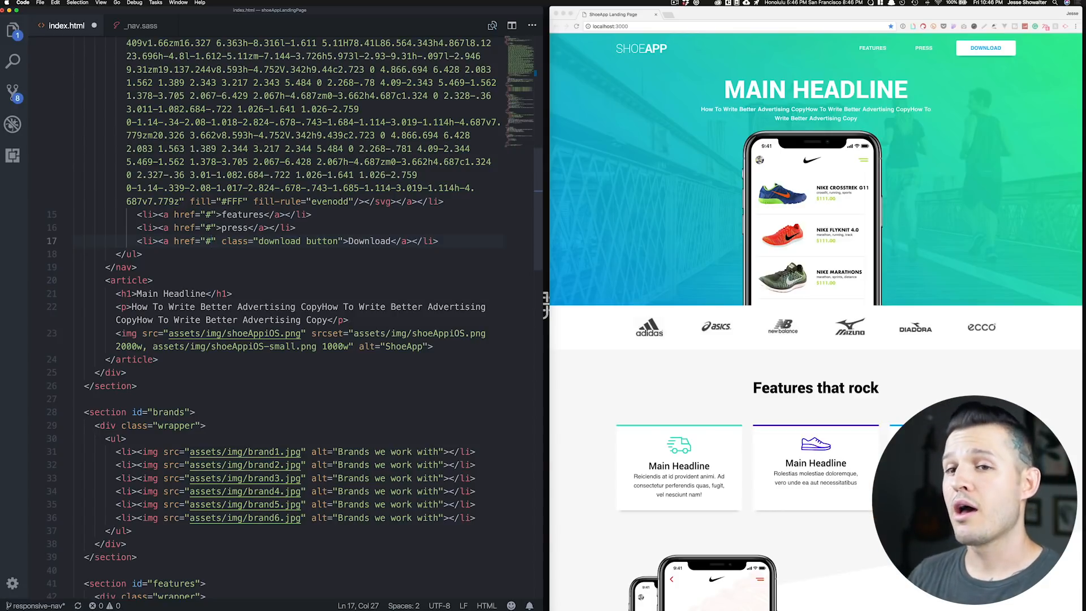
{"action": "left_click", "coordinate": [12, 30]}
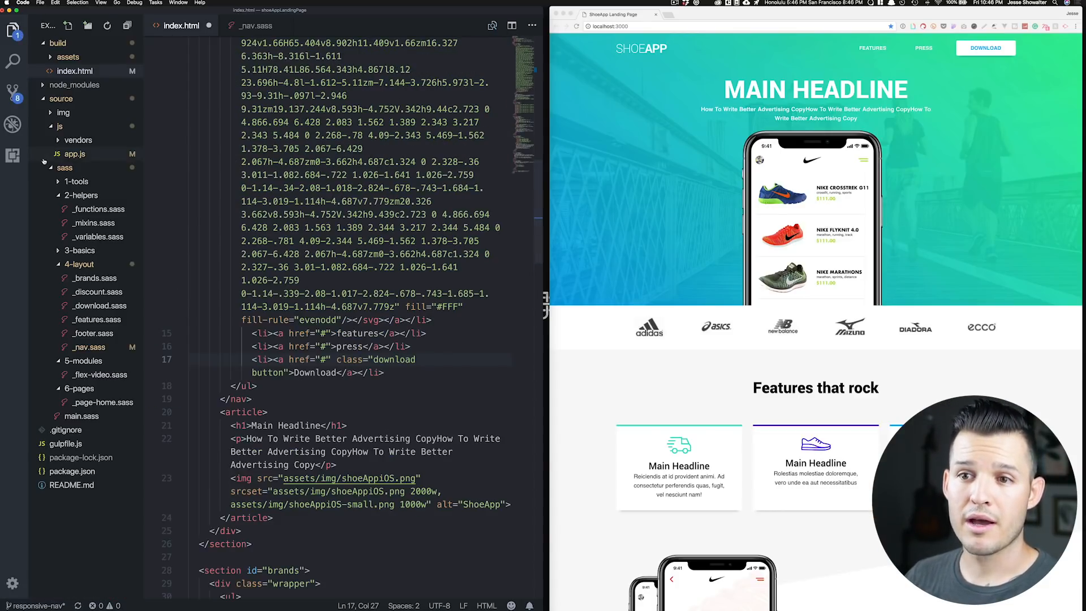
{"action": "left_click", "coordinate": [57, 43]}
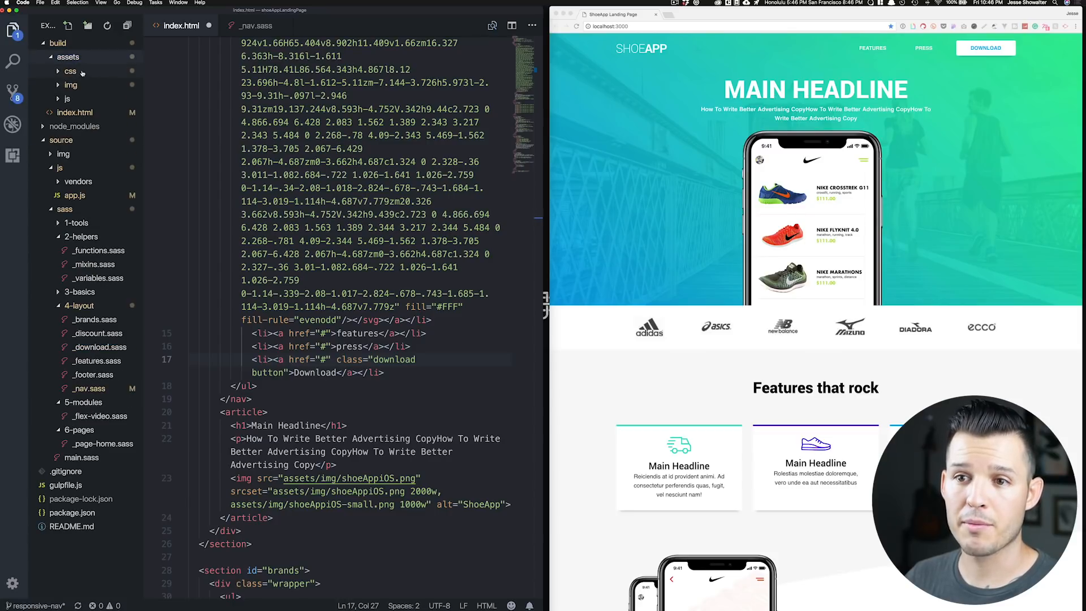
{"action": "left_click", "coordinate": [70, 84]}
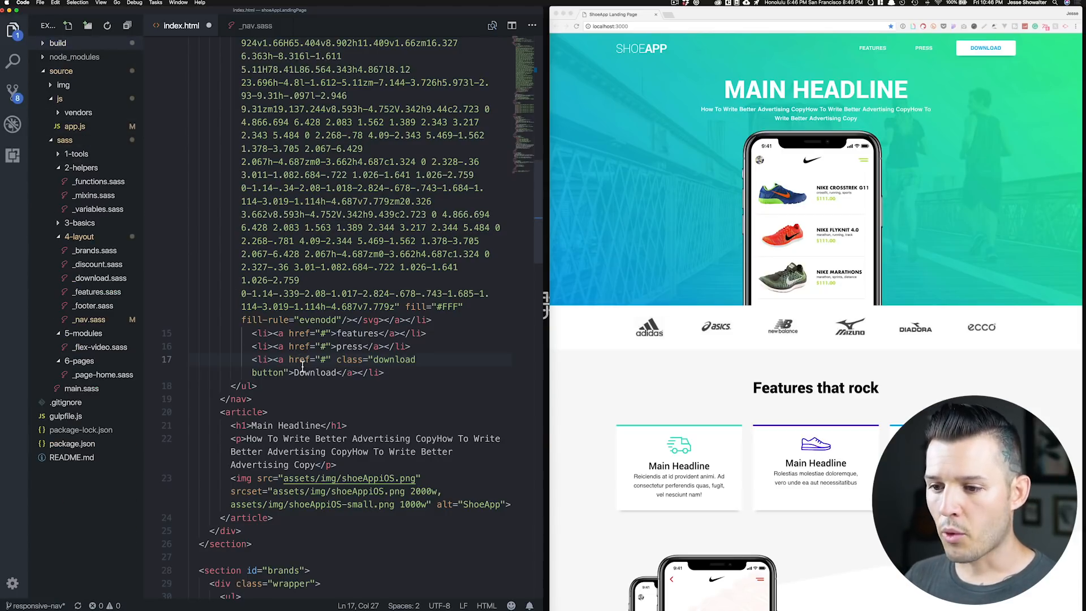
Step: Add a li.nav-toggle item linking an icon-menu.svg image after the Download item
{"action": "key", "text": "enter"}
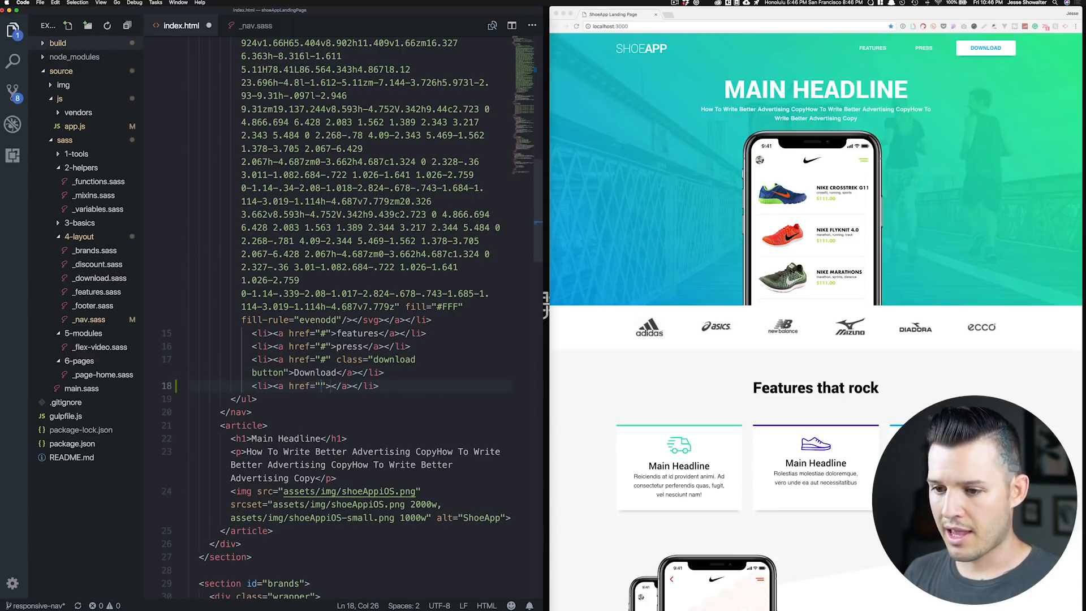
{"action": "type", "text": "img"}
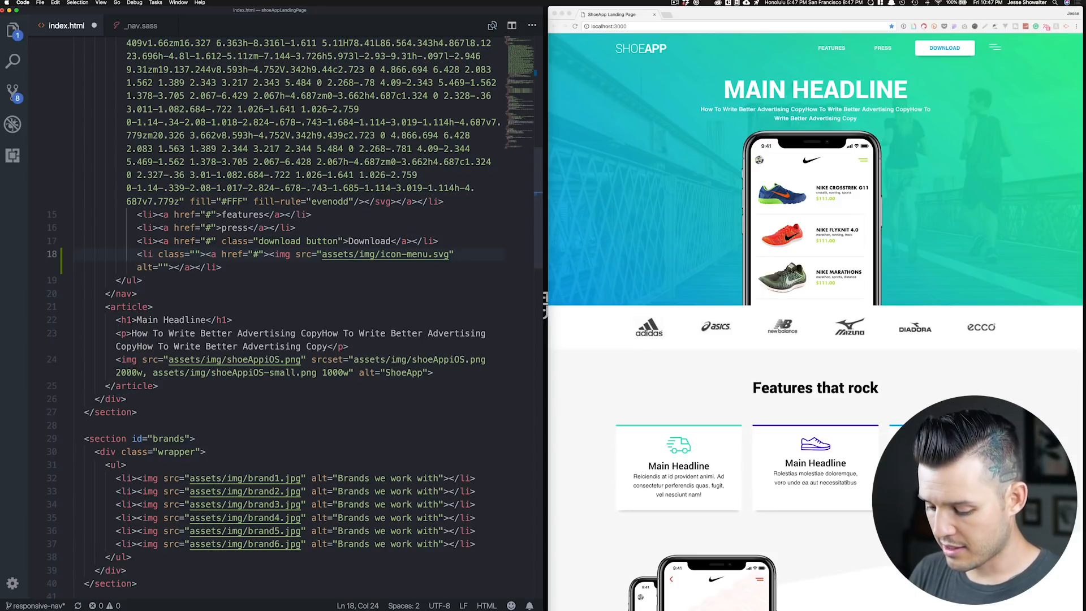
{"action": "type", "text": "nav-toggle"}
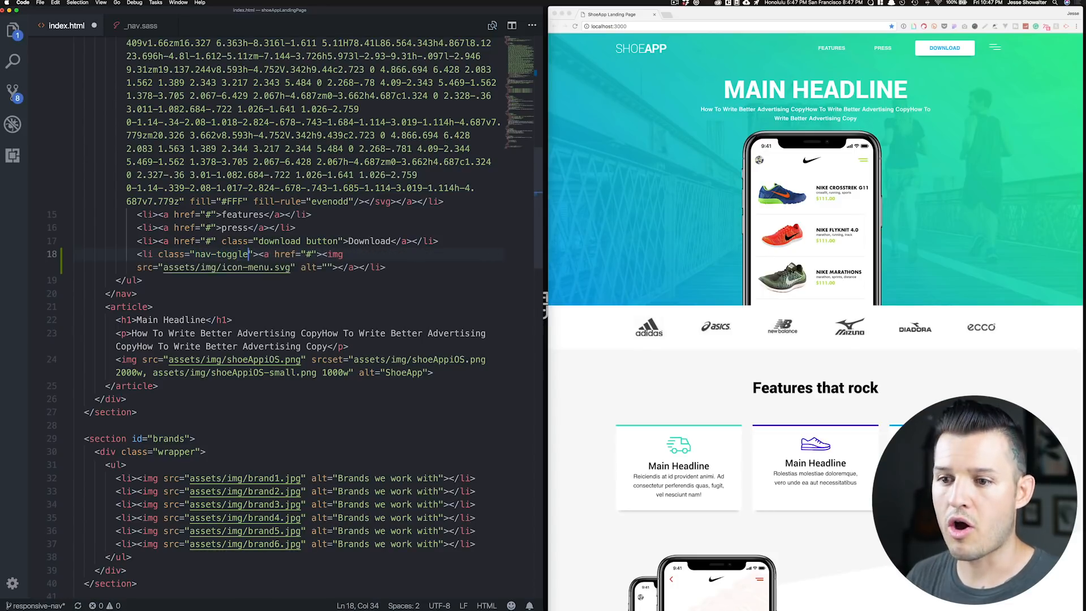
Step: In _nav.sass add a li.nav-toggle rule with display: none to hide the menu icon
{"action": "left_click", "coordinate": [138, 26]}
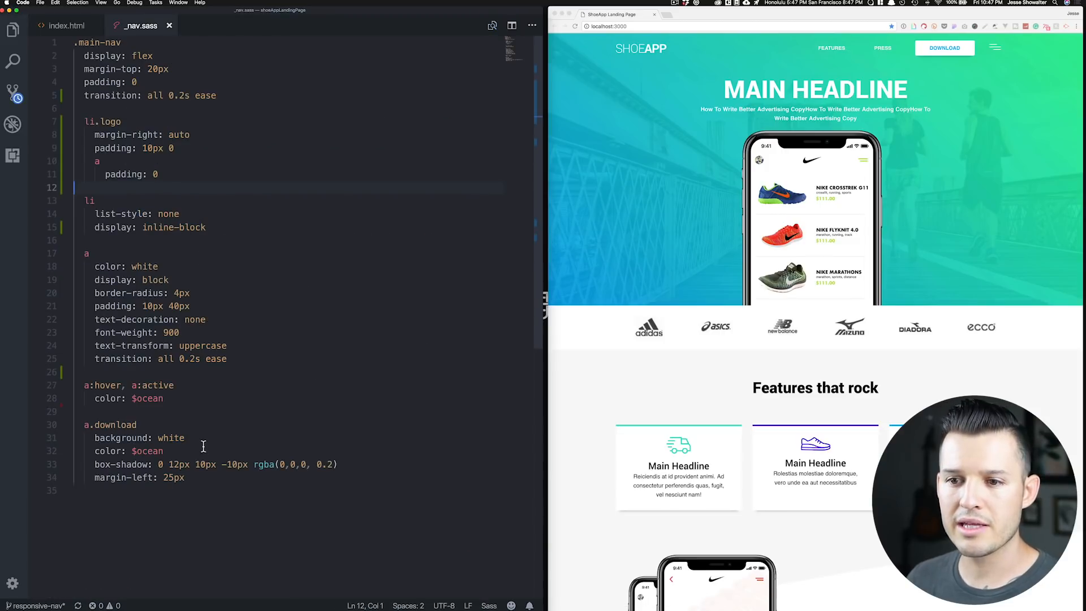
{"action": "scroll", "scroll_direction": "down", "scroll_amount": 3}
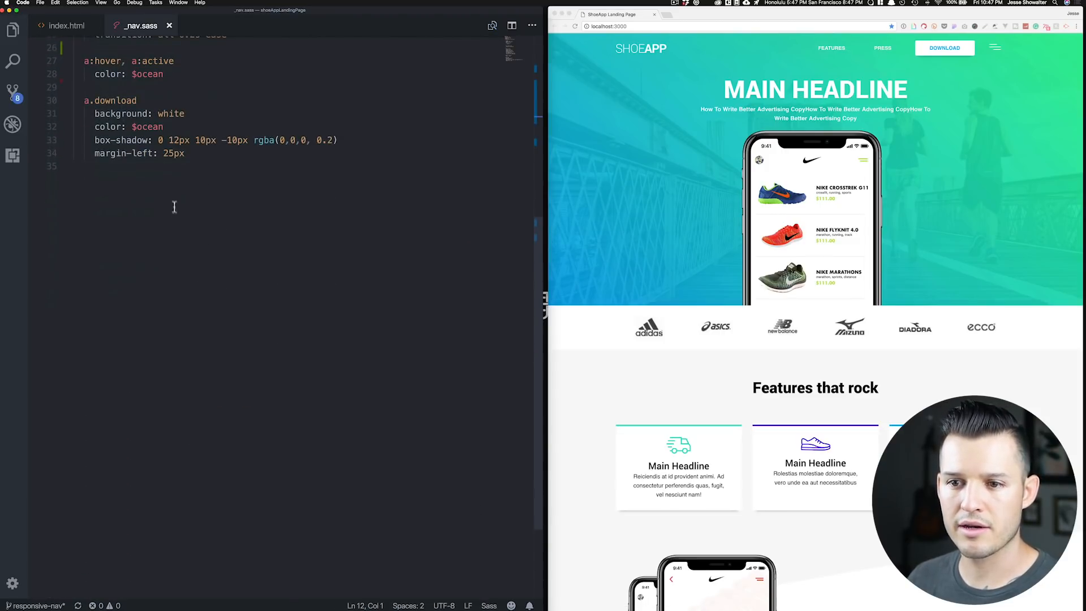
{"action": "key", "text": "Enter"}
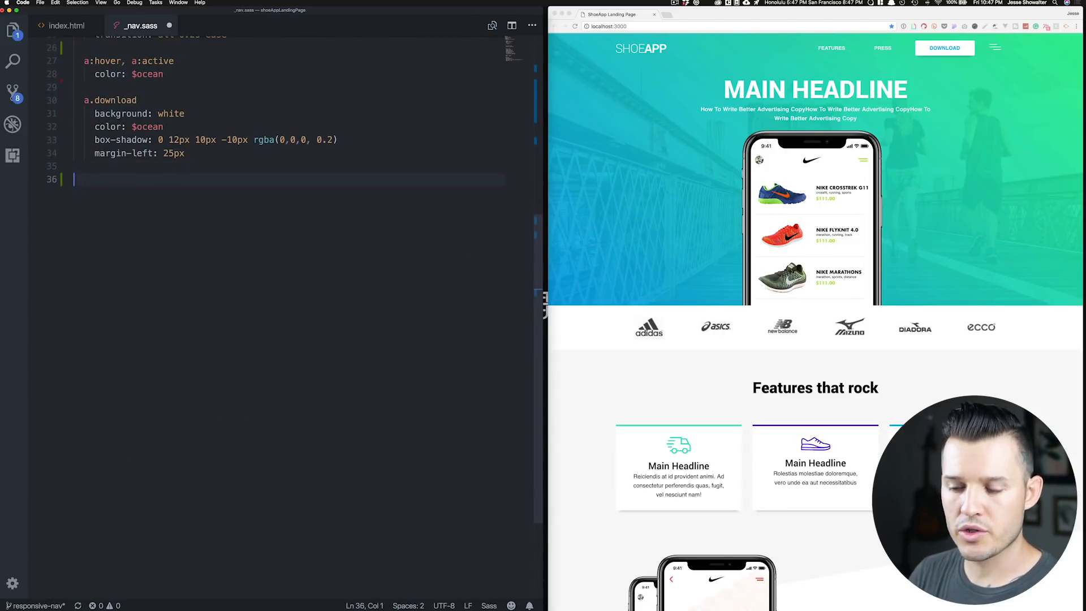
{"action": "type", "text": "li."}
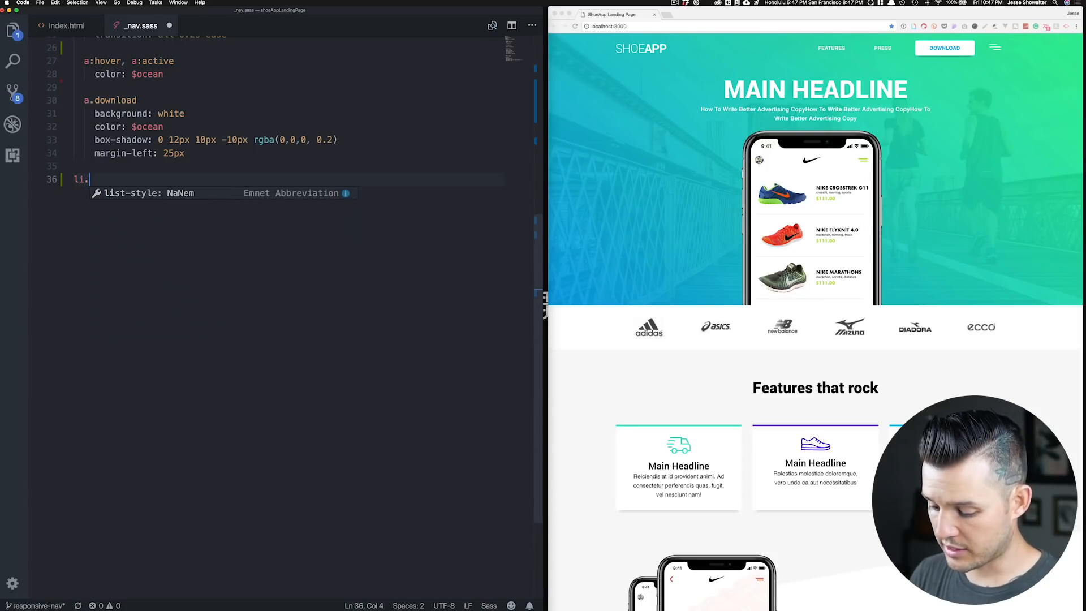
{"action": "type", "text": "nav."}
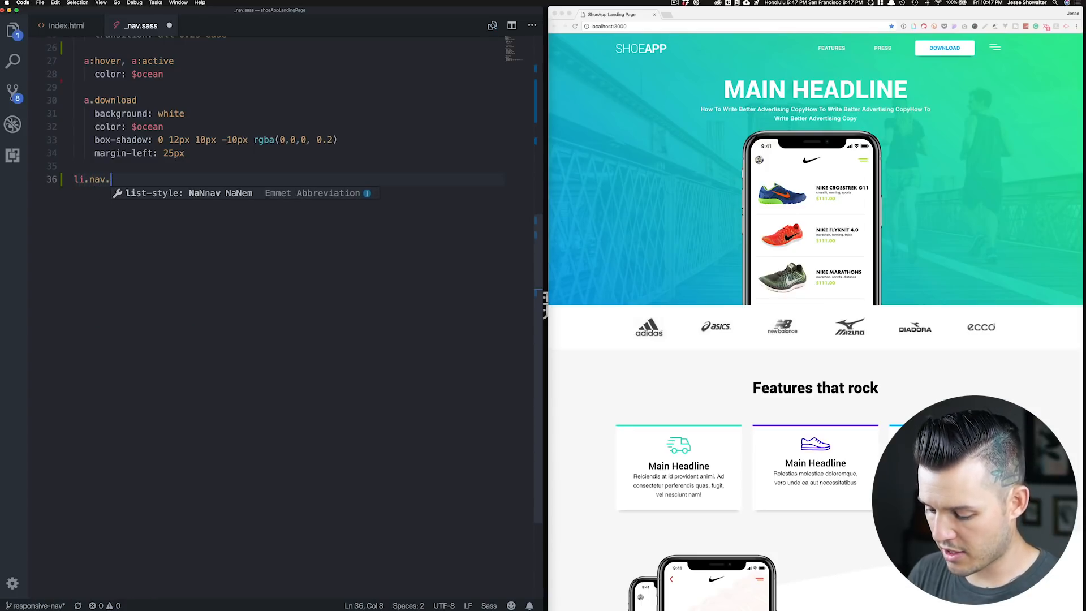
{"action": "type", "text": "toggle"}
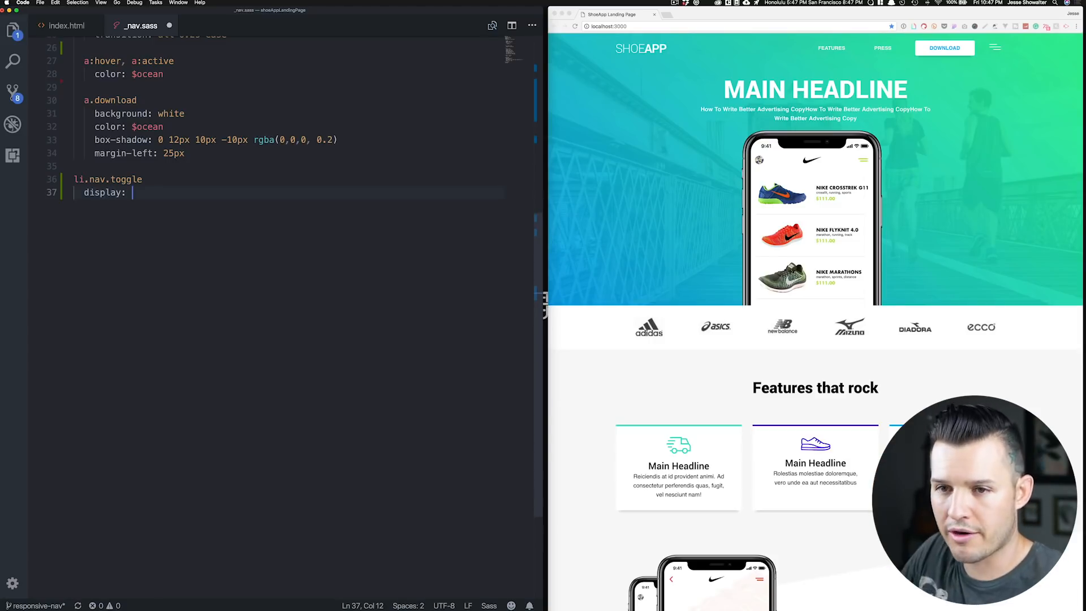
{"action": "type", "text": "none"}
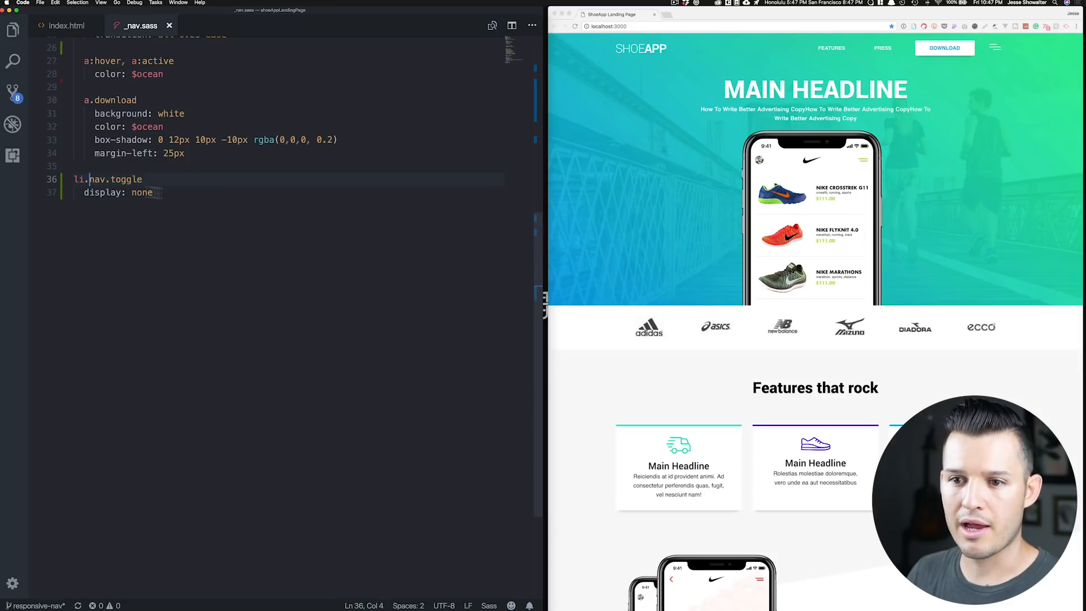
{"action": "type", "text": "-"}
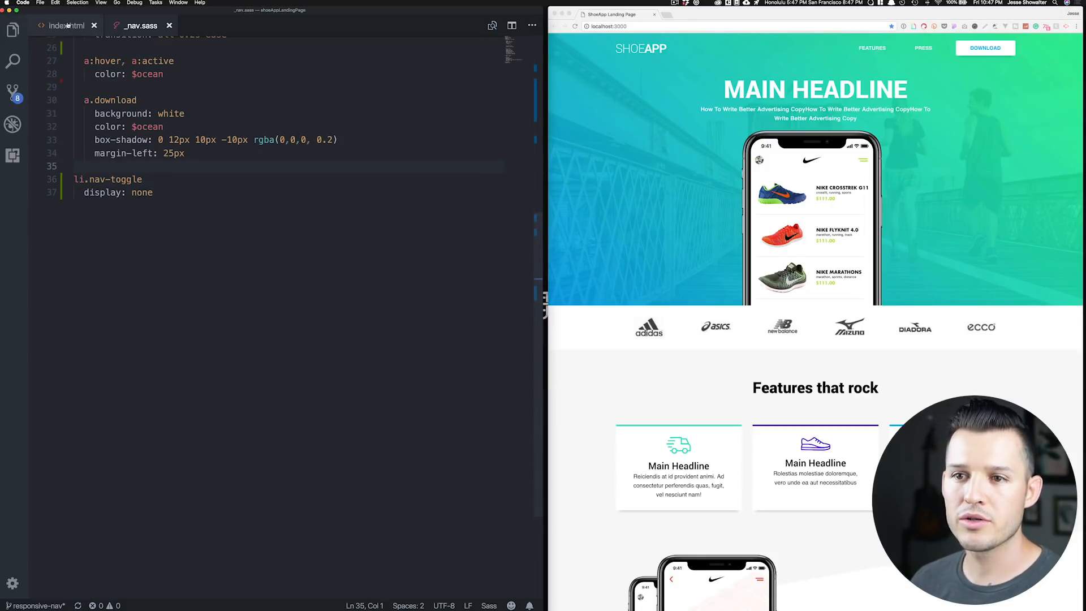
Step: Wrap the Features, Press and Download items in a div.responsive-nav closed with </div>
{"action": "left_click", "coordinate": [67, 26]}
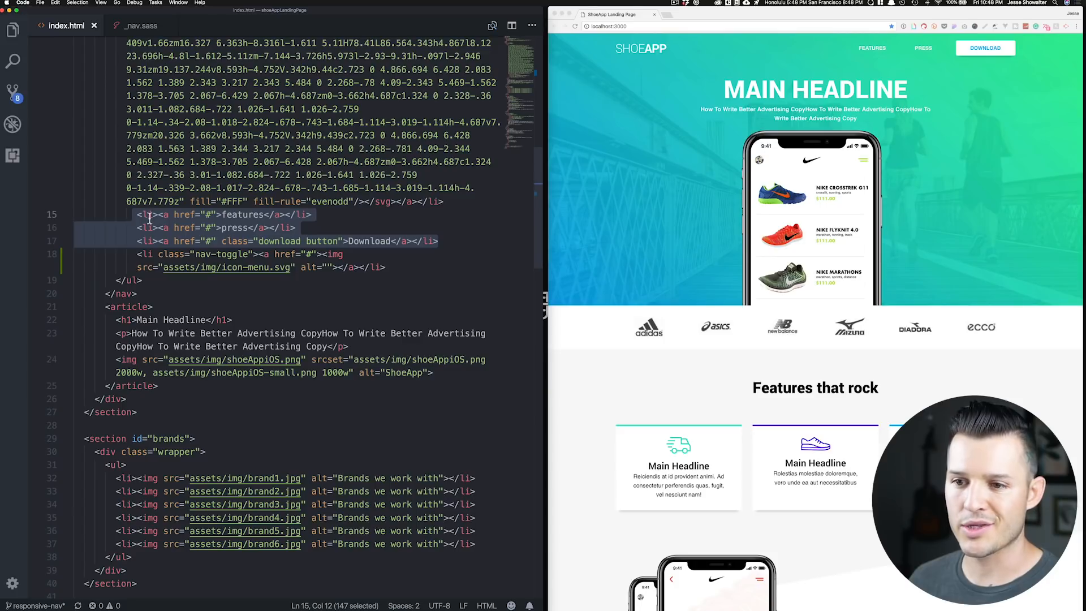
{"action": "left_click", "coordinate": [138, 214]}
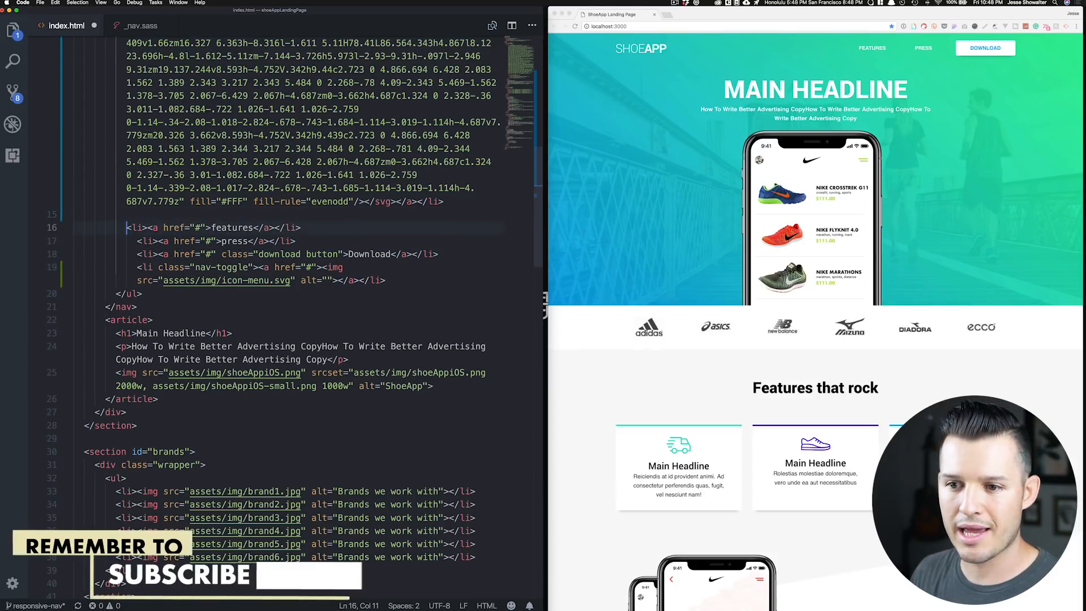
{"action": "type", "text": "div."}
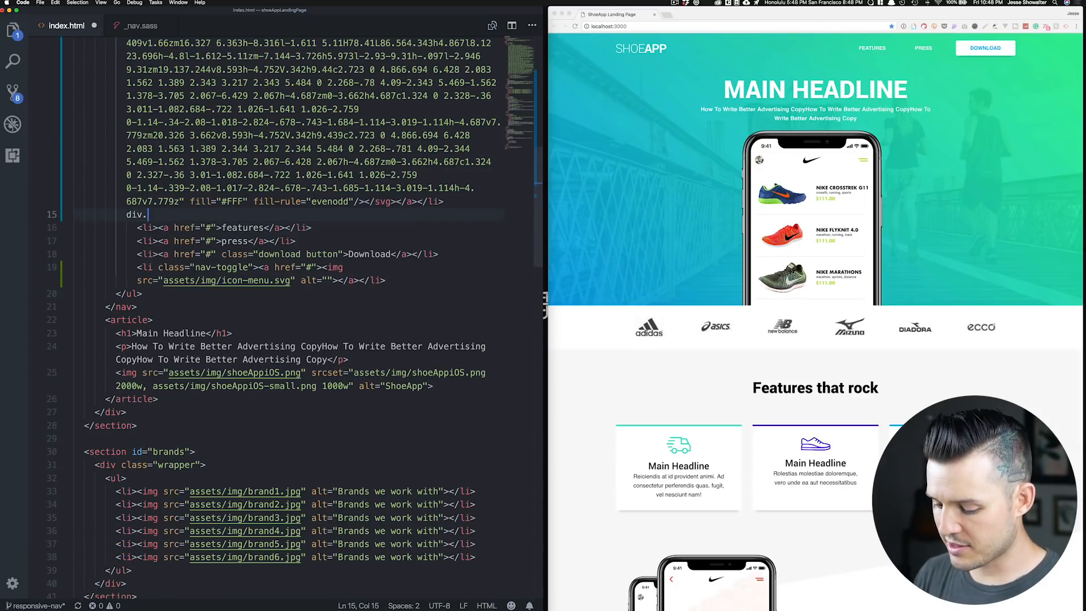
{"action": "type", "text": "responsive"}
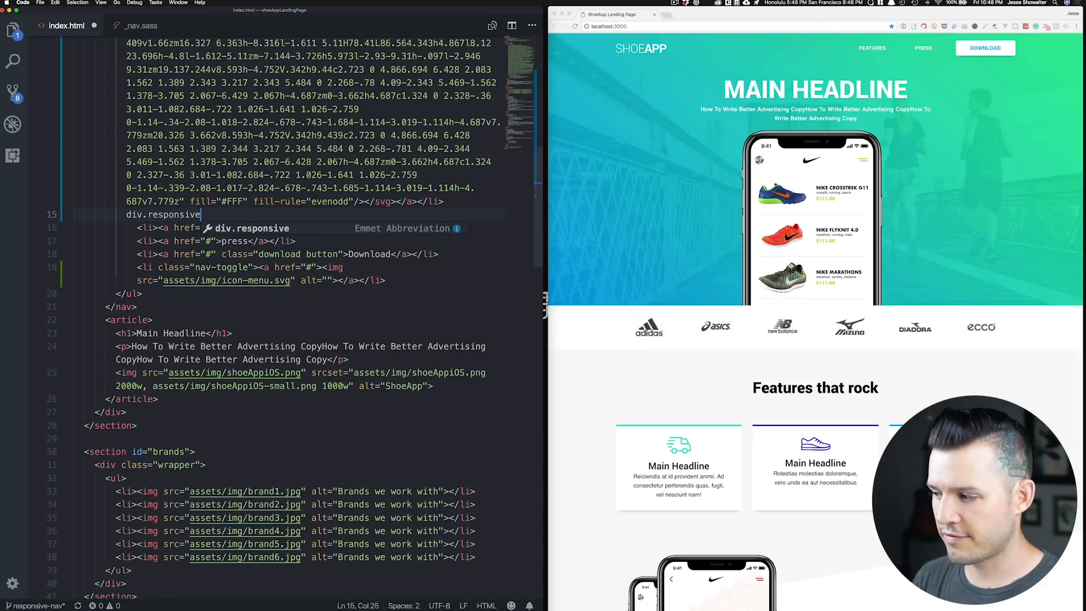
{"action": "type", "text": "-nav\">"}
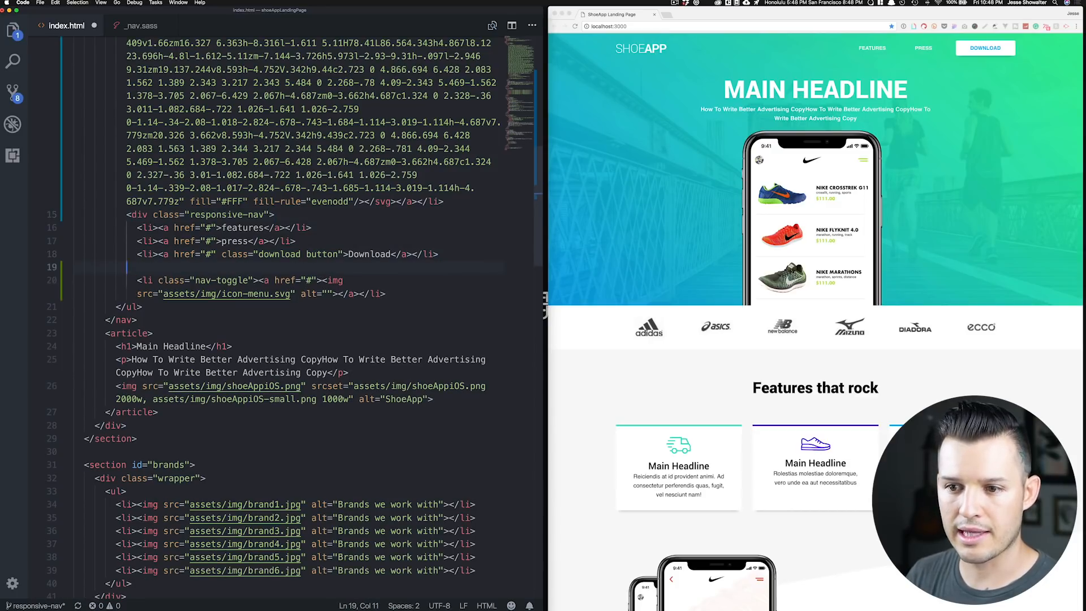
{"action": "type", "text": "</div>"}
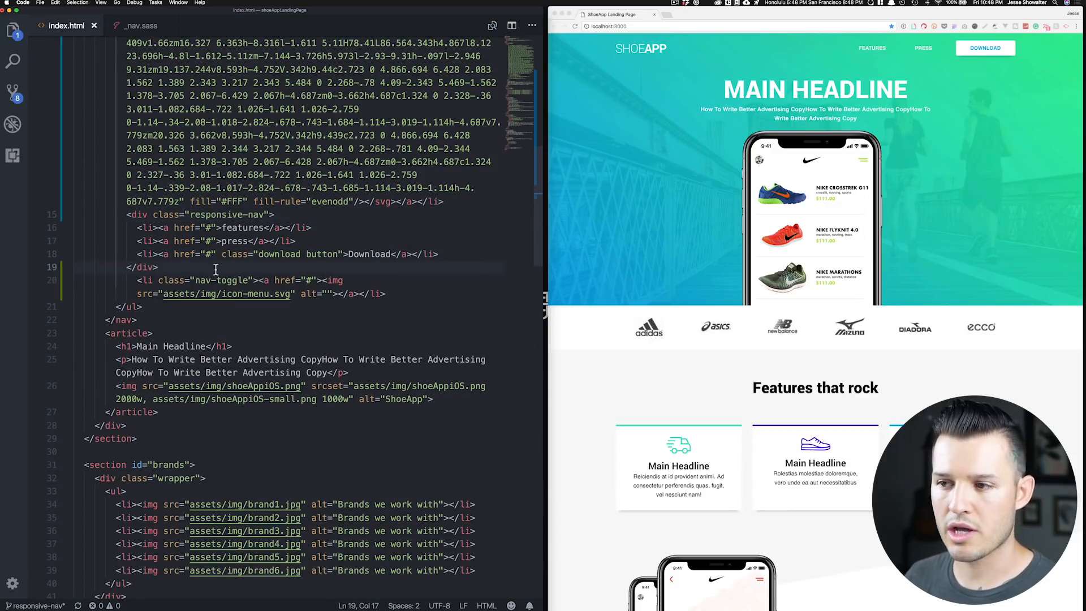
{"action": "left_click", "coordinate": [141, 26]}
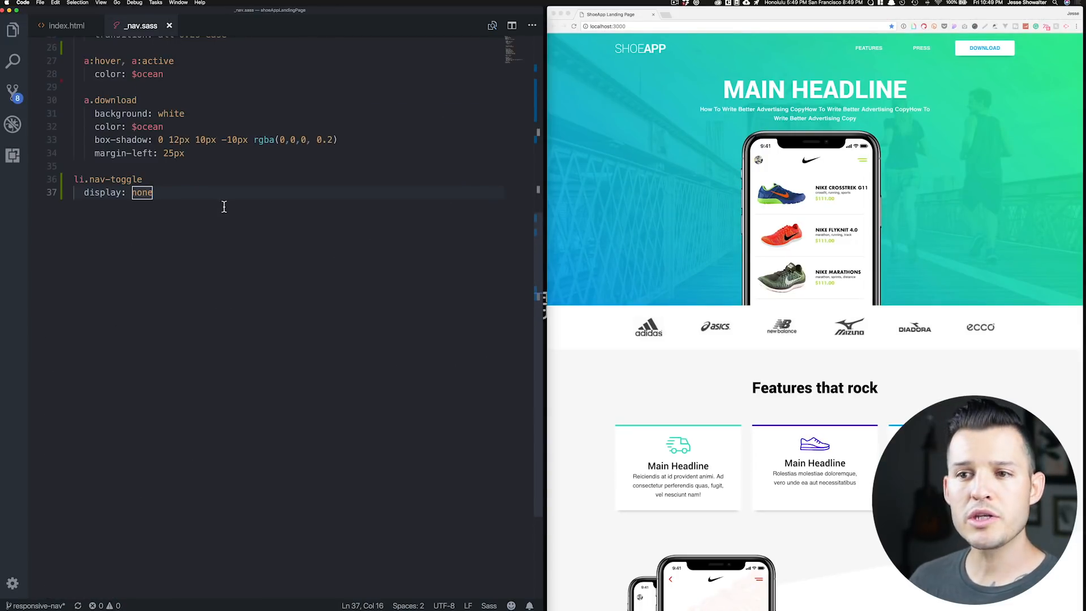
{"action": "scroll", "scroll_direction": "up", "scroll_amount": 3}
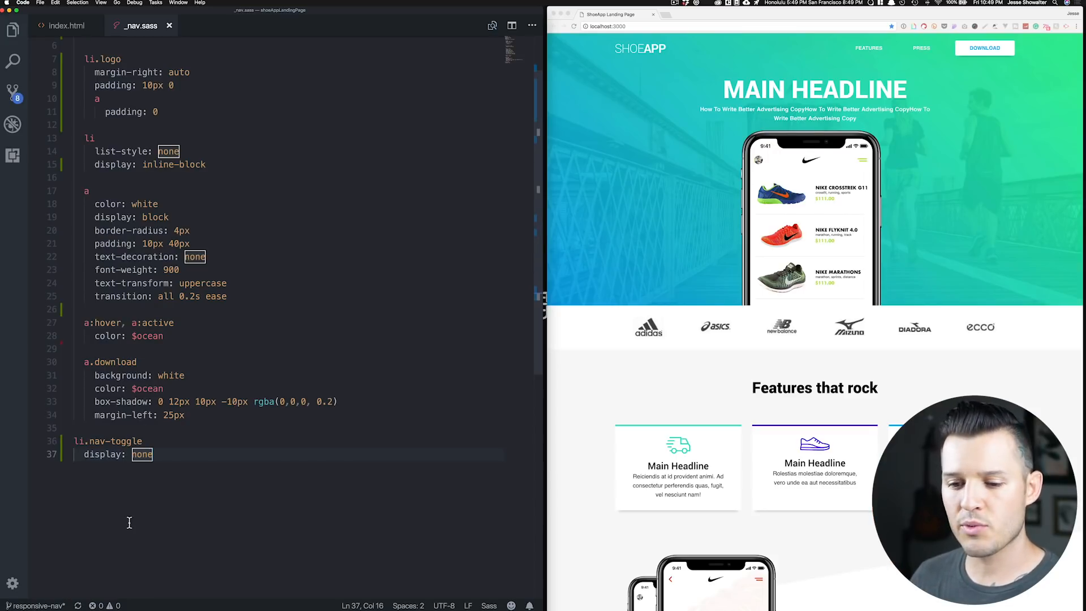
{"action": "scroll", "scroll_direction": "down", "scroll_amount": 3}
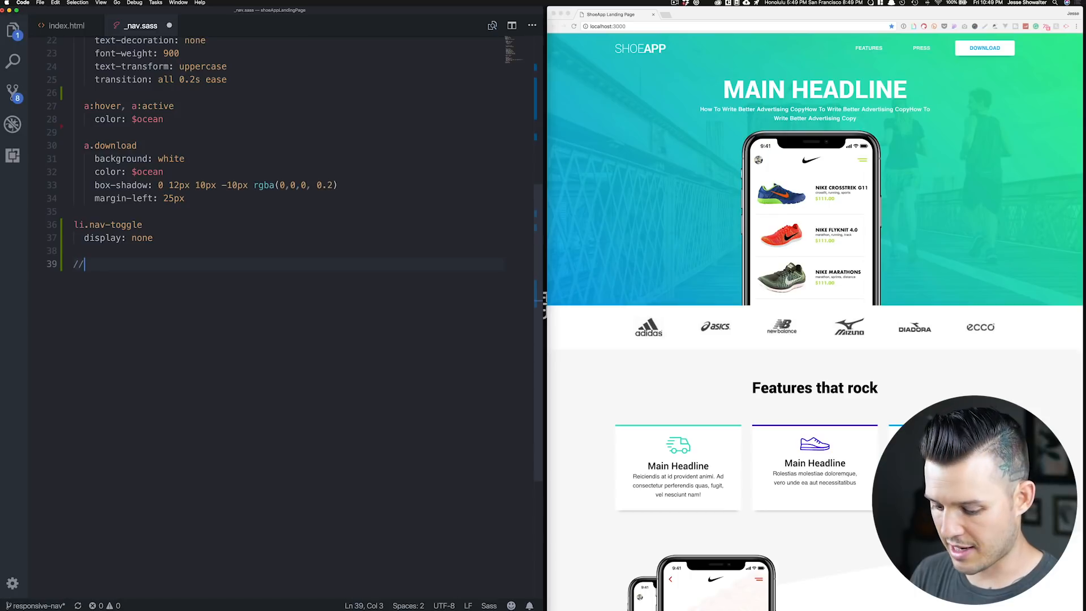
{"action": "type", "text": "Responsive"}
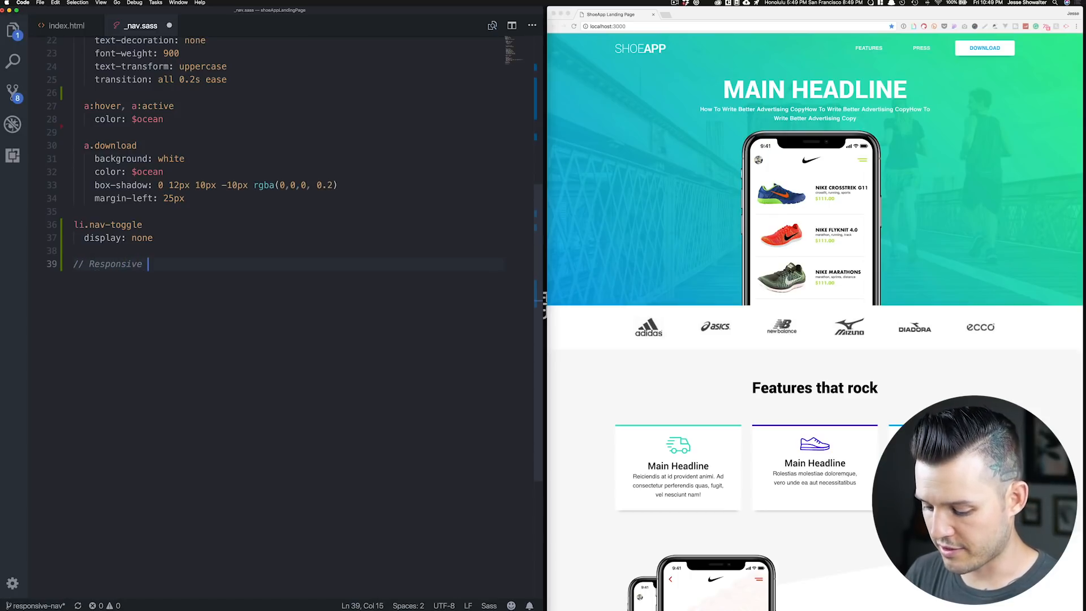
{"action": "type", "text": "Nav Styles"}
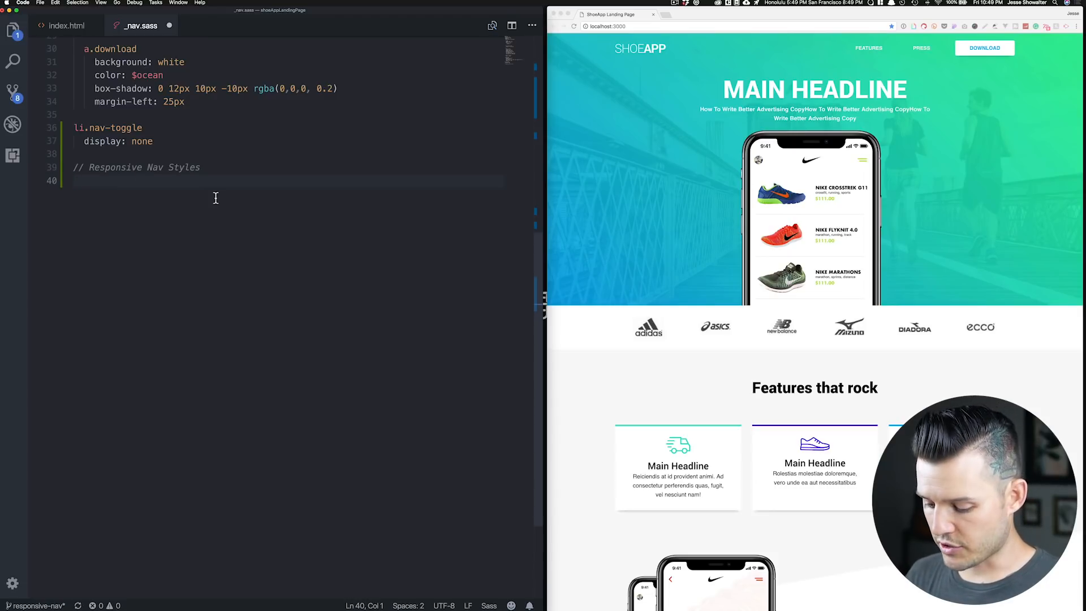
{"action": "type", "text": "@media"}
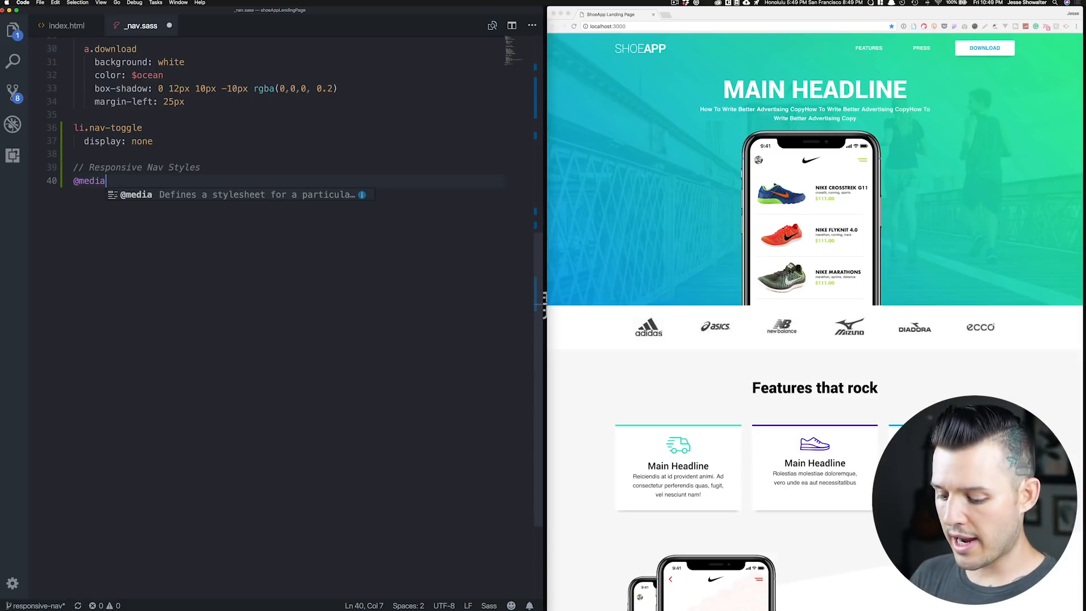
{"action": "type", "text": "screen"}
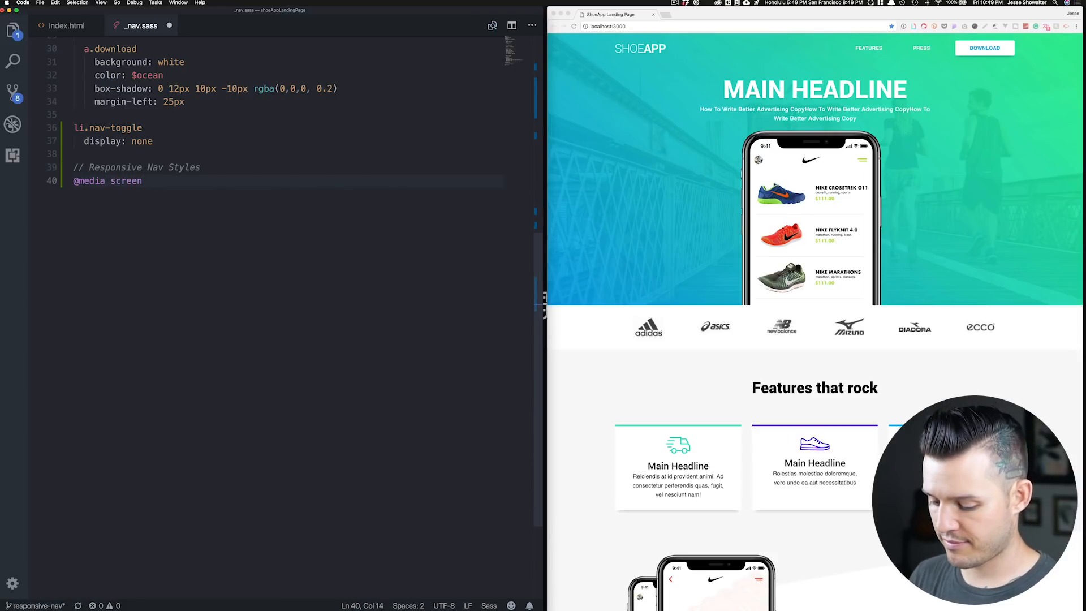
{"action": "type", "text": "and ("}
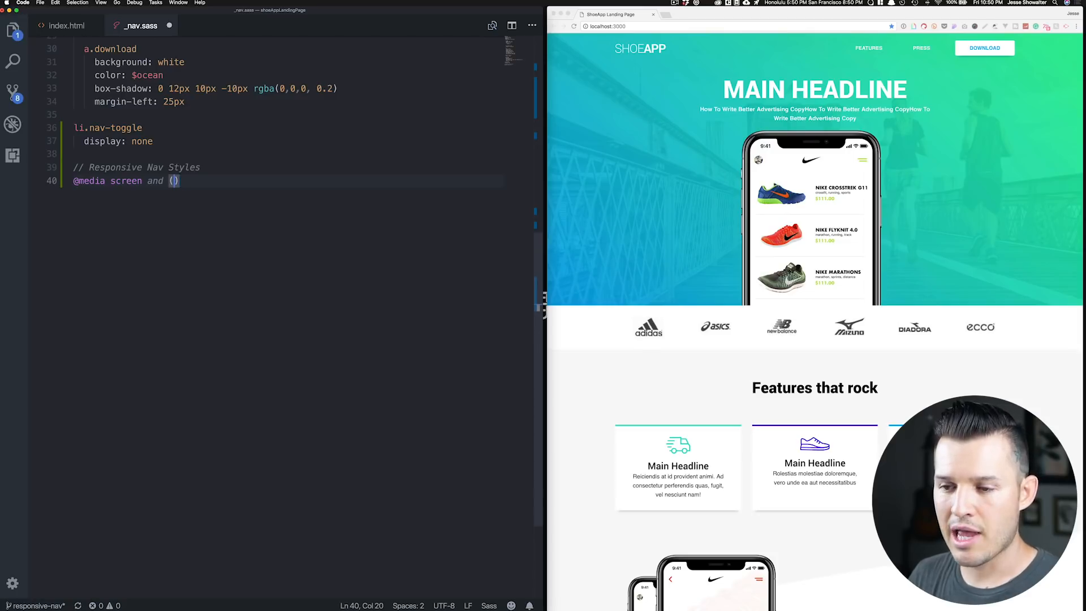
{"action": "type", "text": "max-width:"}
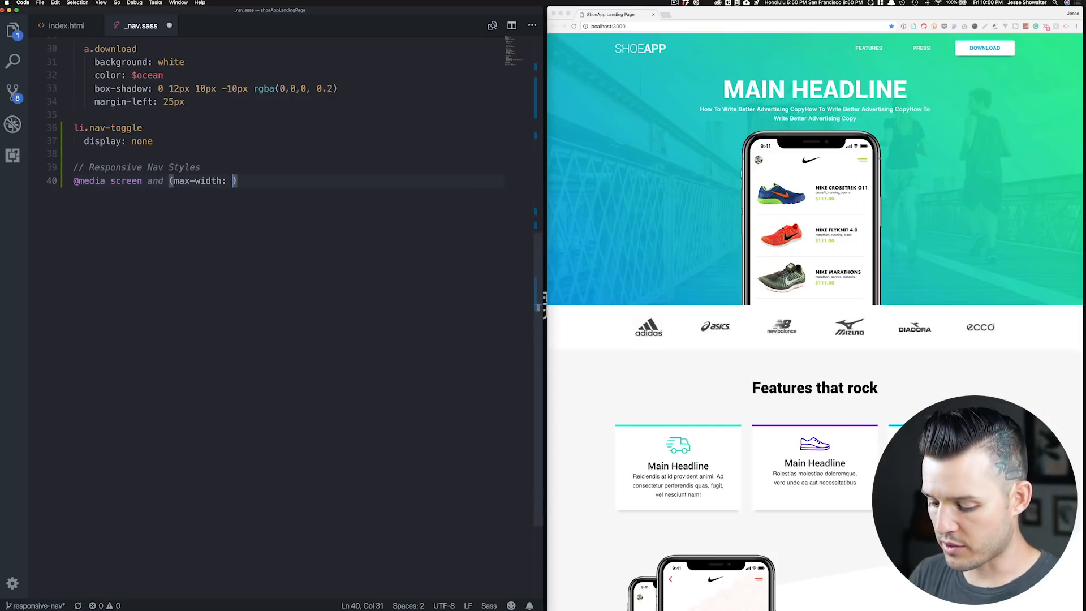
{"action": "type", "text": "750px"}
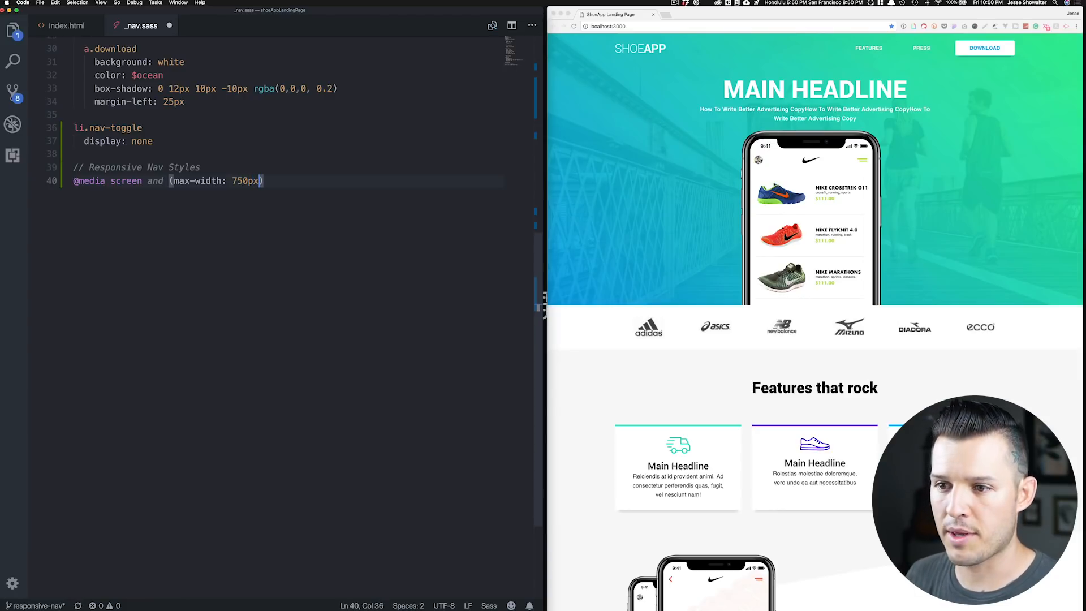
{"action": "key", "text": "enter"}
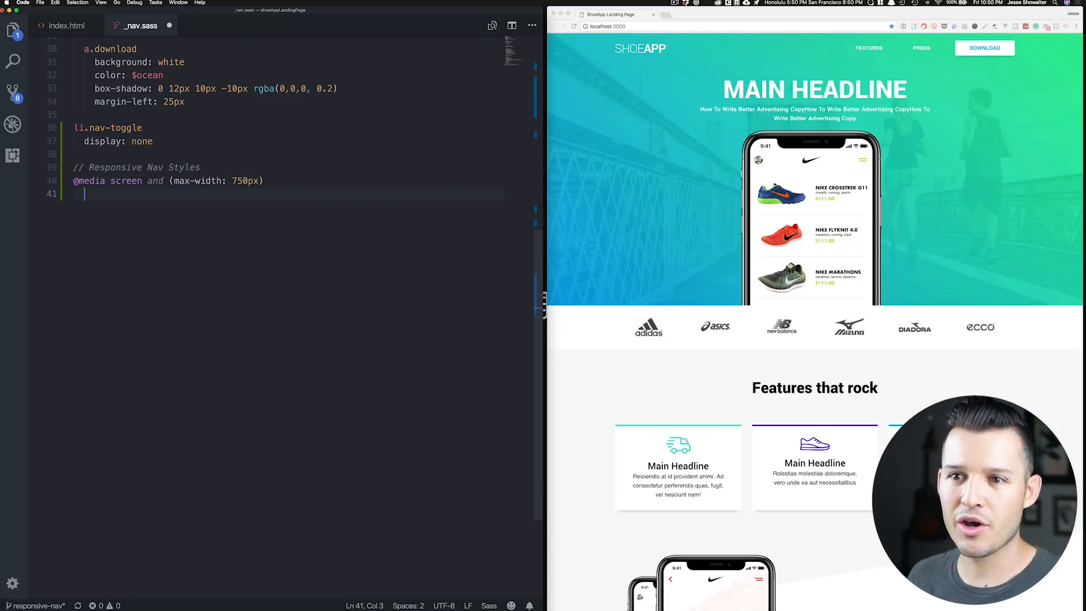
{"action": "left_click", "coordinate": [67, 26]}
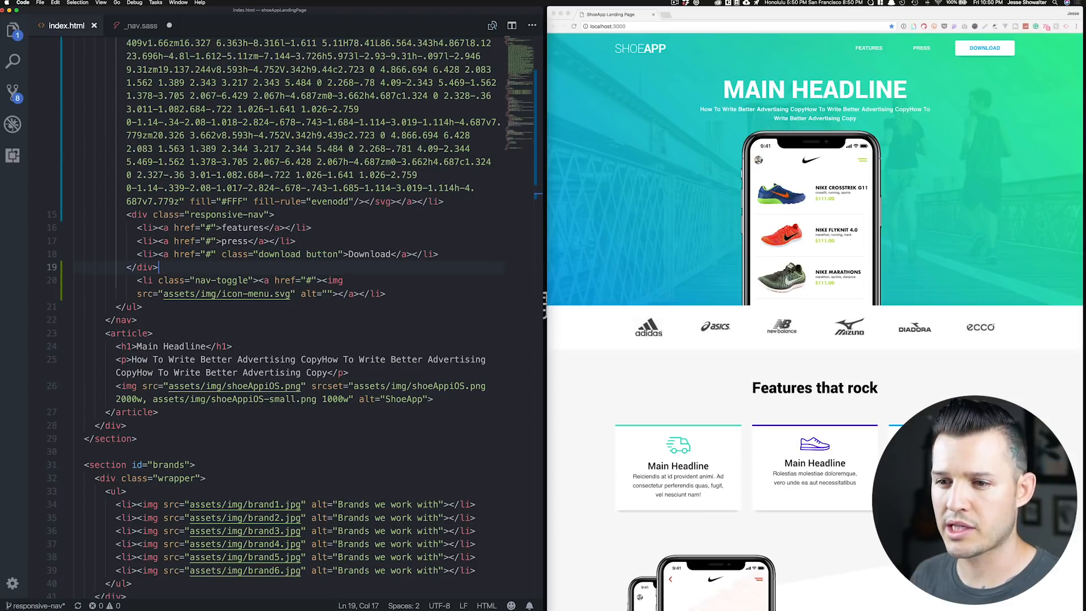
Step: Inside the media query set .responsive-nav to display: none and li.nav-toggle to display: block
{"action": "left_click", "coordinate": [142, 26]}
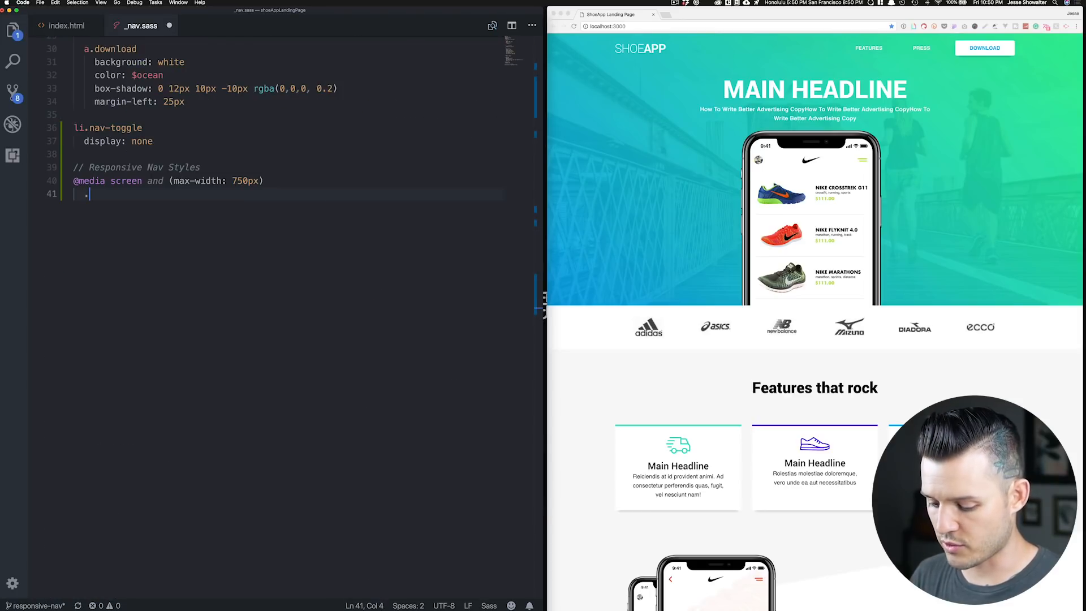
{"action": "type", "text": "responsive-nav"}
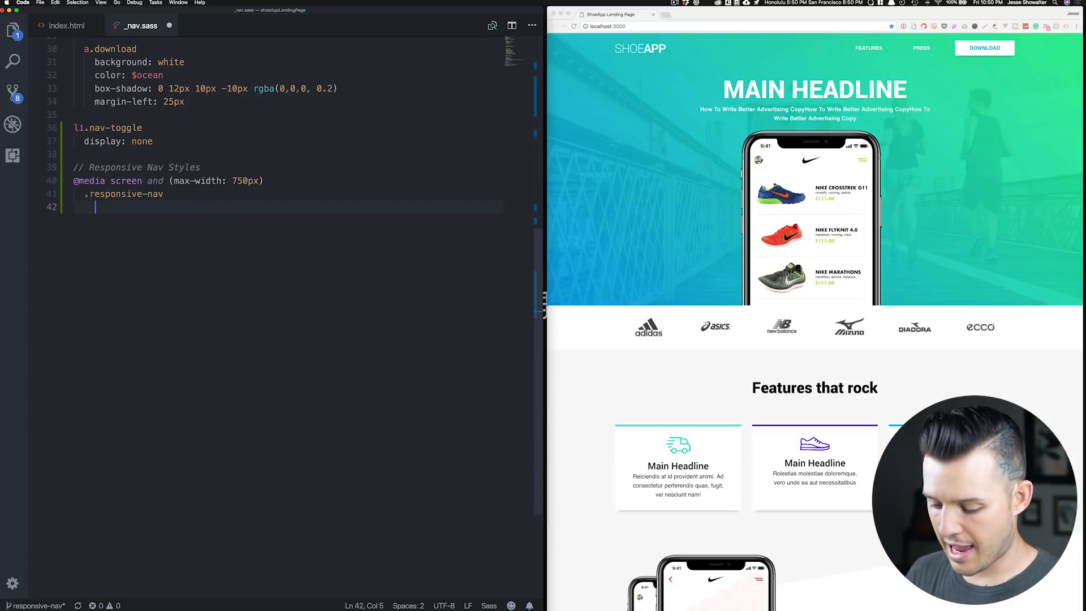
{"action": "type", "text": "background: red"}
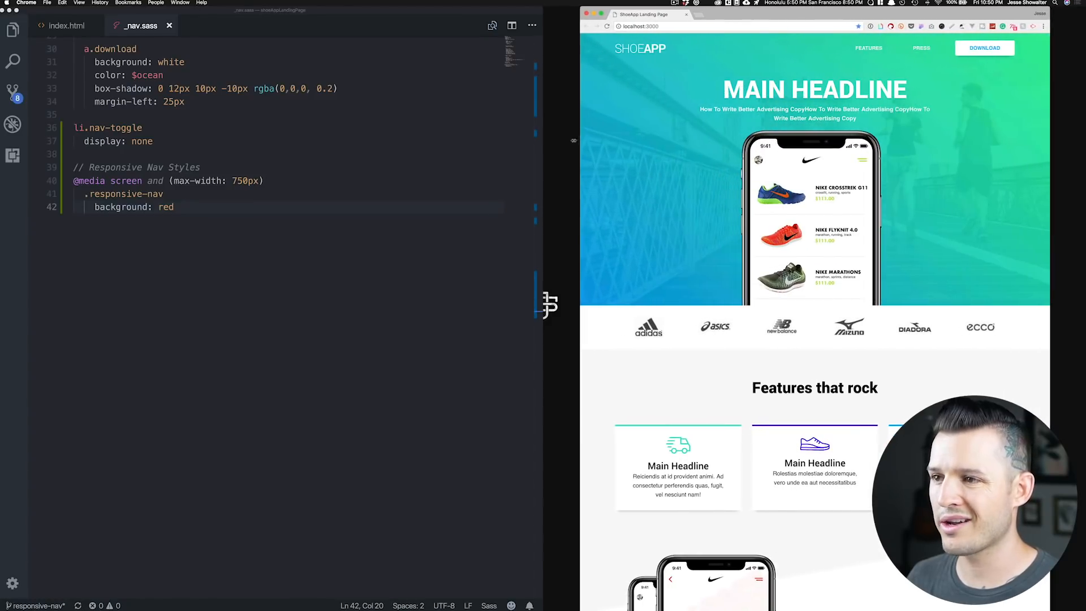
{"action": "left_click", "coordinate": [176, 205]}
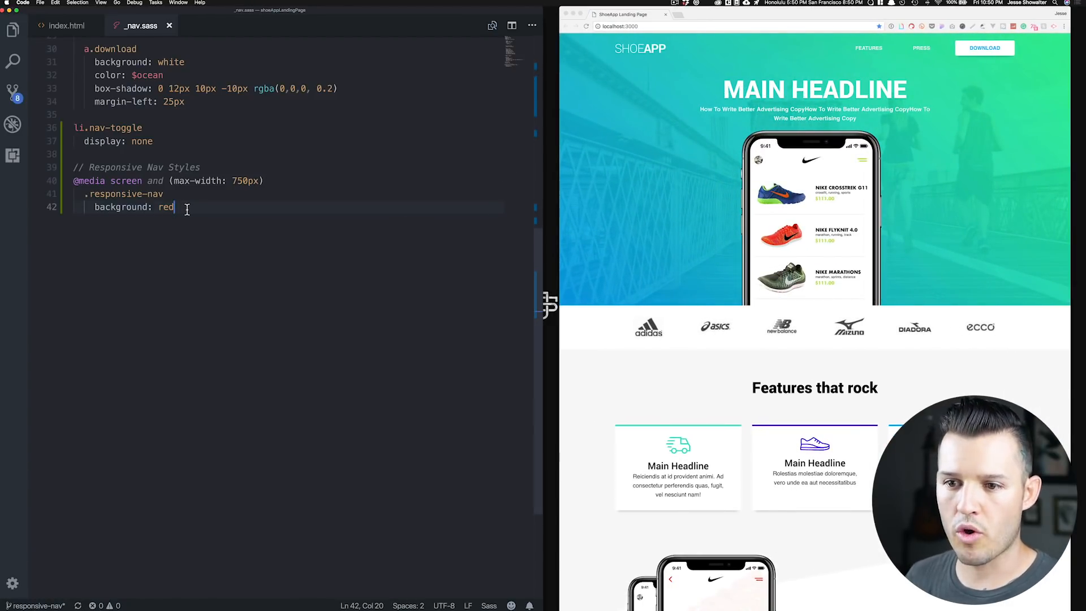
{"action": "type", "text": "display: none"}
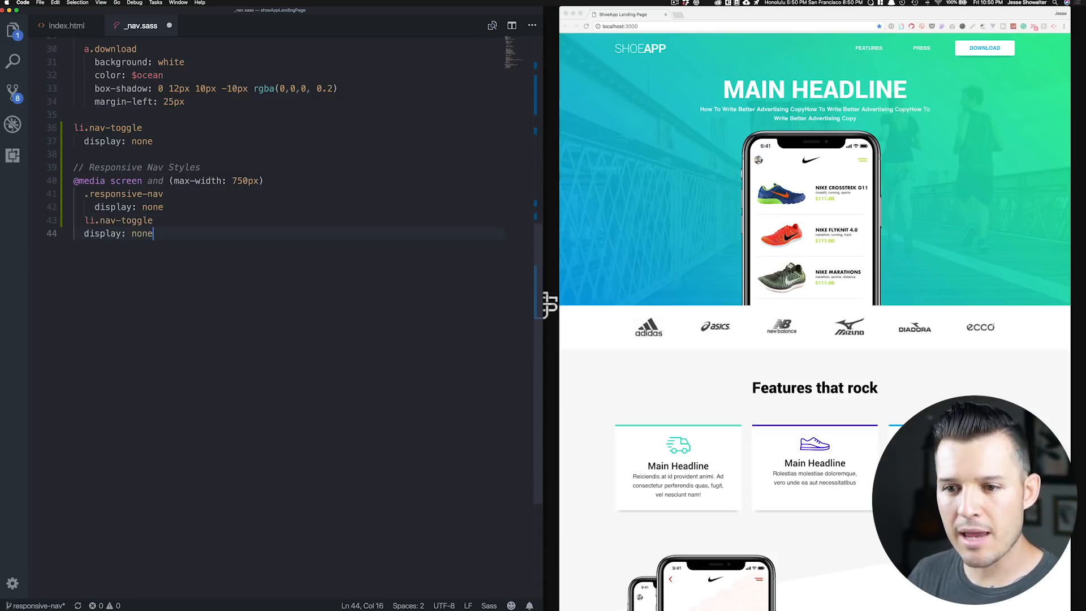
{"action": "left_click", "coordinate": [84, 233]}
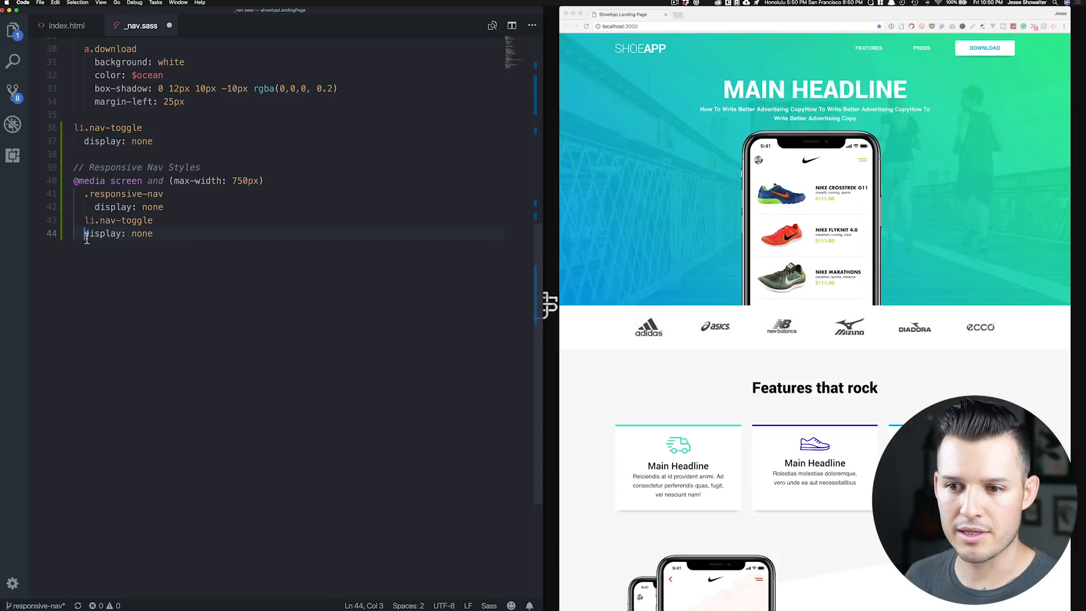
{"action": "type", "text": "block"}
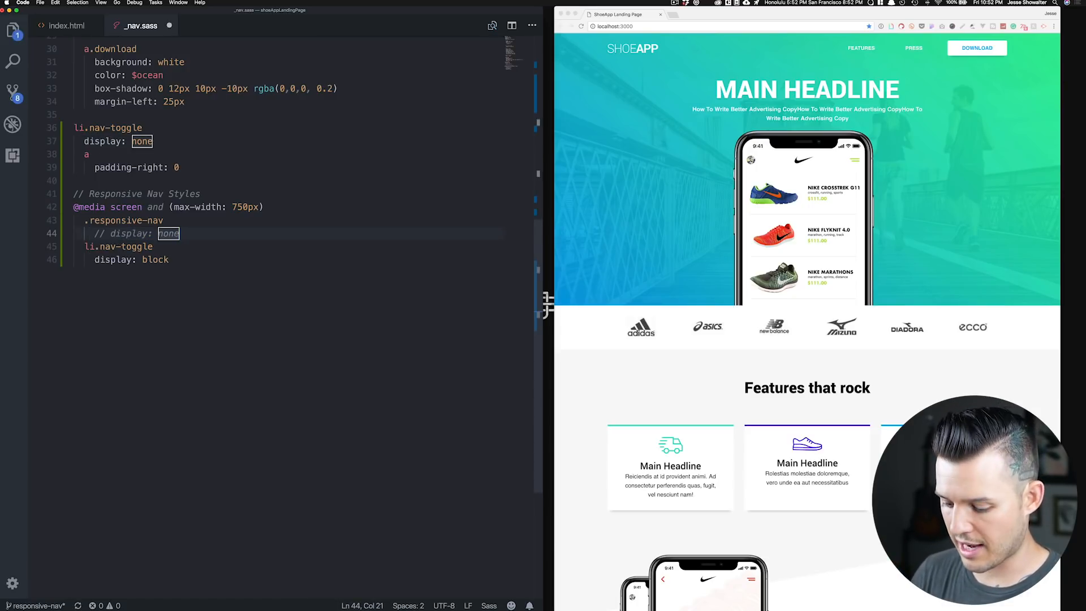
Step: Give .responsive-nav a temporary background: red to test the media query in Chrome
{"action": "type", "text": "background"}
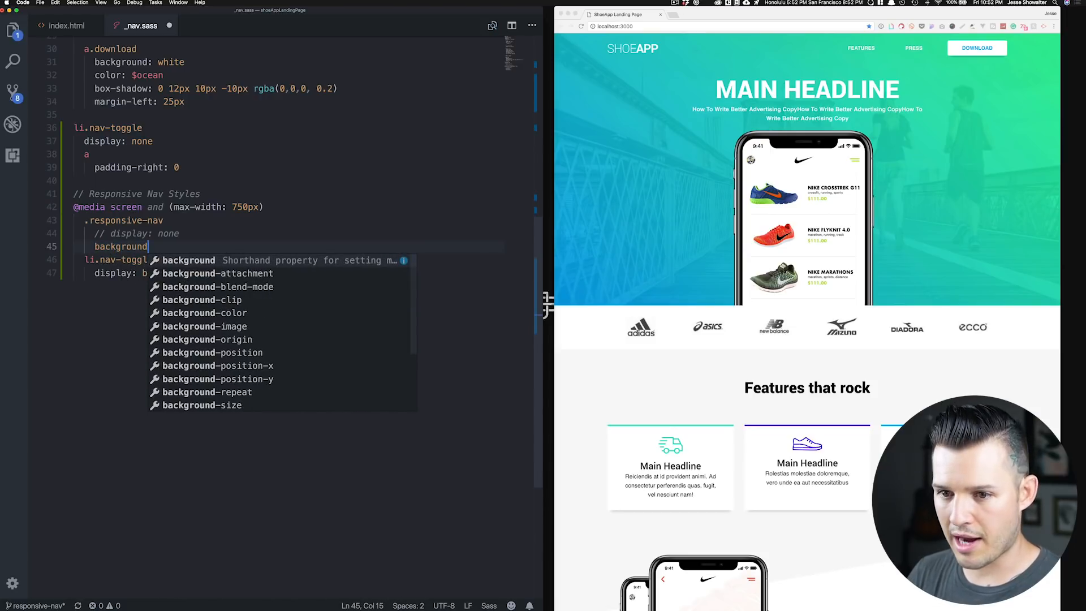
{"action": "type", "text": ": red"}
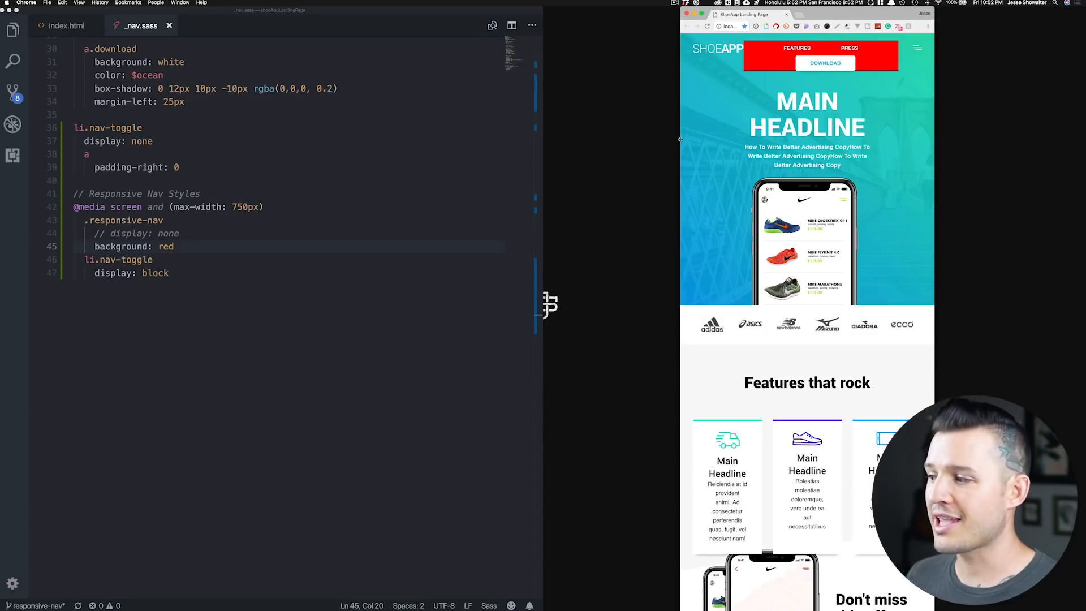
{"action": "mouse_move", "coordinate": [642, 144]}
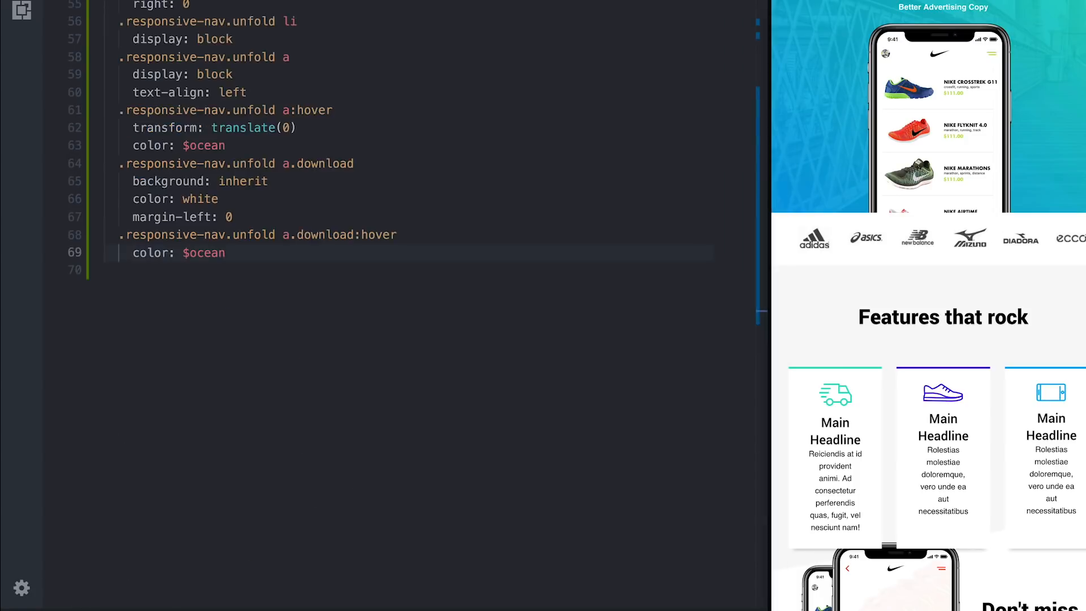
Step: Drop the unfold class from the responsive-nav div, leaving class="responsive-nav"
{"action": "scroll", "scroll_direction": "up", "scroll_amount": 3}
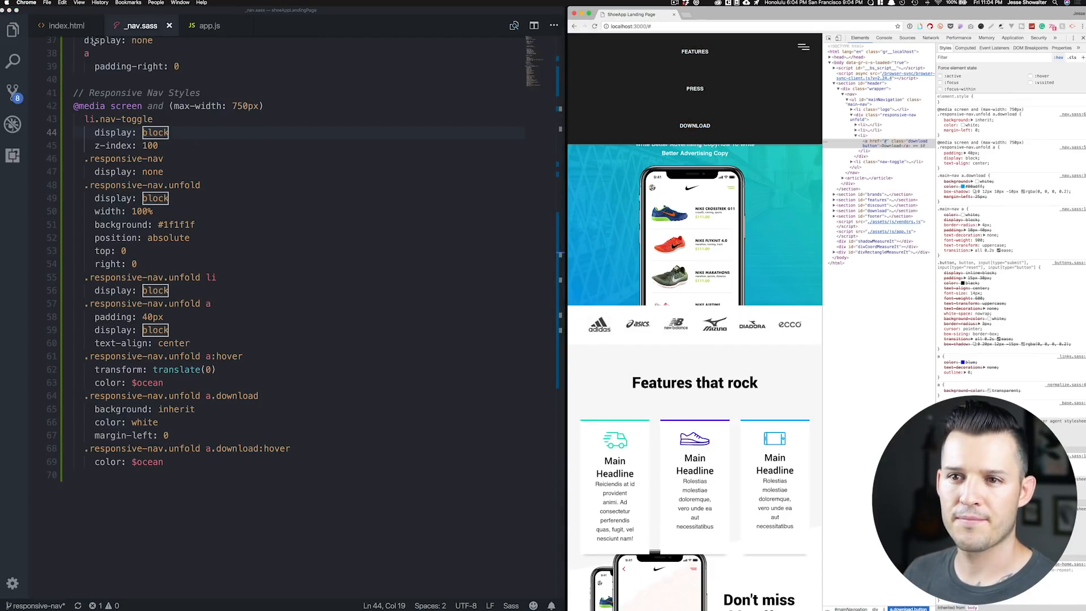
{"action": "left_click", "coordinate": [68, 26]}
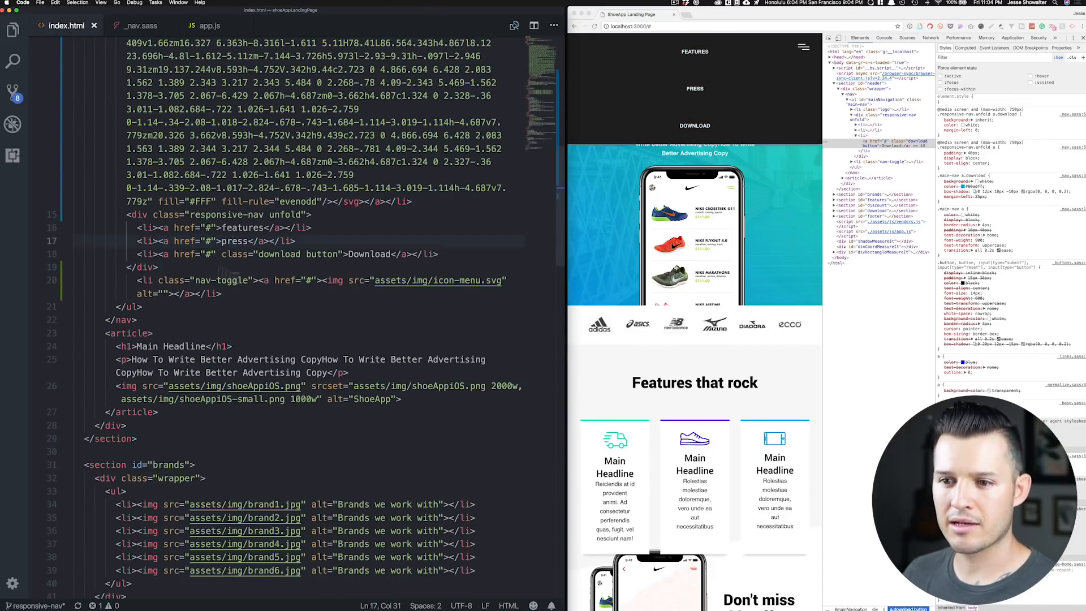
{"action": "scroll", "scroll_direction": "up", "scroll_amount": 3}
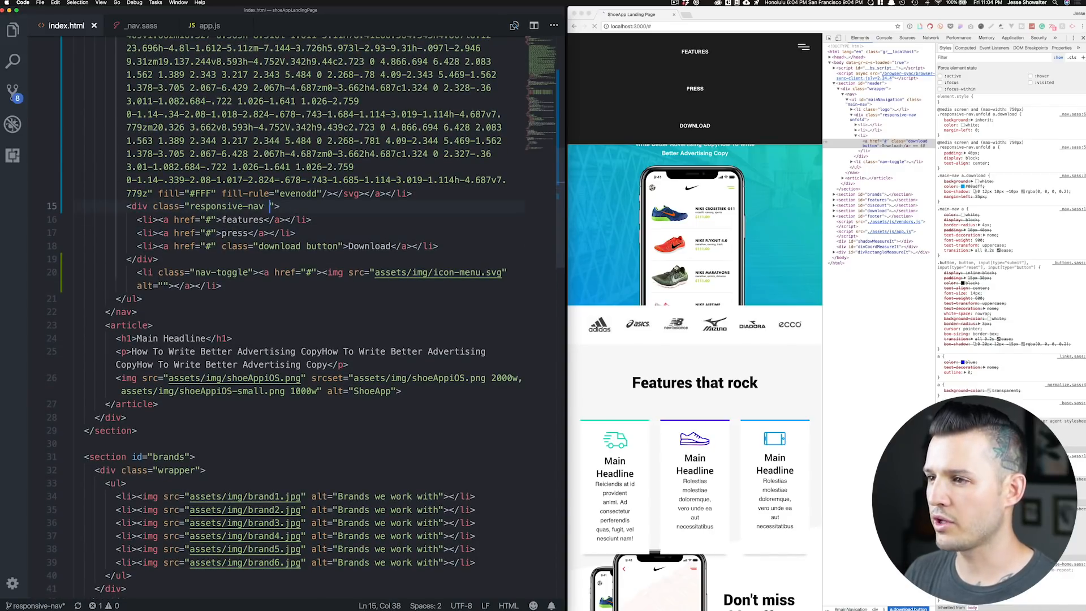
{"action": "type", "text": "unfold"}
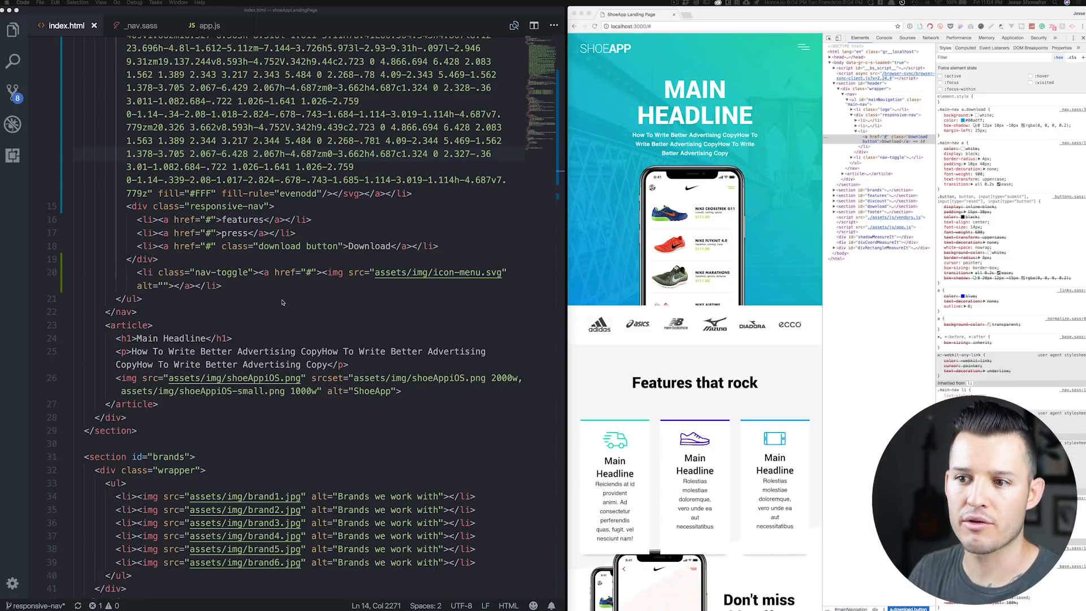
Step: Replace the nav-toggle link's # href with javascript:void(0); and start an empty onclick attribute
{"action": "left_click", "coordinate": [271, 233]}
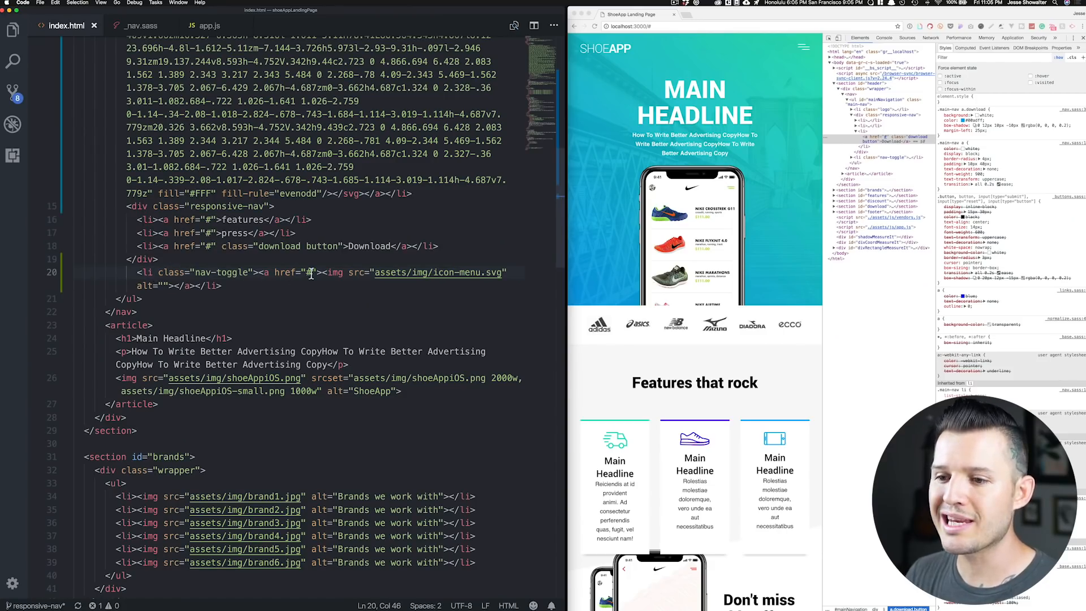
{"action": "key", "text": "Backspace"}
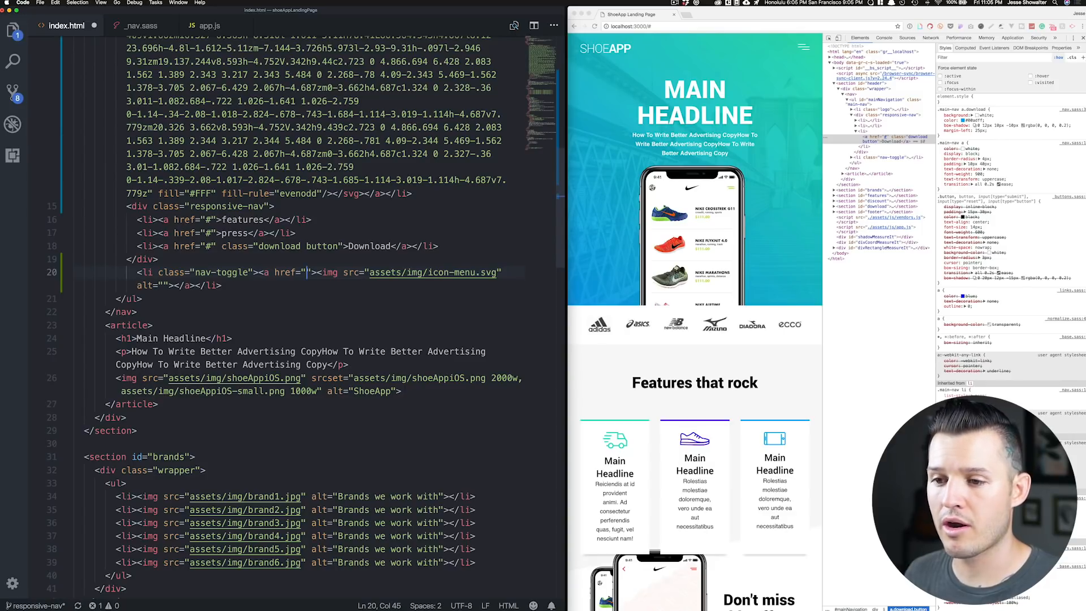
{"action": "type", "text": "j"}
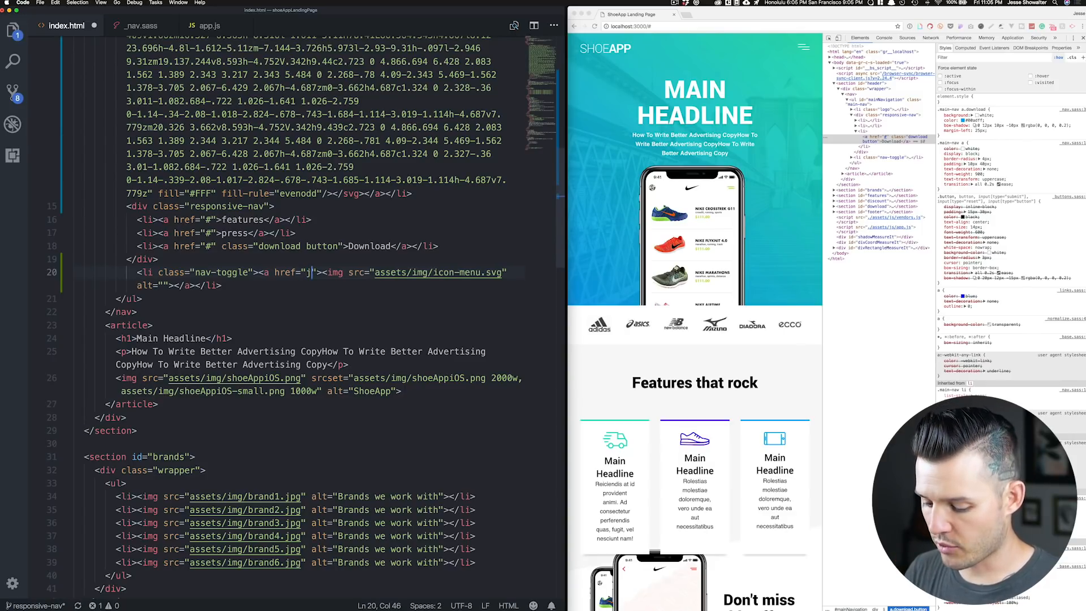
{"action": "type", "text": "avascript()"}
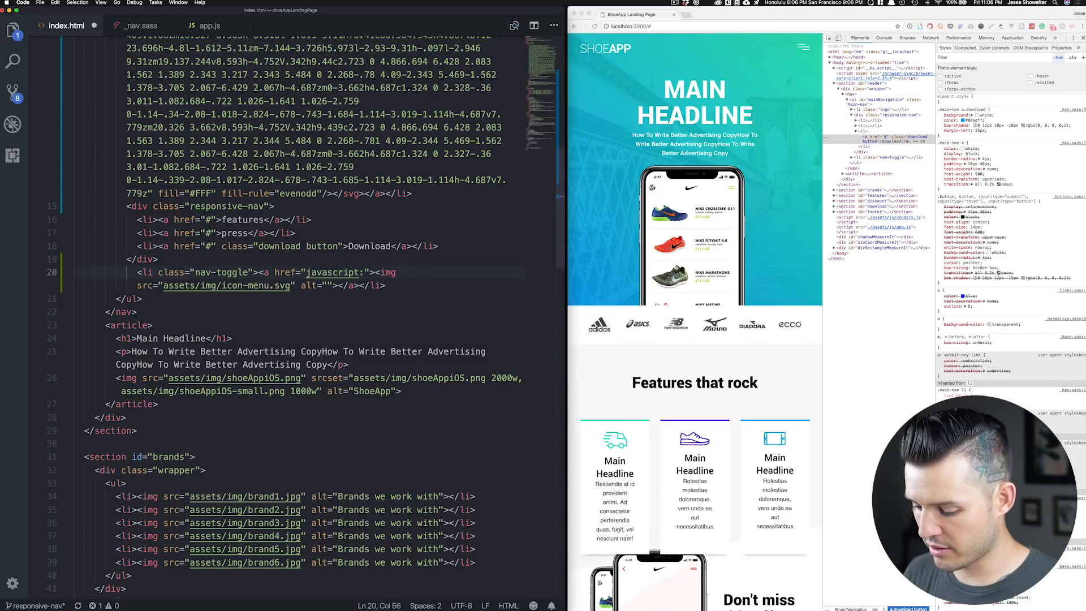
{"action": "type", "text": "void()"}
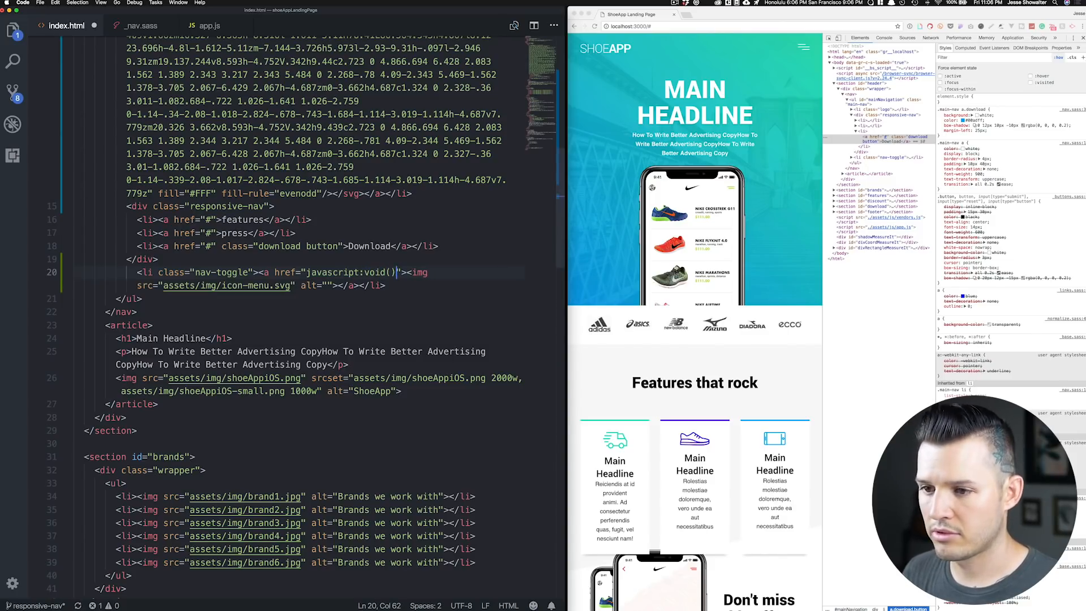
{"action": "type", "text": "0);"}
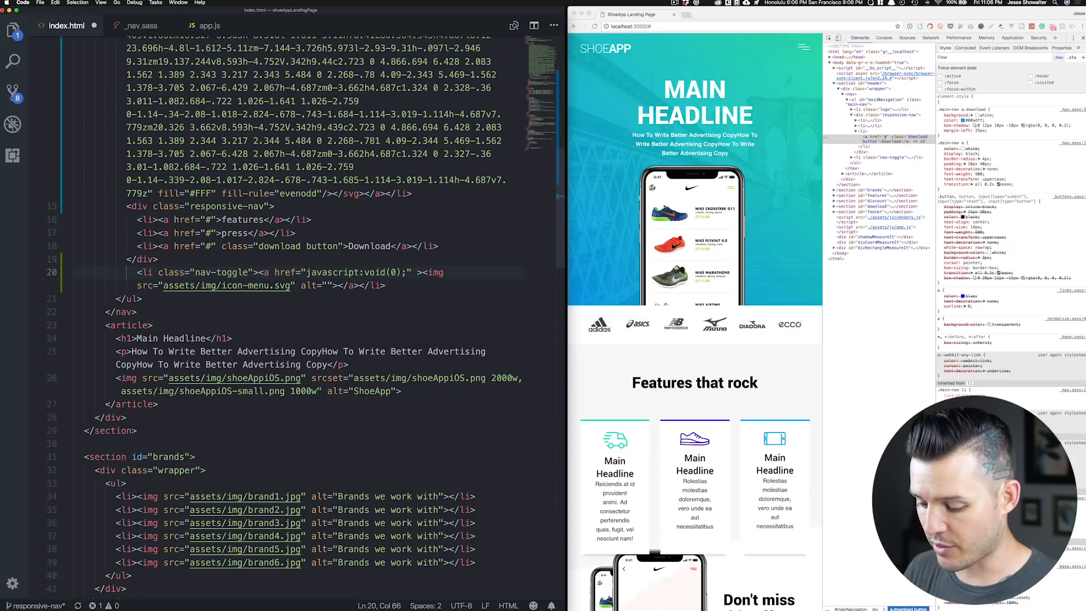
{"action": "type", "text": "onclick=\""}
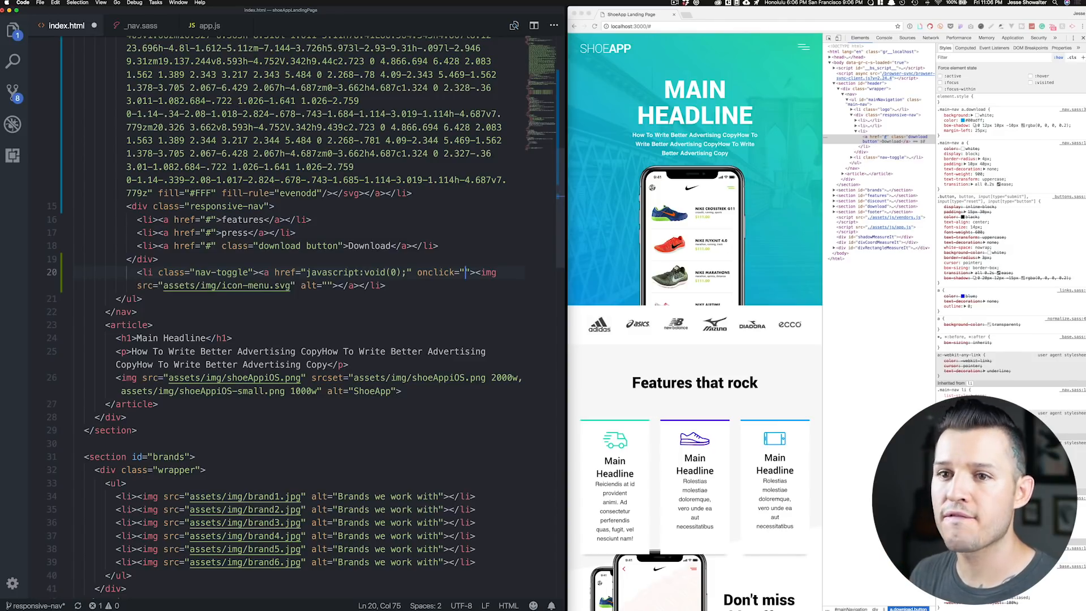
Step: Set the nav-toggle link's onclick to showNav() in index.html, then move to app.js
{"action": "left_click", "coordinate": [210, 26]}
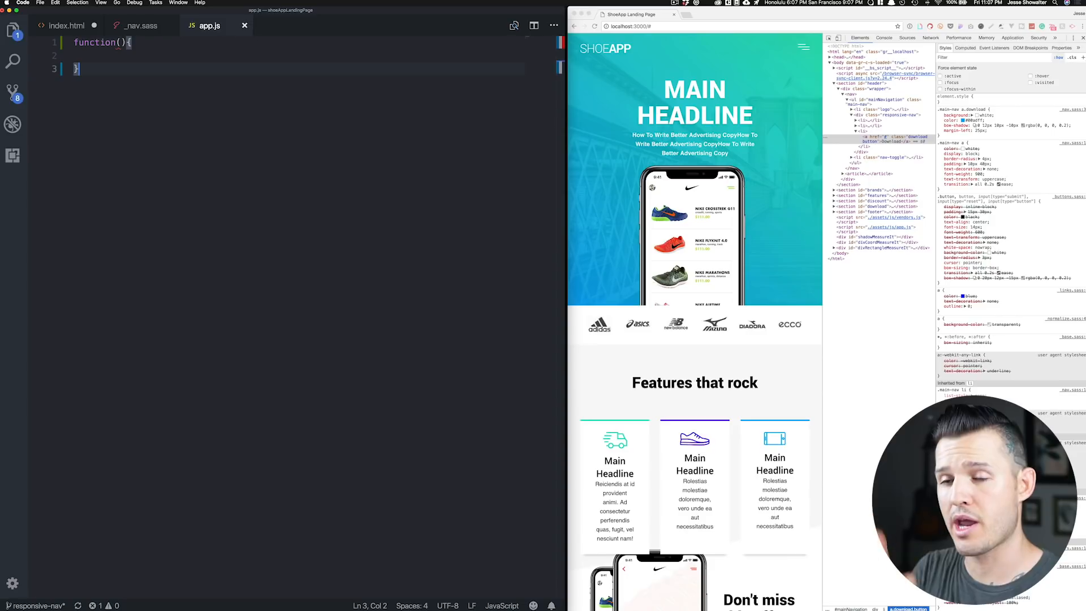
{"action": "left_click", "coordinate": [66, 26]}
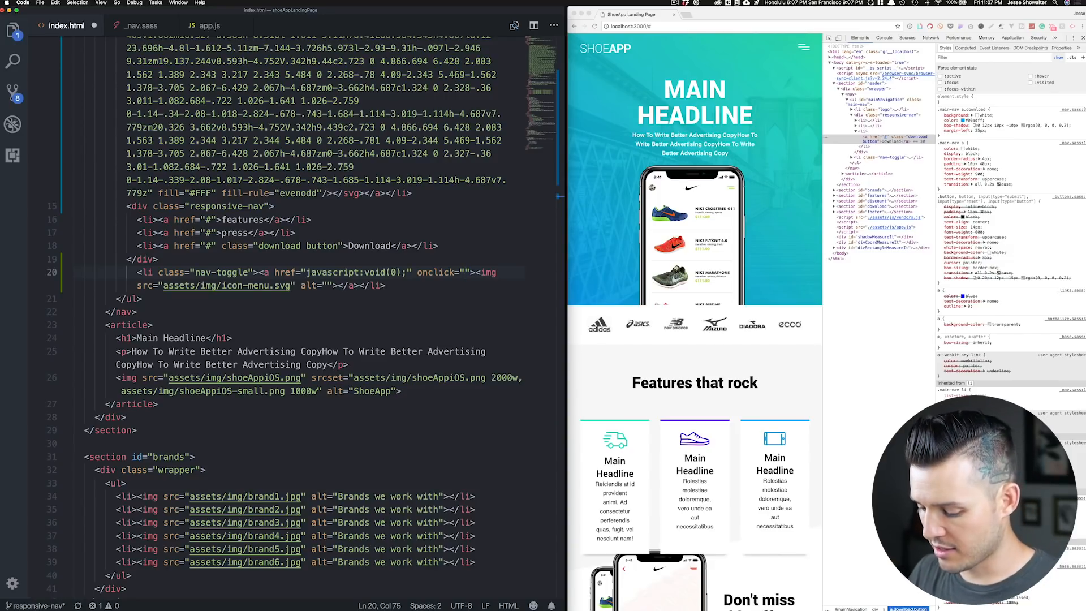
{"action": "type", "text": "showNav("}
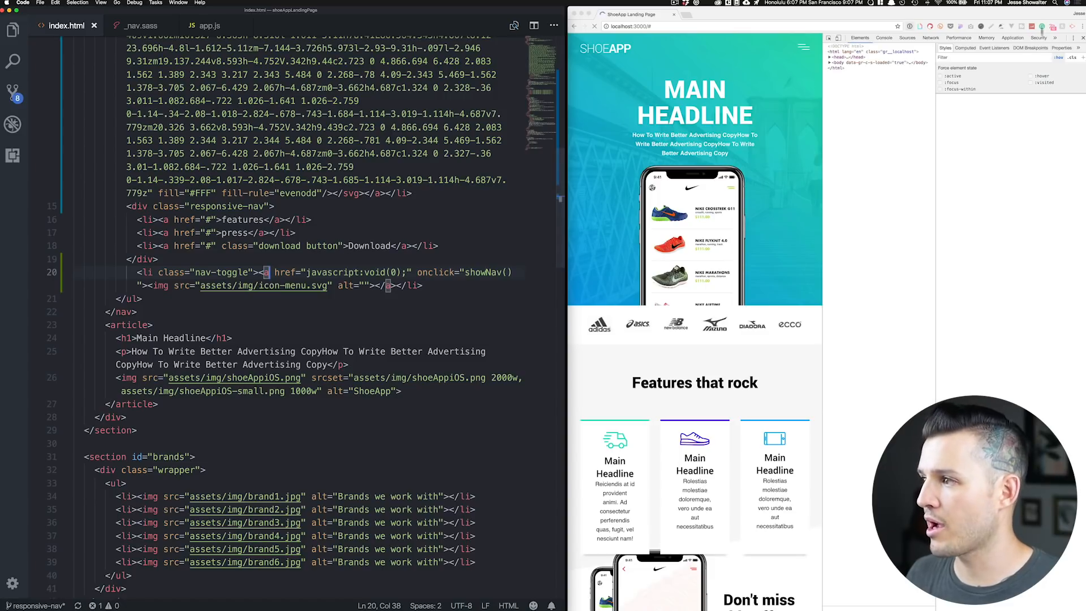
{"action": "left_click", "coordinate": [210, 26]}
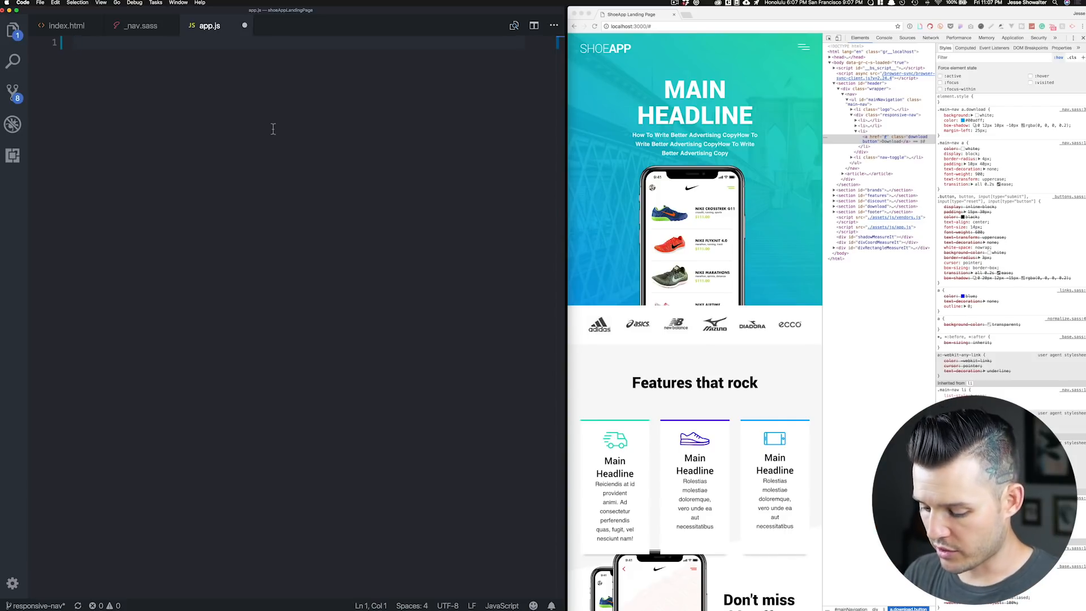
Step: Write function showNav(){ console.log("thhis is working"); } in app.js and save
{"action": "type", "text": "function showNav"}
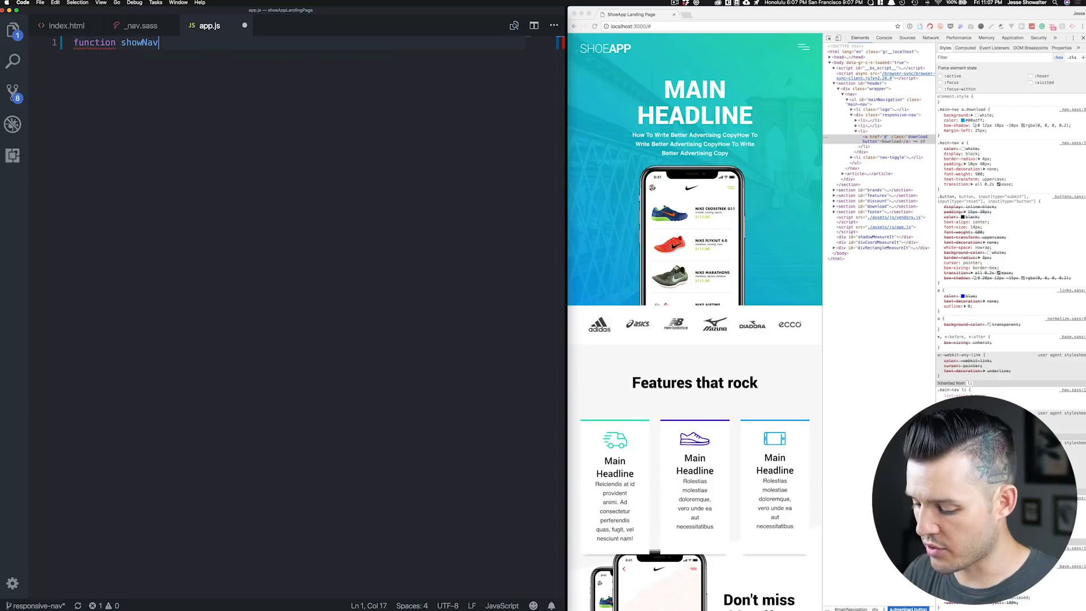
{"action": "type", "text": "(){}"}
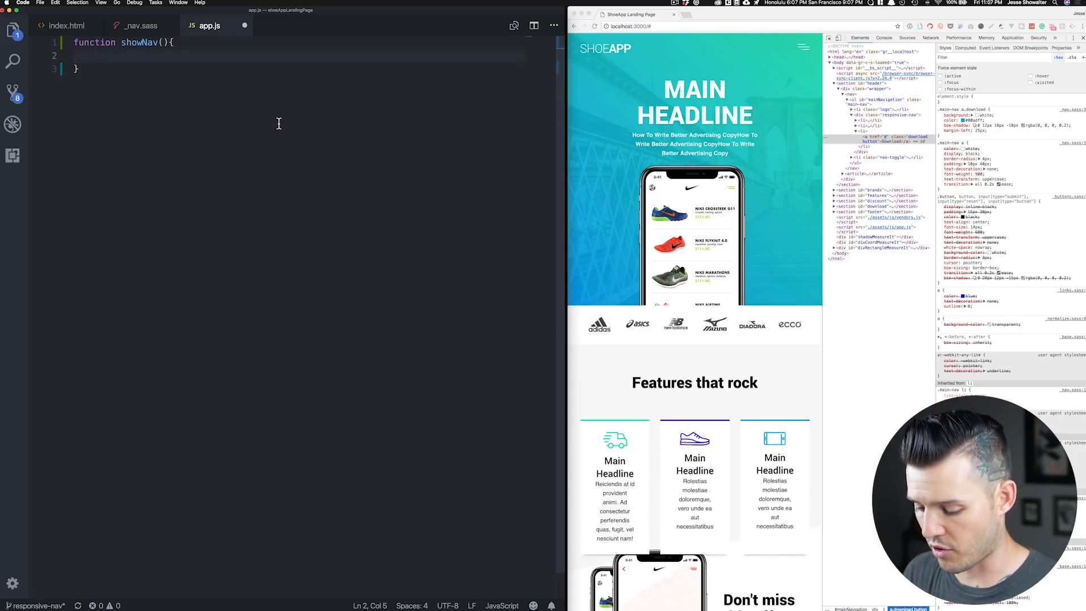
{"action": "type", "text": "console.log();"}
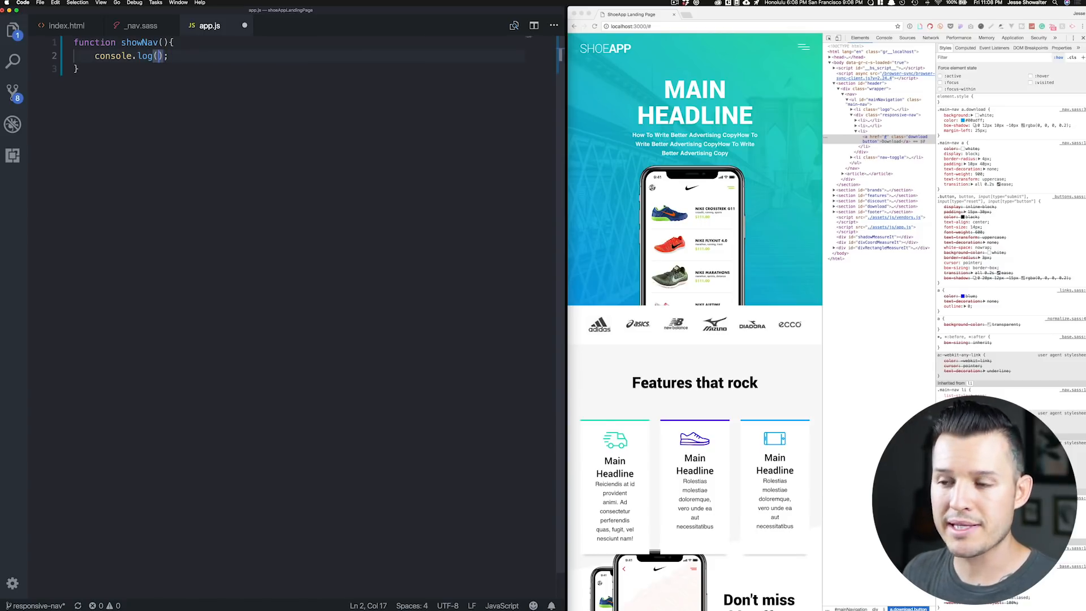
{"action": "type", "text": "\""}
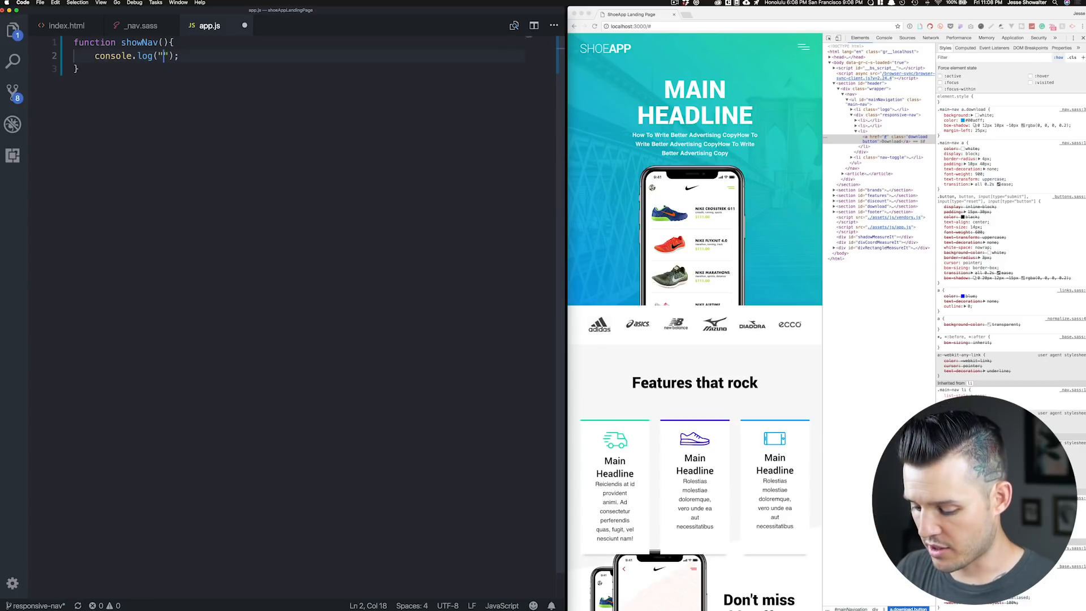
{"action": "type", "text": "thhis is wrking"}
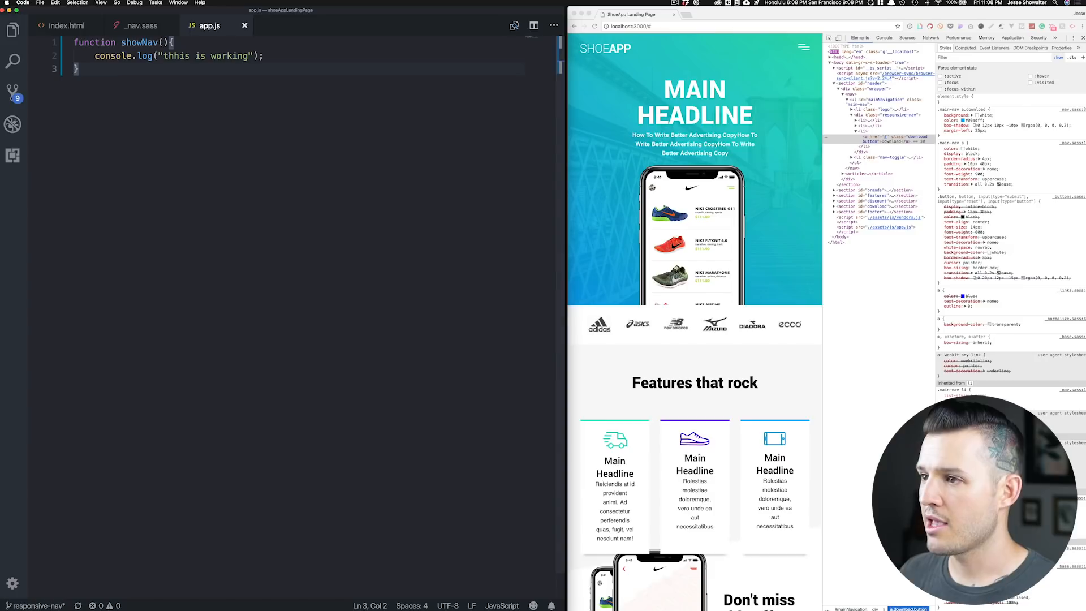
Step: Test the hamburger in Chrome's console, fix the message to "this is working", and start var x =
{"action": "left_click", "coordinate": [884, 39]}
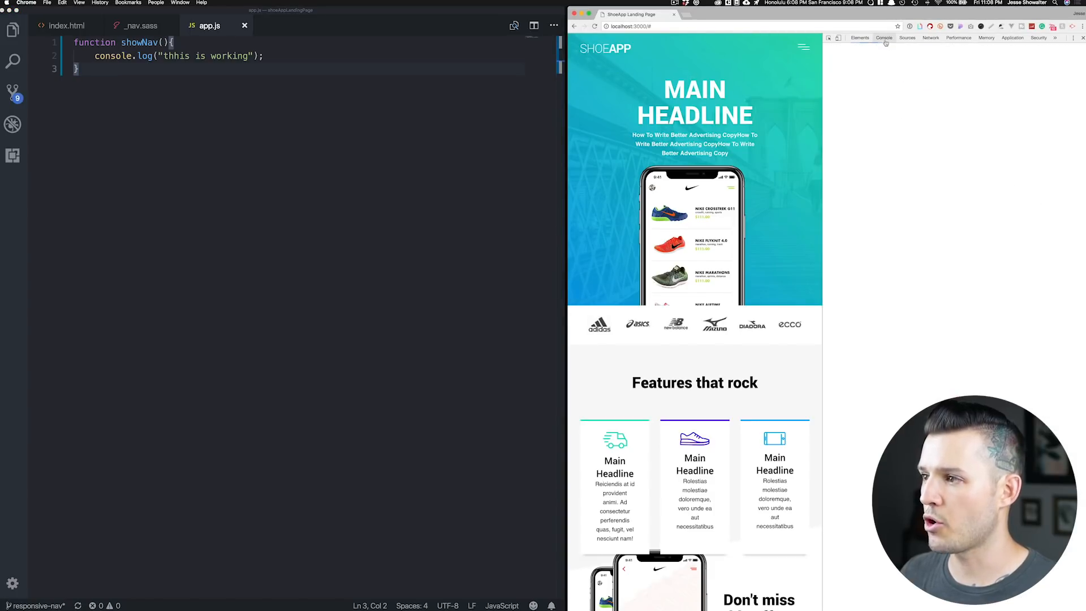
{"action": "left_click", "coordinate": [884, 37]}
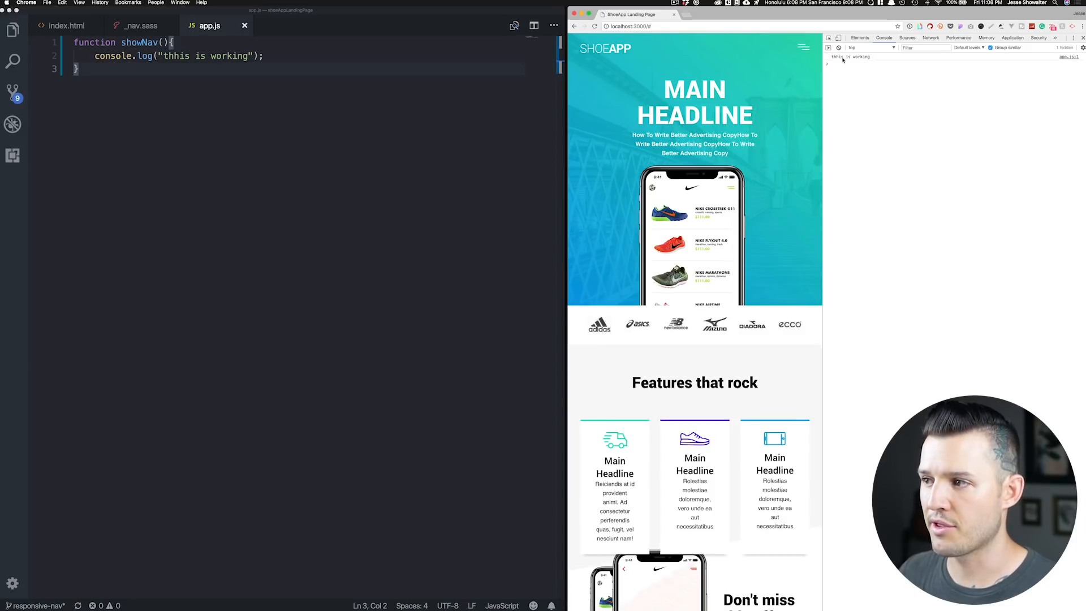
{"action": "left_click", "coordinate": [202, 56]}
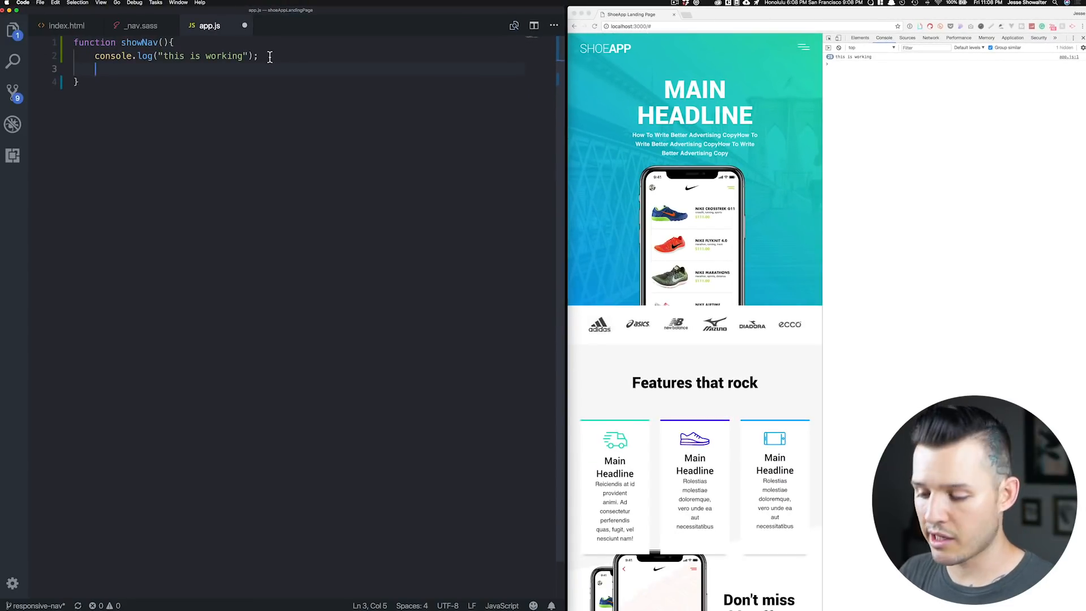
{"action": "type", "text": "var x ="}
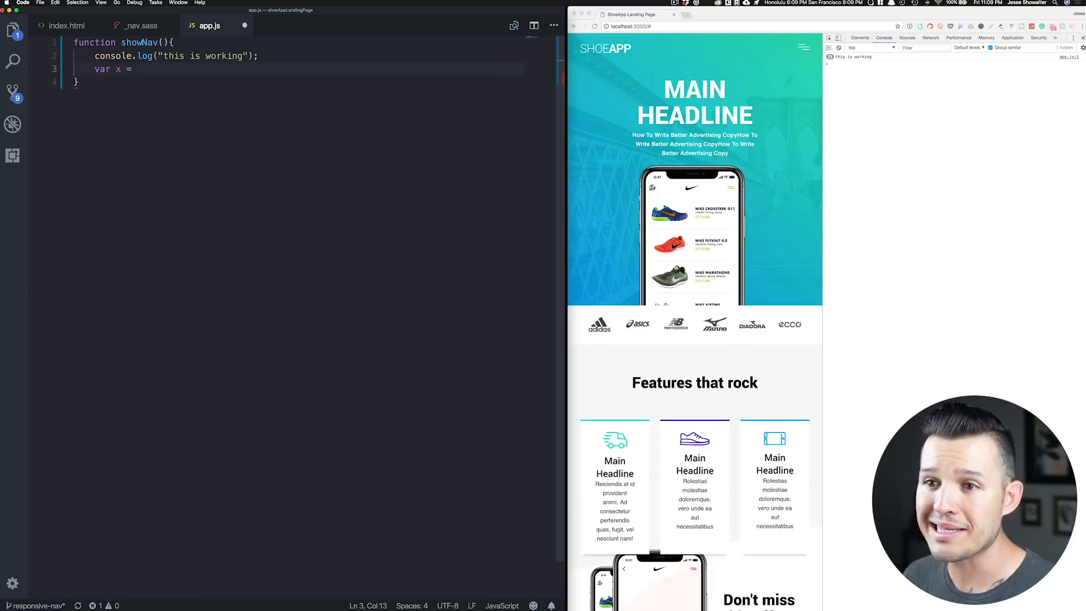
Step: Add id="responsive-nav" to the responsive-nav div in index.html
{"action": "left_click", "coordinate": [67, 26]}
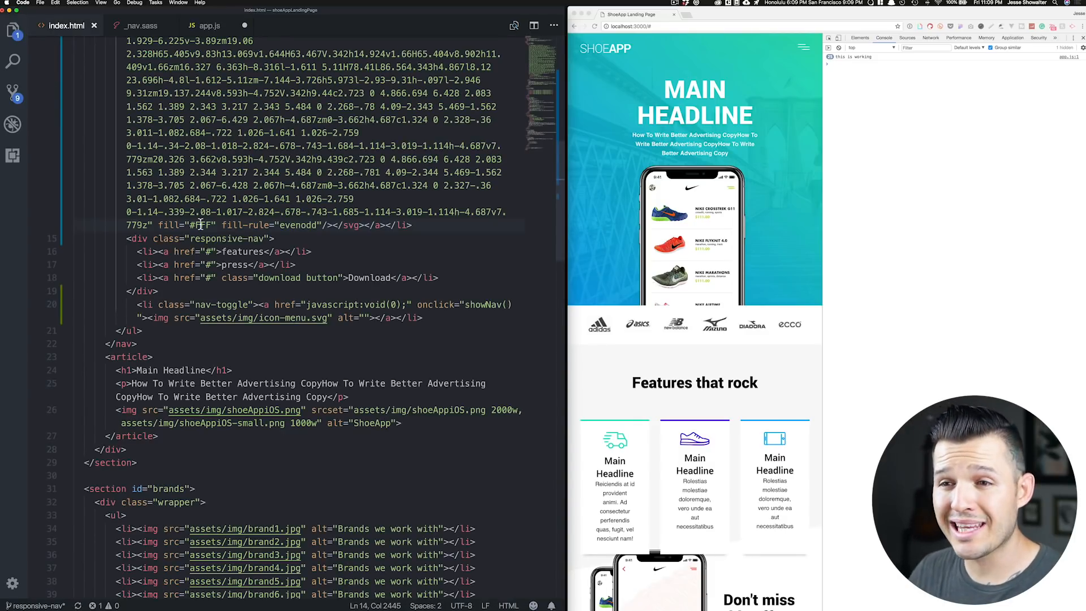
{"action": "left_click", "coordinate": [170, 251]}
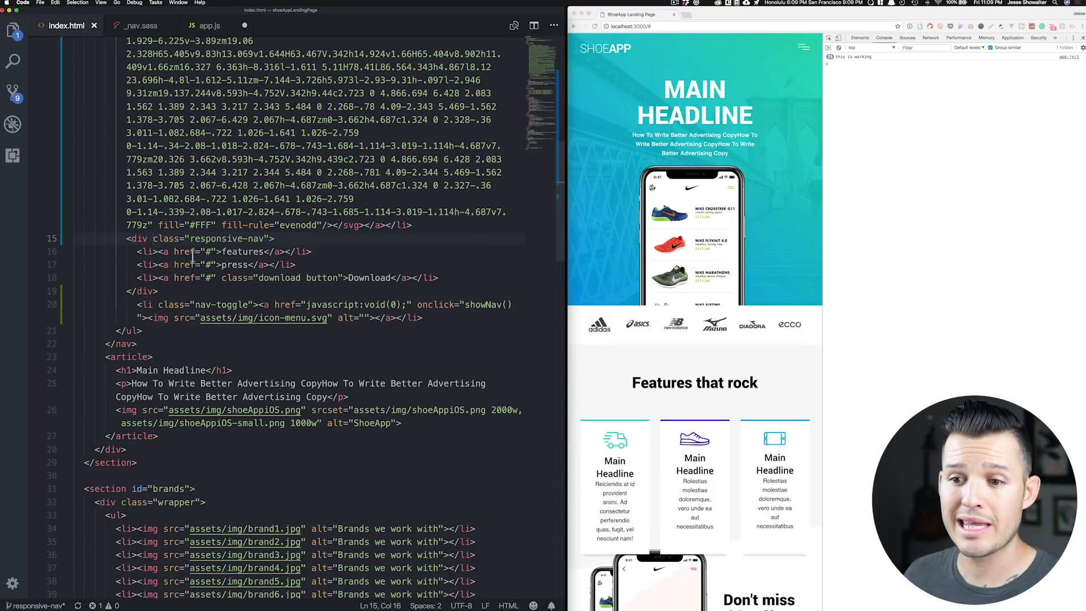
{"action": "mouse_move", "coordinate": [160, 242]}
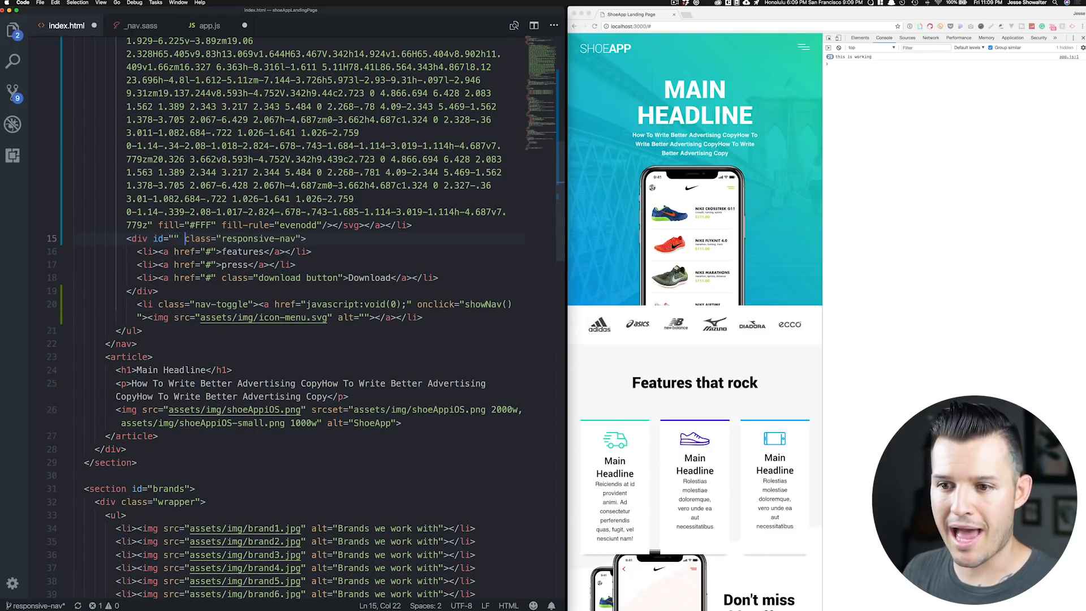
{"action": "type", "text": "responsive-n"}
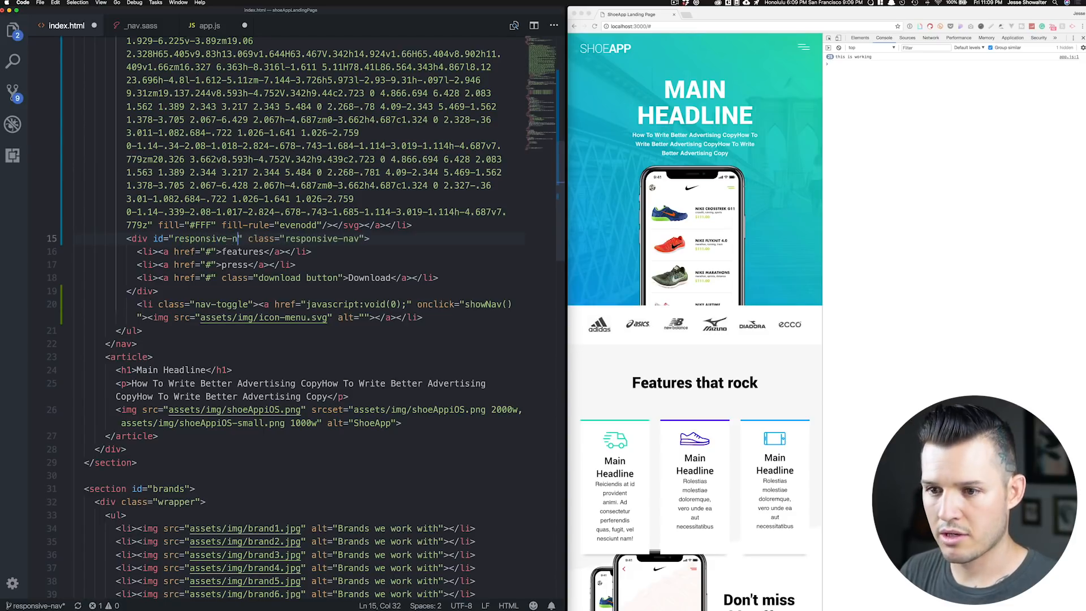
{"action": "left_click", "coordinate": [211, 26]}
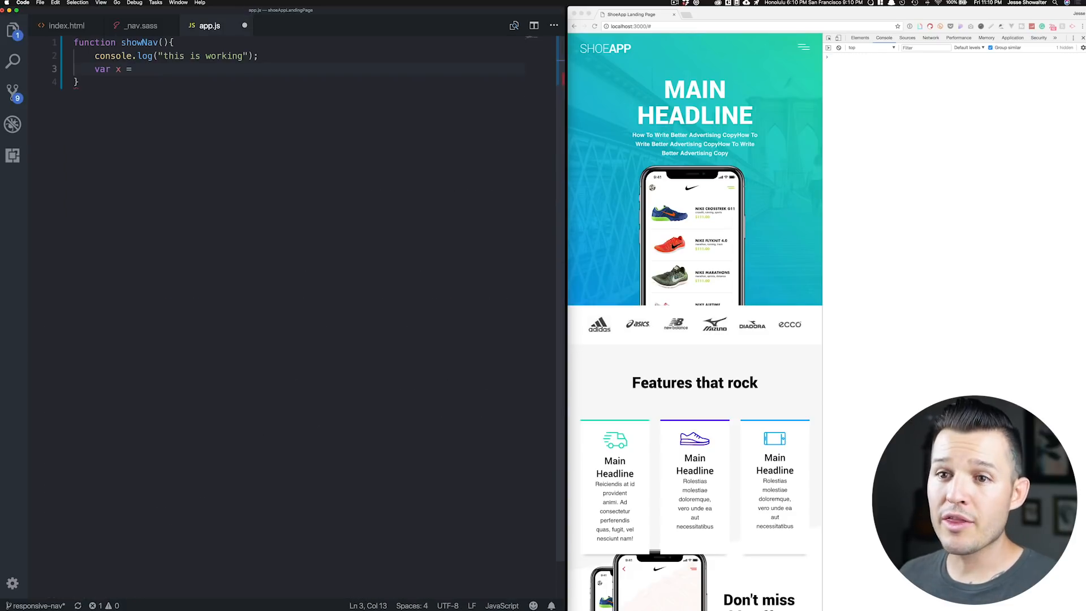
{"action": "left_click", "coordinate": [67, 26]}
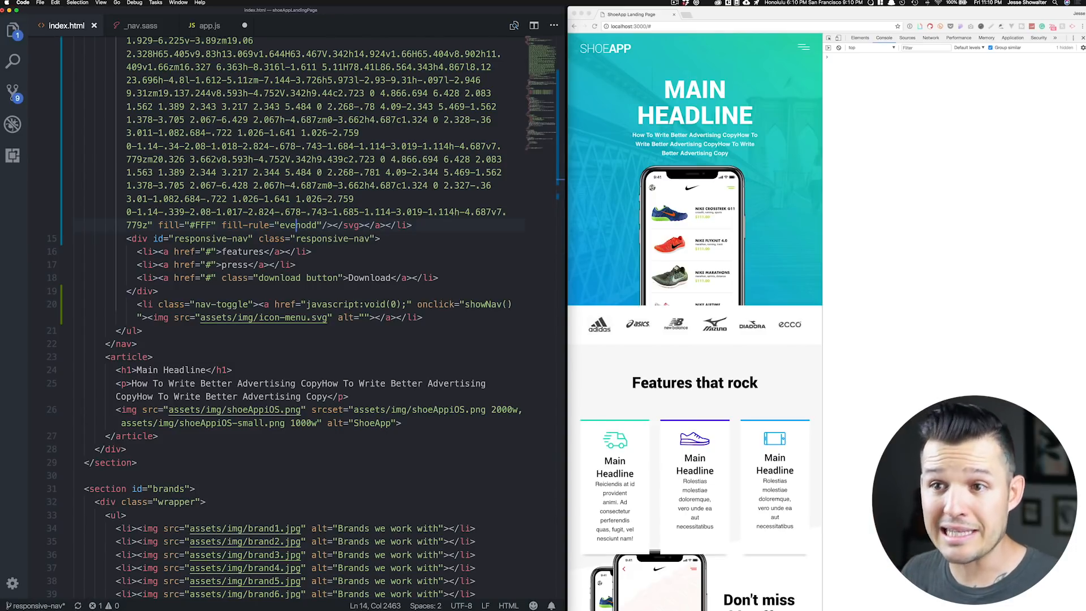
{"action": "left_click", "coordinate": [210, 26]}
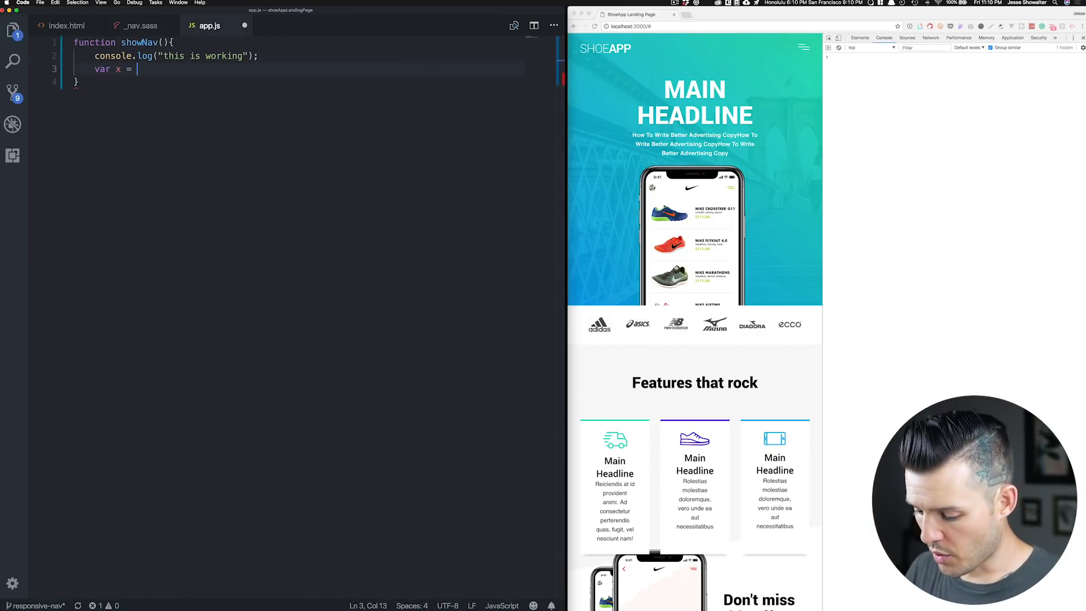
Step: Complete var x = document.getElementById("responsive-nav"); inside showNav
{"action": "type", "text": "document"}
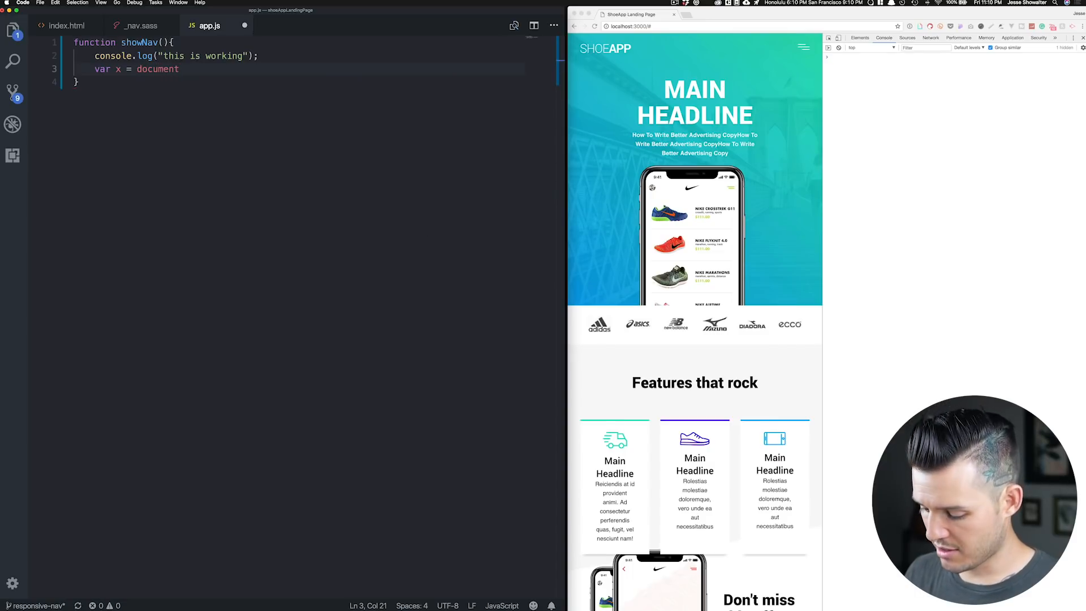
{"action": "type", "text": ".getElementById("}
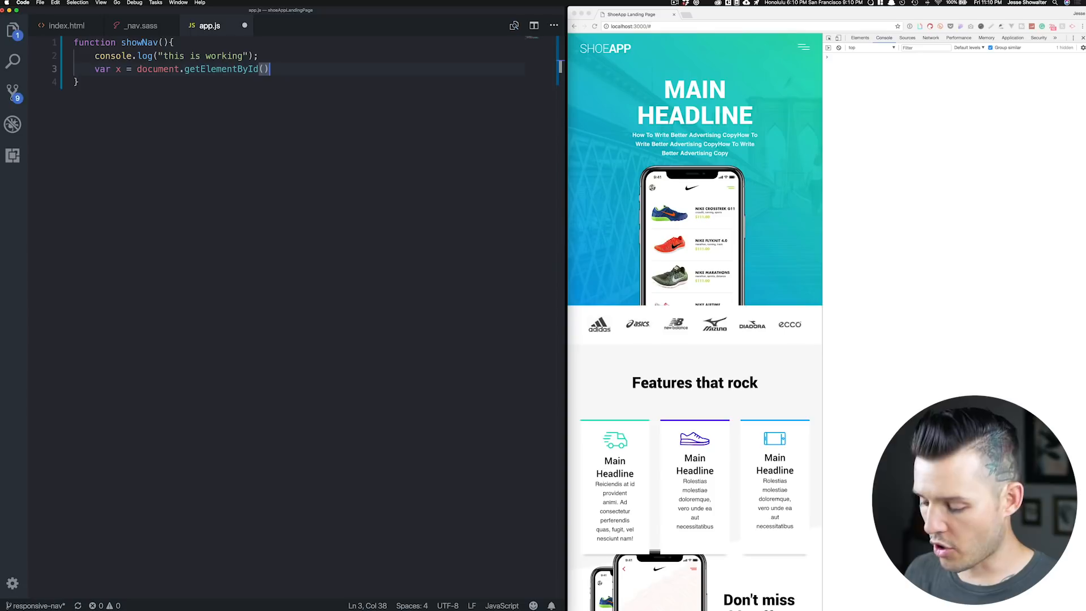
{"action": "type", "text": "\"r"}
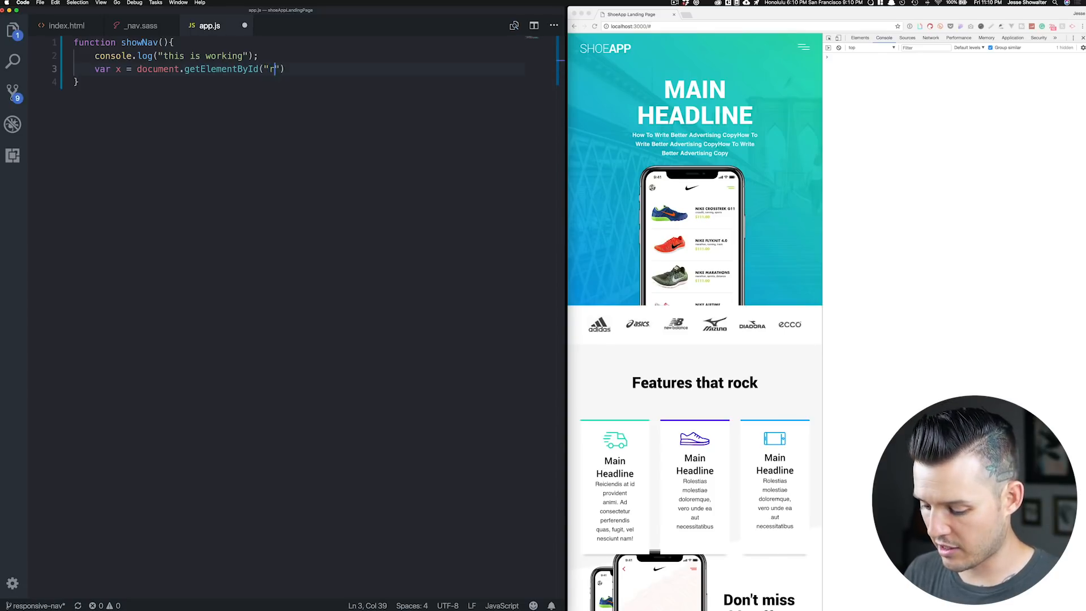
{"action": "type", "text": "esponsive-n"}
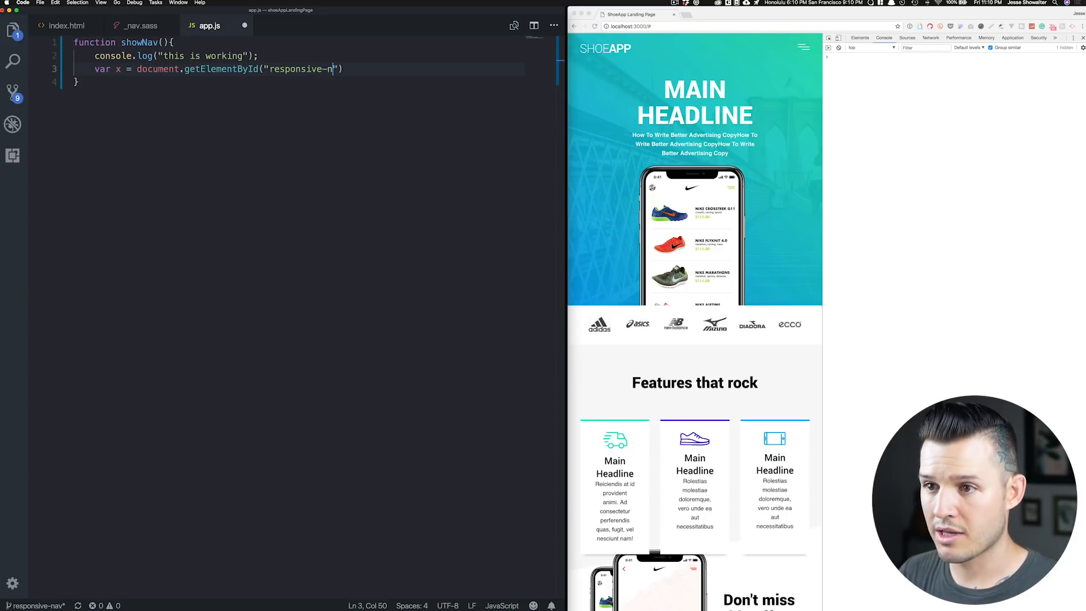
{"action": "type", "text": "av"}
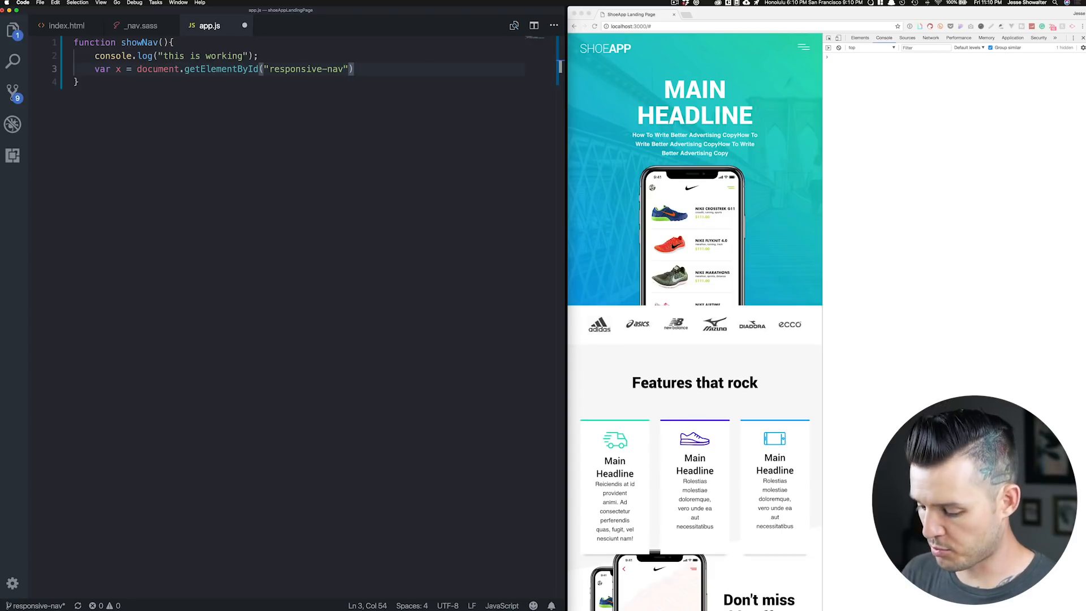
{"action": "type", "text": ";"}
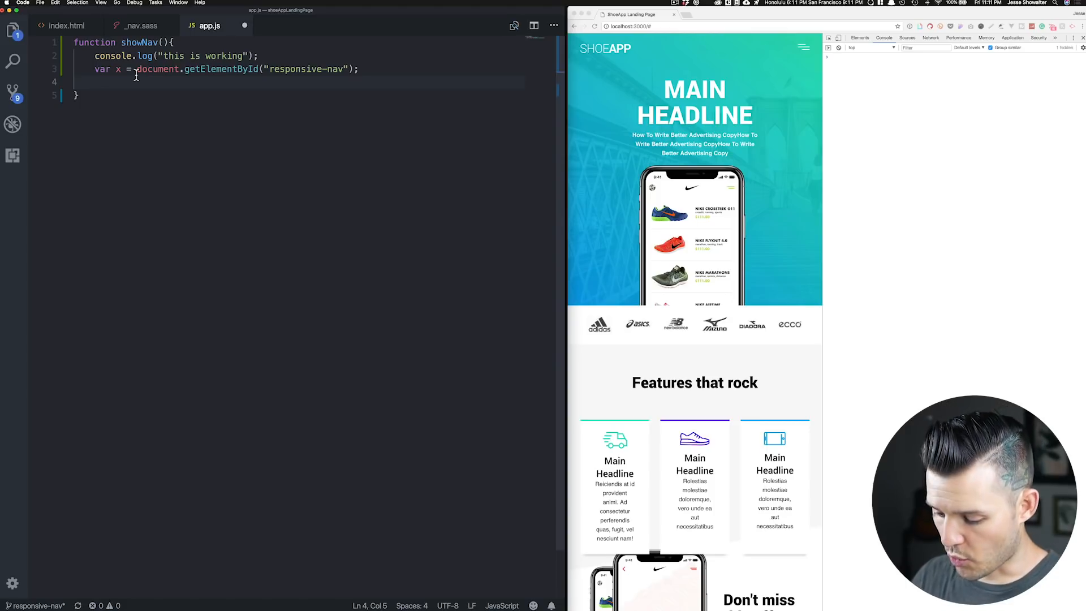
Step: Write if (x.className === "responsive-nav") { in showNav, then view index.html's nav markup
{"action": "type", "text": "if("}
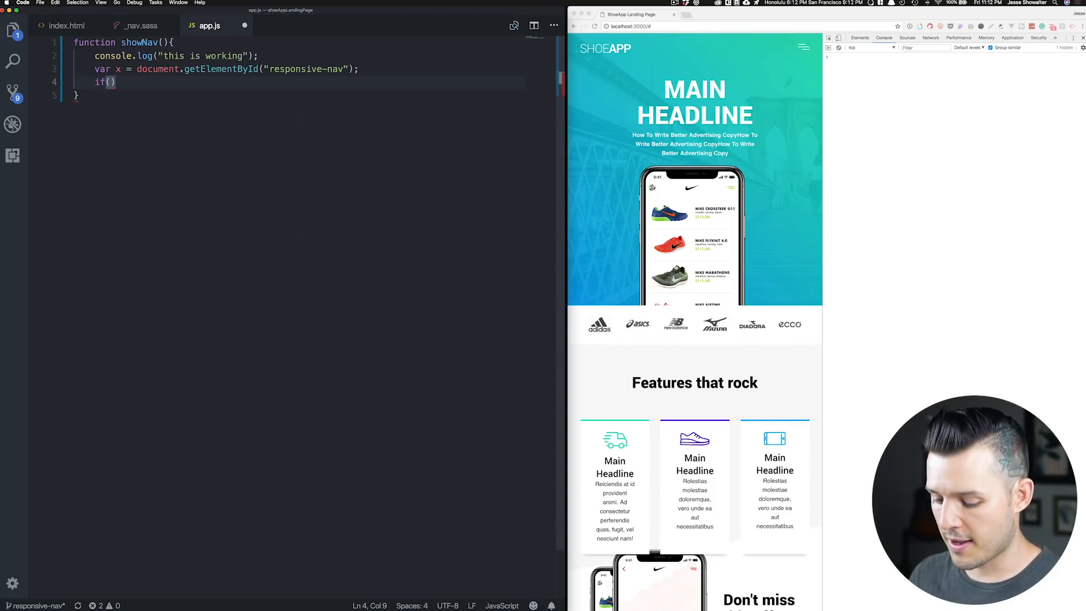
{"action": "type", "text": "x"}
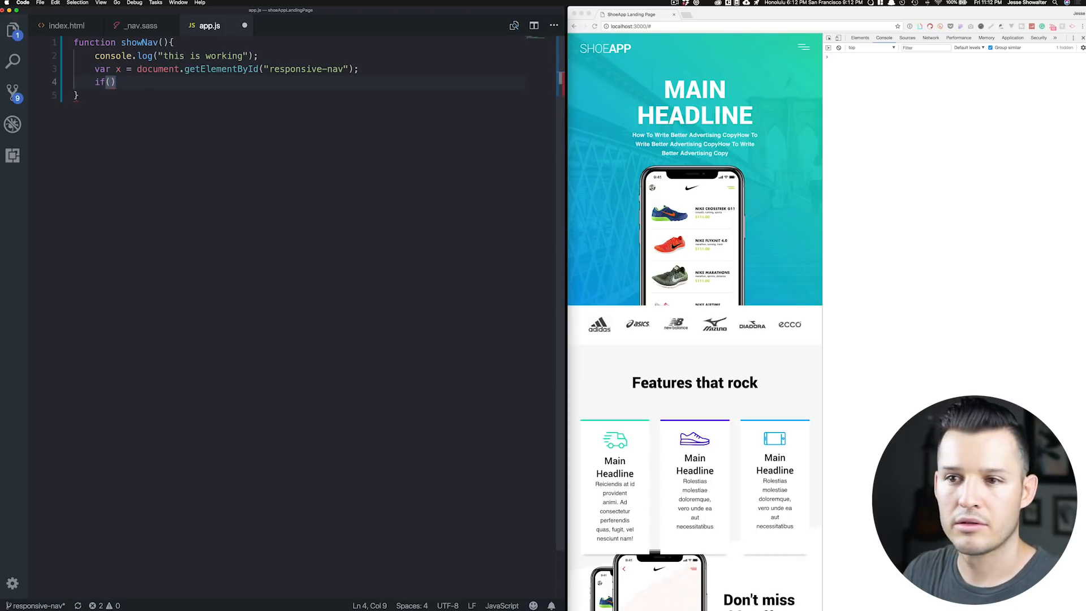
{"action": "type", "text": "{"}
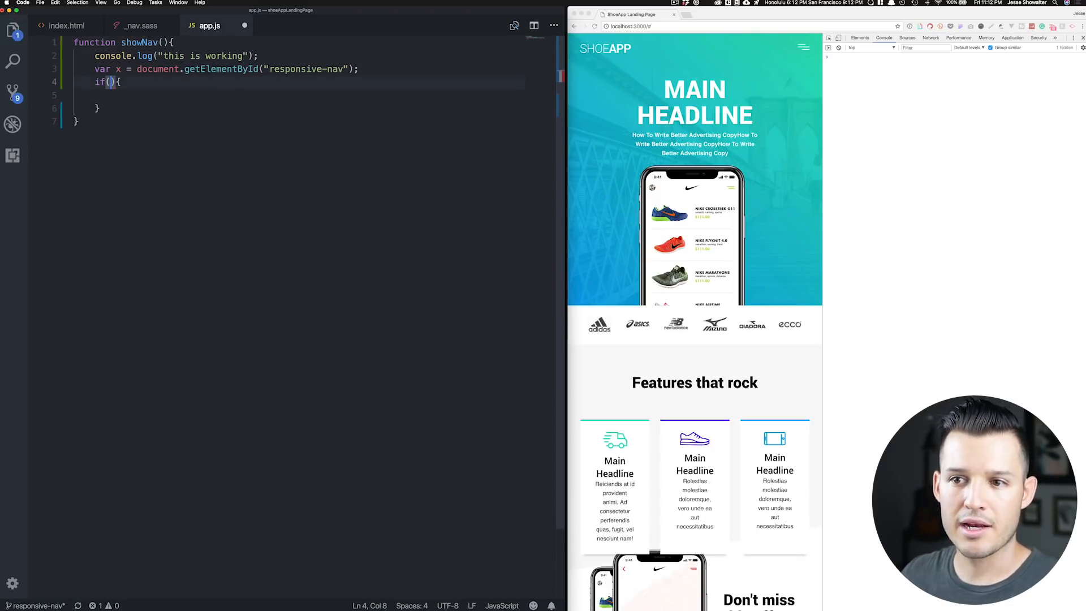
{"action": "type", "text": "x"}
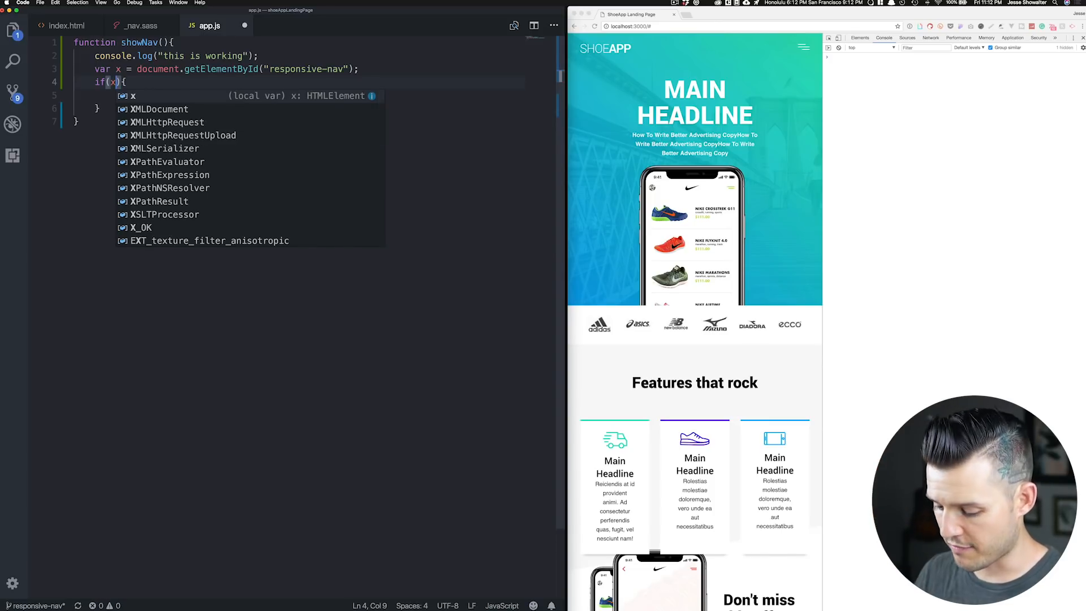
{"action": "type", "text": ".className"}
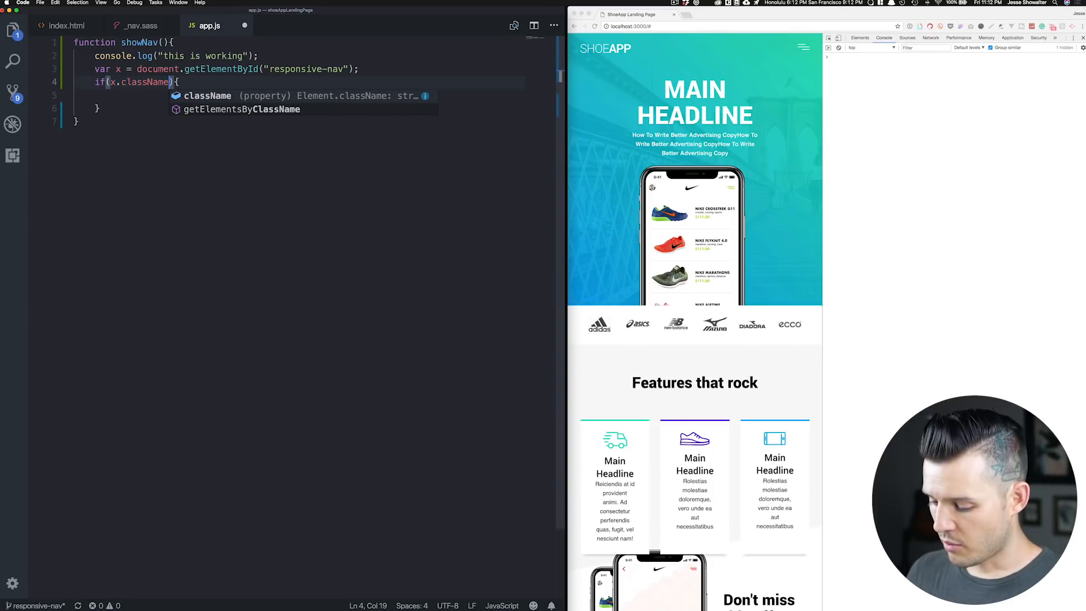
{"action": "type", "text": "==="}
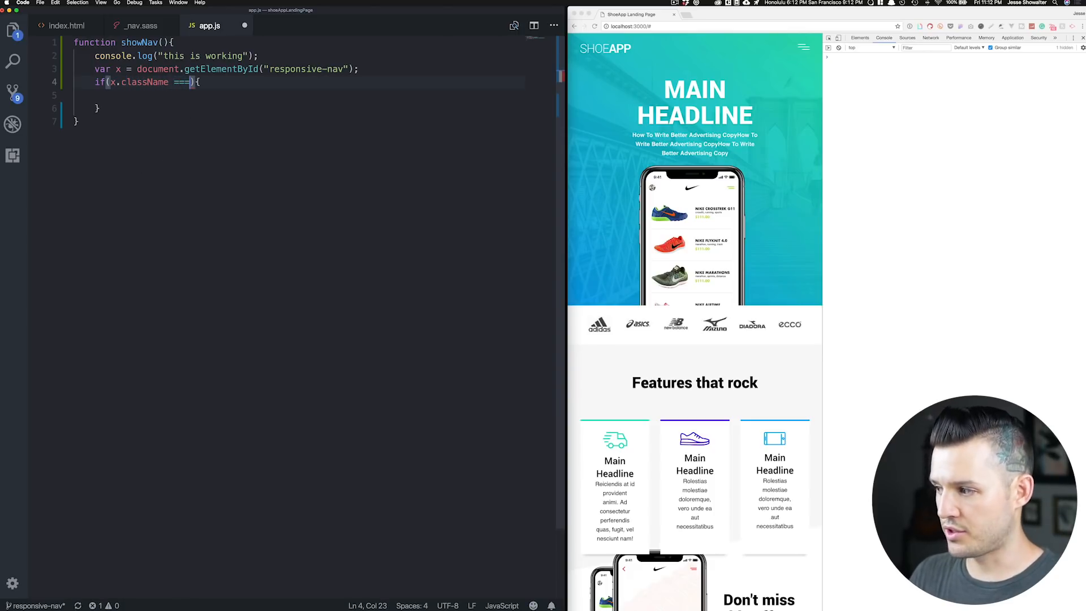
{"action": "type", "text": "\"\""}
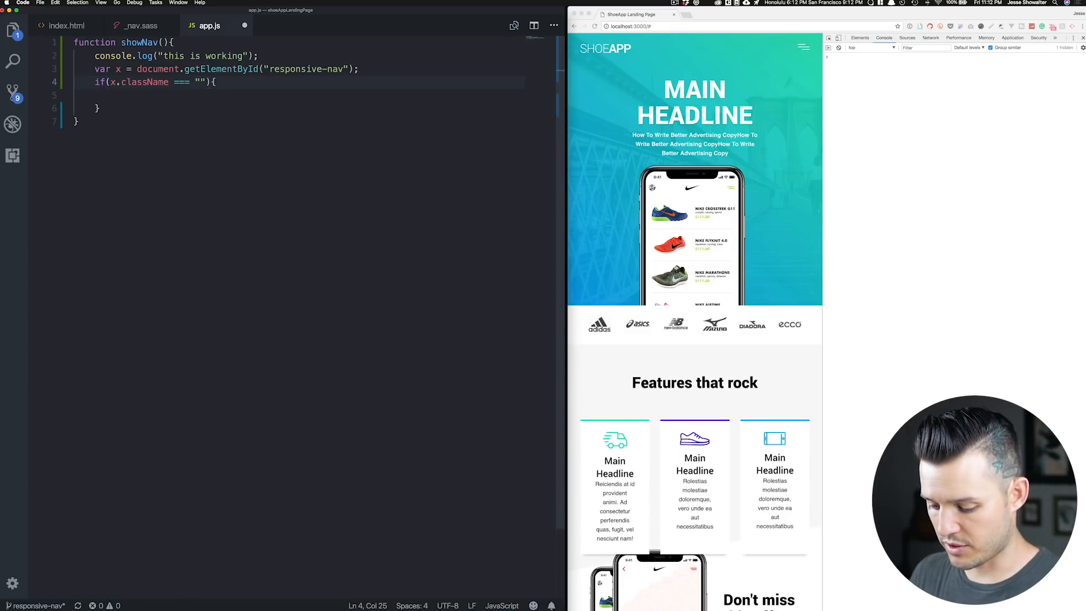
{"action": "type", "text": "responsive-nav"}
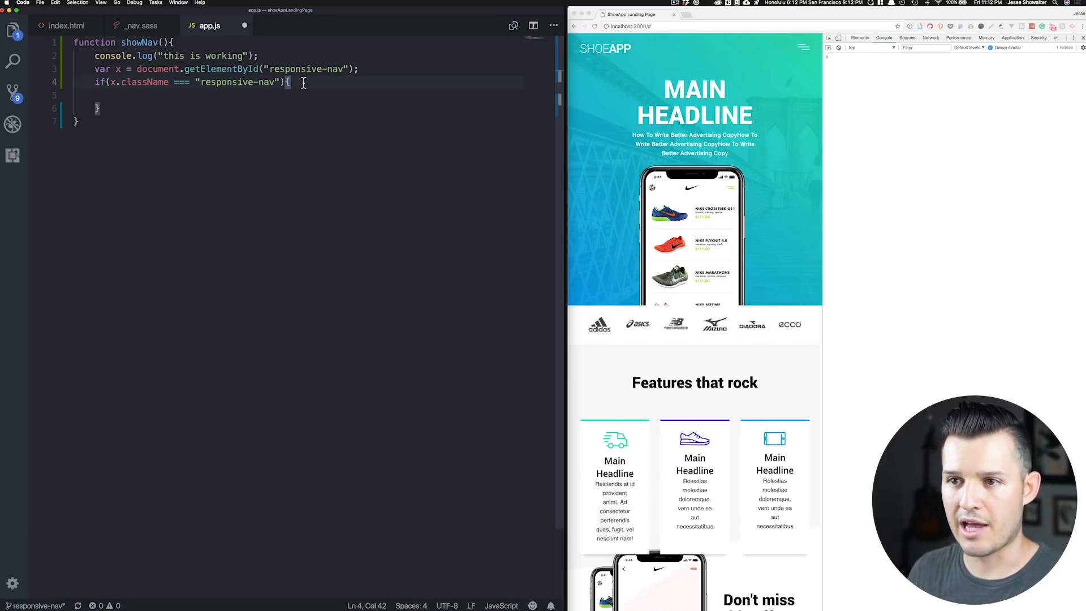
{"action": "left_click", "coordinate": [67, 26]}
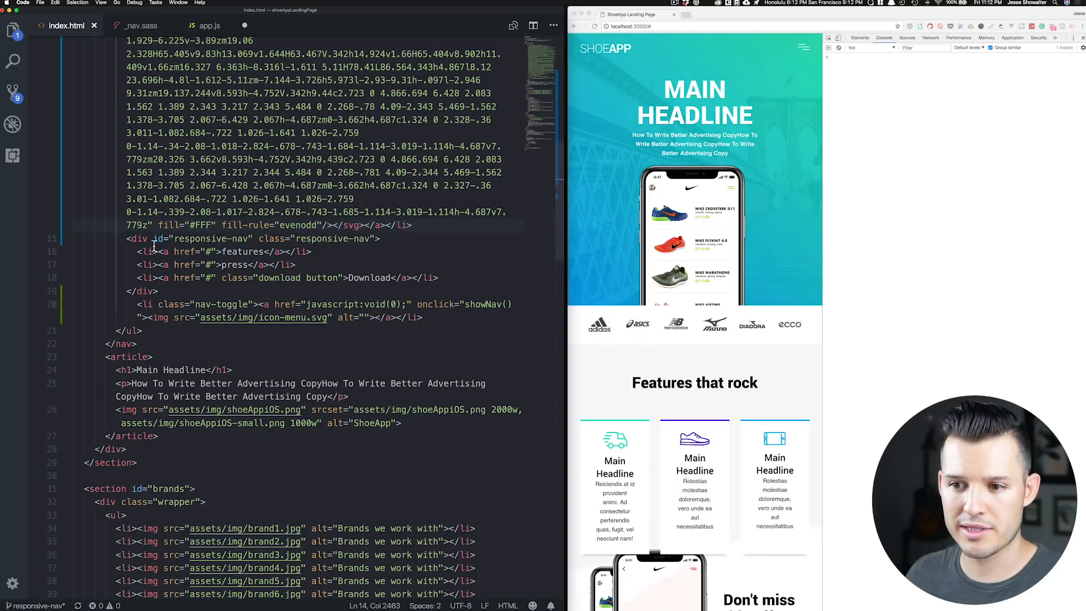
Step: Select the nav's responsive-nav id to compare with its class, then return to app.js
{"action": "double_click", "coordinate": [211, 238]}
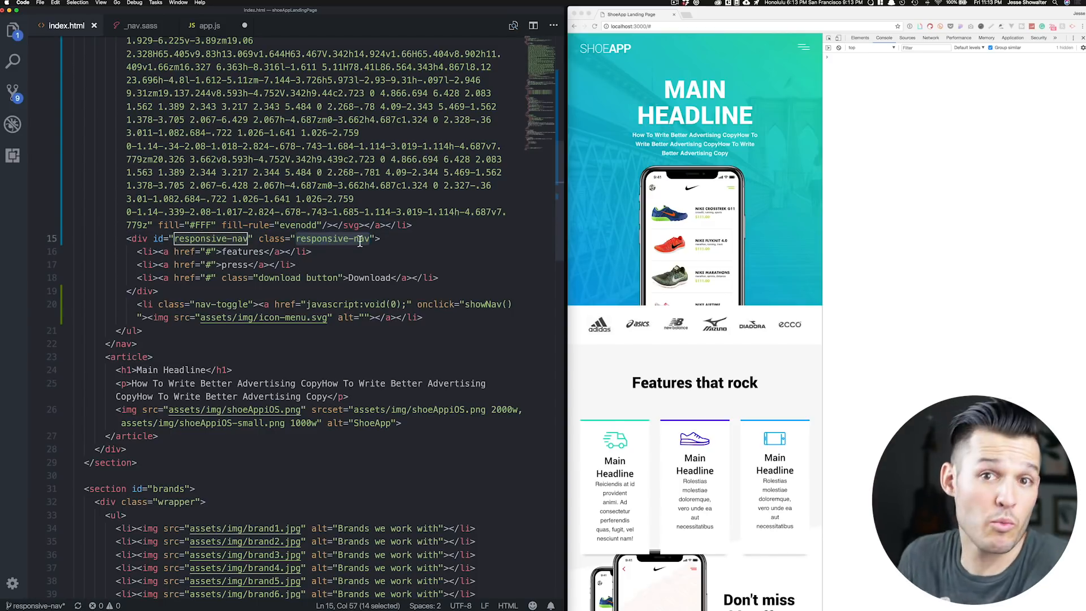
{"action": "left_click", "coordinate": [209, 26]}
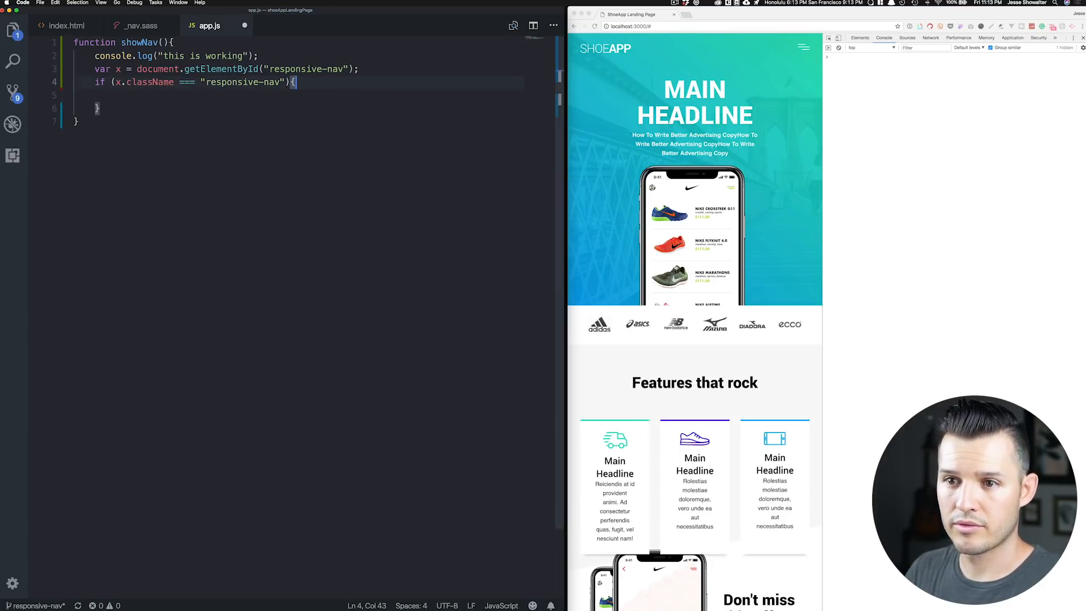
Step: Write x.className += " unfold" inside the if block and begin an else branch after it
{"action": "type", "text": "x."}
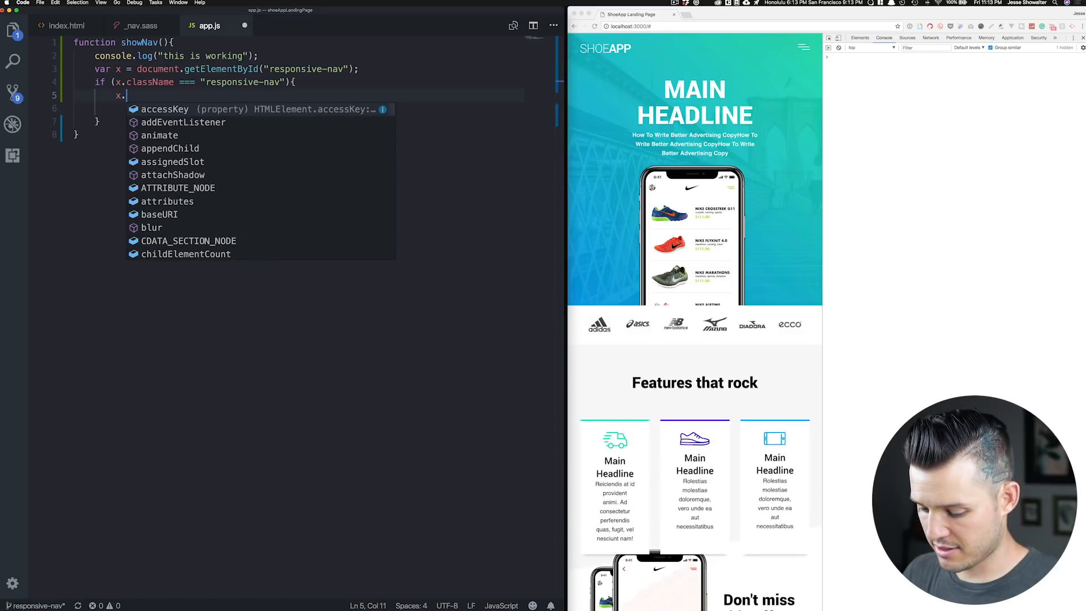
{"action": "type", "text": "className"}
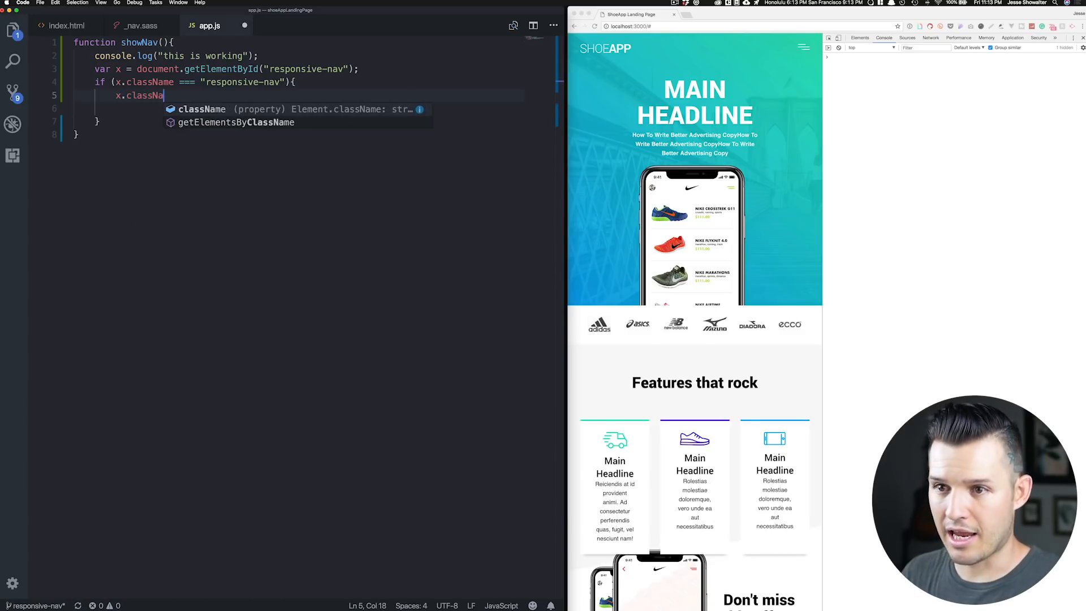
{"action": "type", "text": "me"}
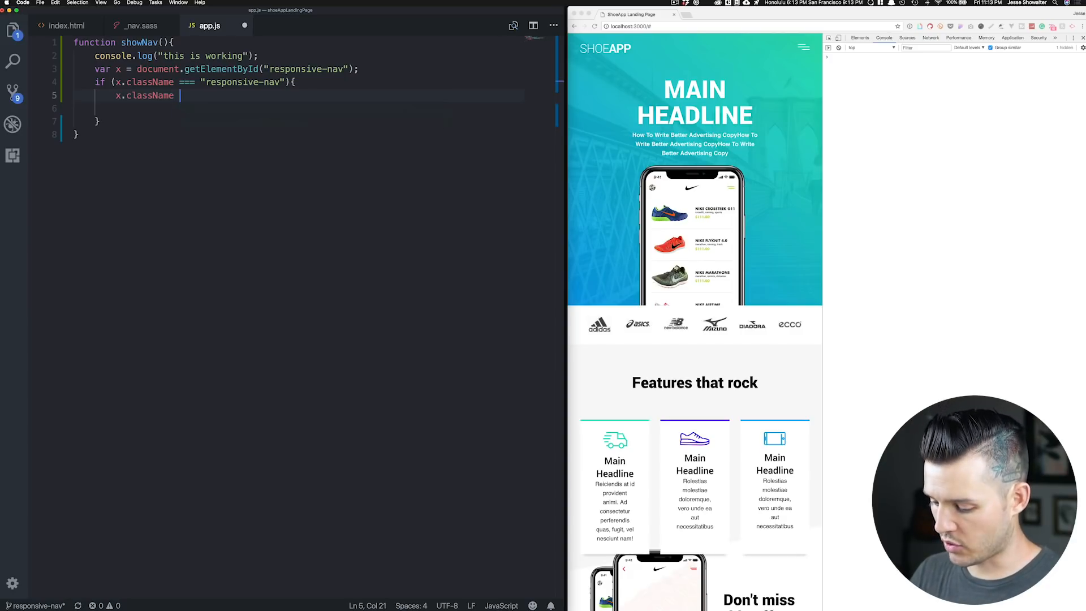
{"action": "type", "text": "+= \""}
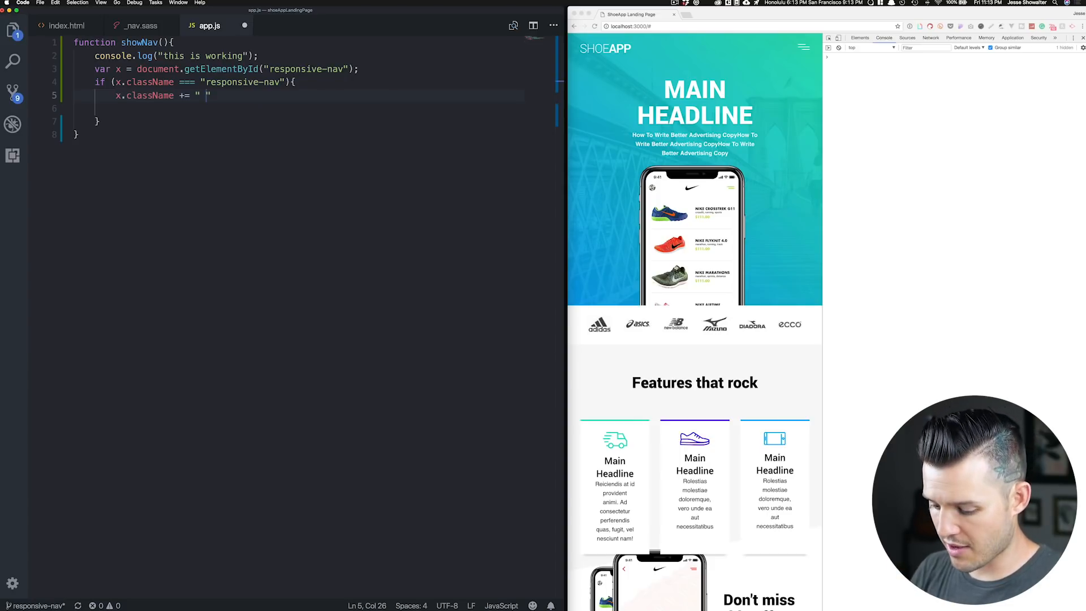
{"action": "type", "text": "unfold"}
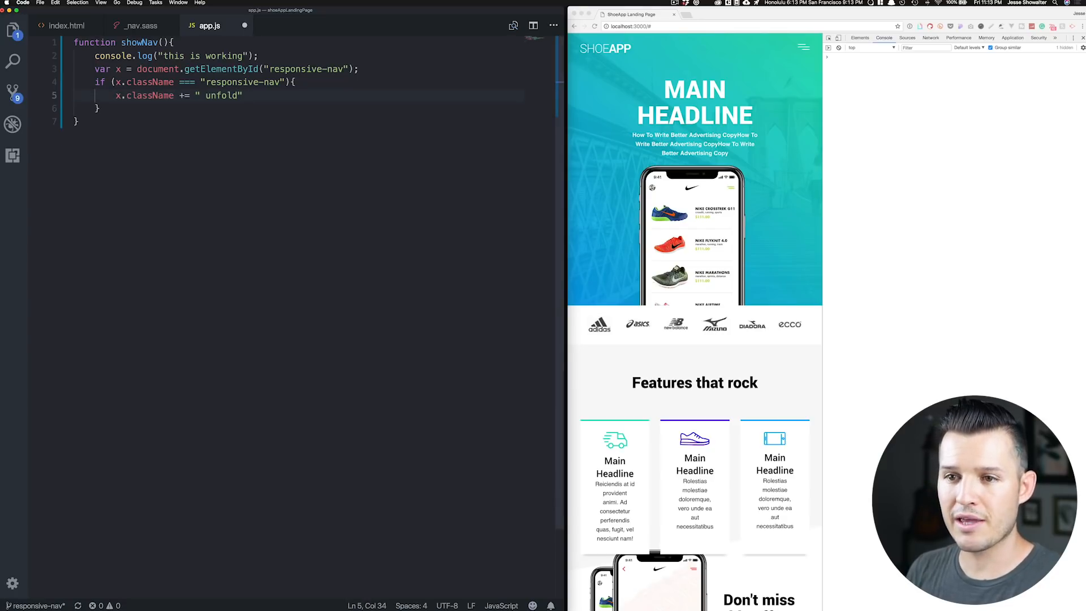
{"action": "left_click", "coordinate": [99, 81]}
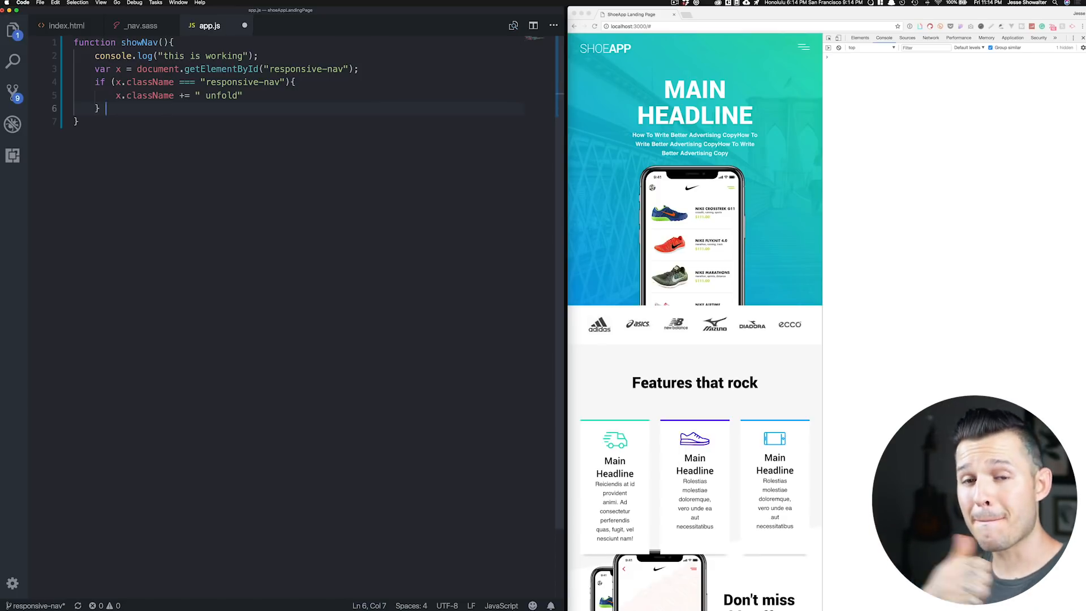
{"action": "type", "text": "else {"}
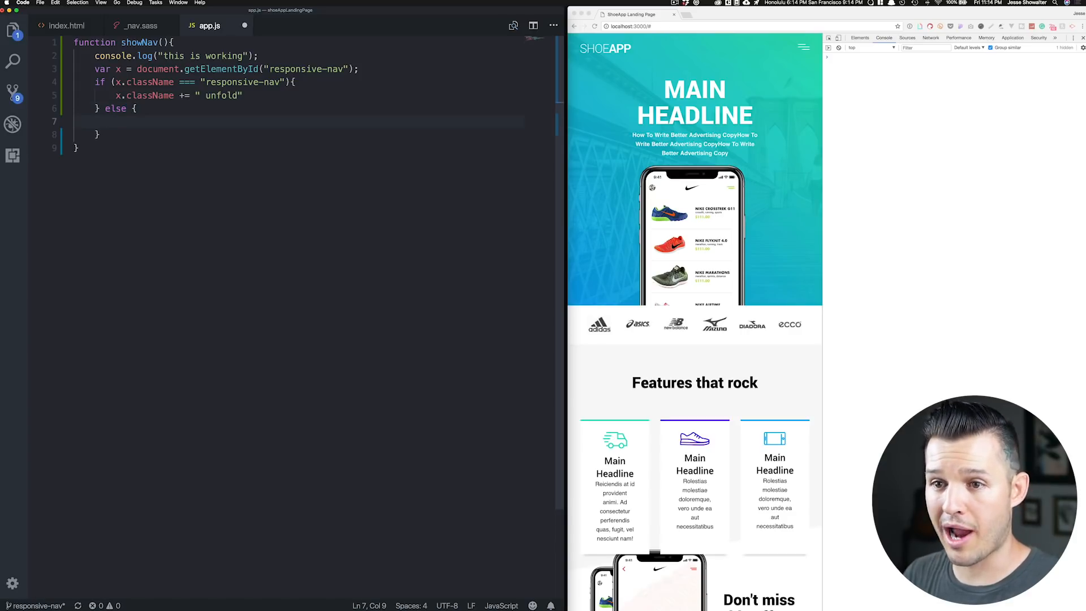
Step: Fill the else block with x.className === "responsive-nav"; and save app.js
{"action": "type", "text": "x"}
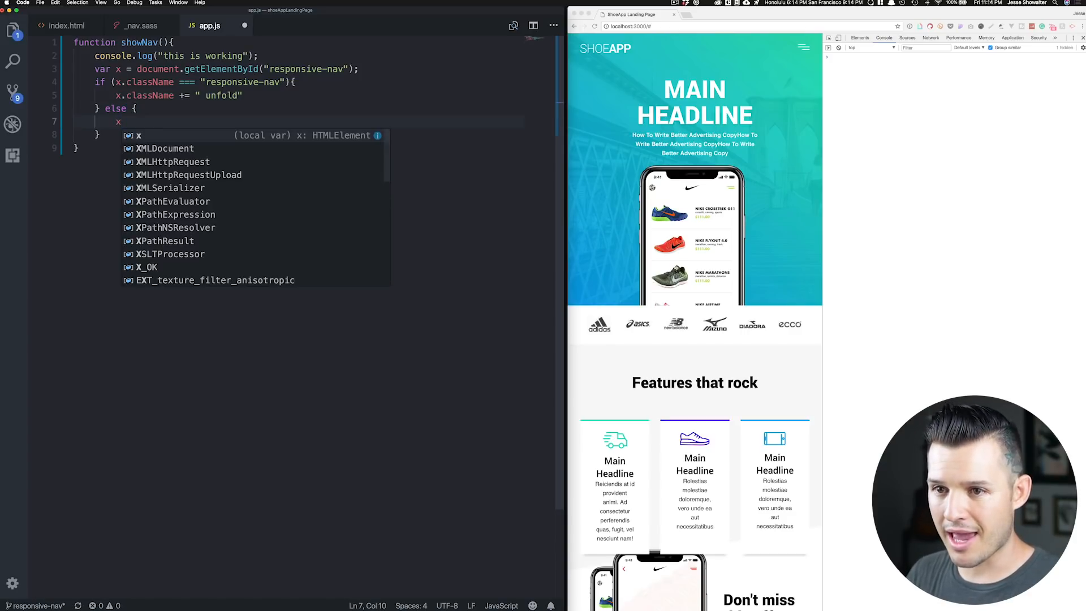
{"action": "type", "text": ".classn"}
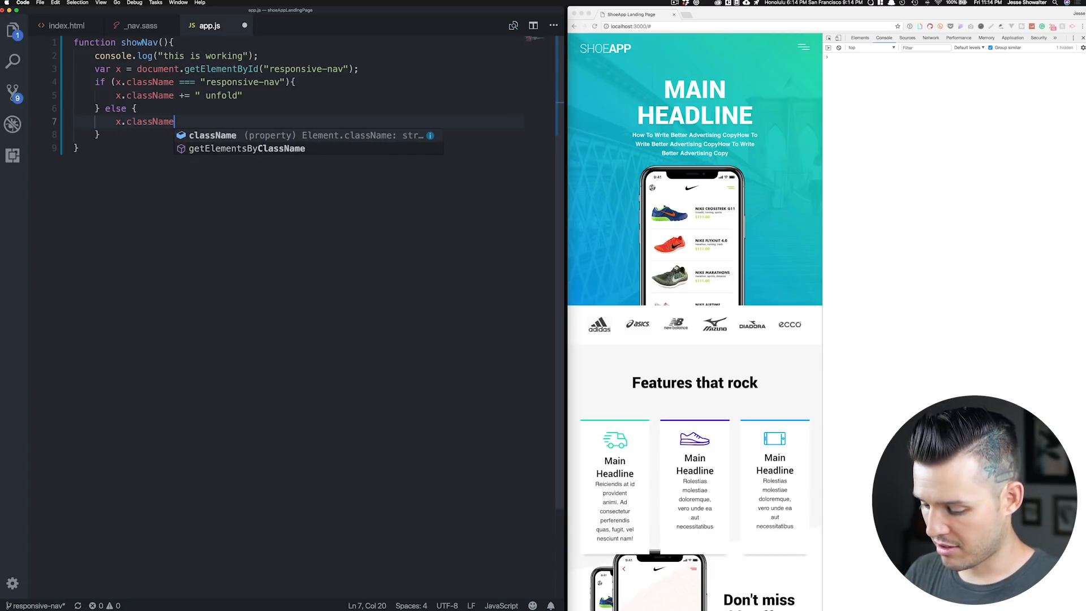
{"action": "type", "text": "=== \"\""}
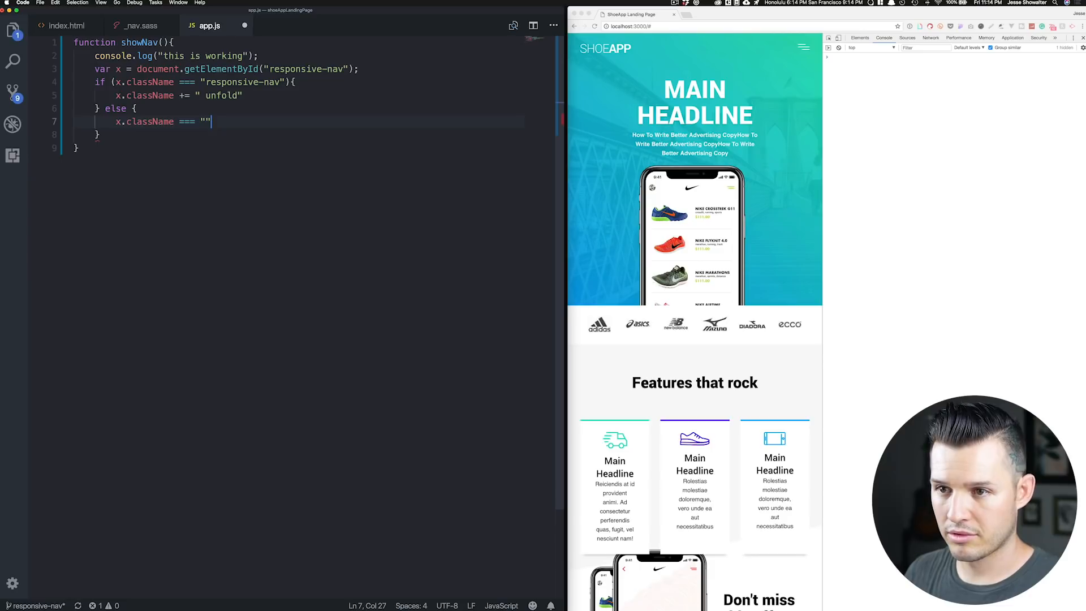
{"action": "type", "text": "respo"}
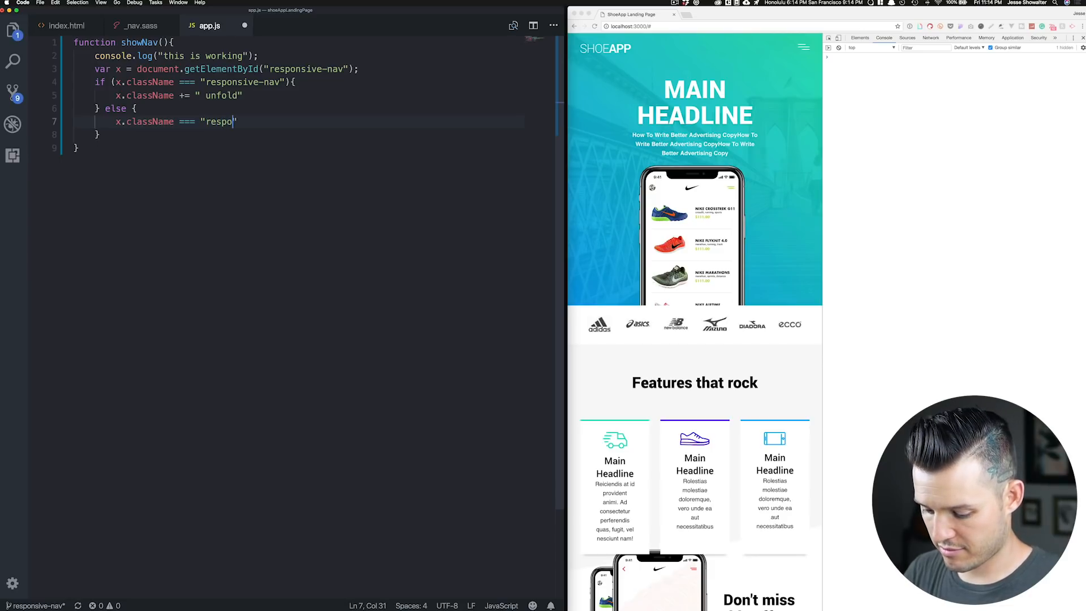
{"action": "type", "text": "nsive"}
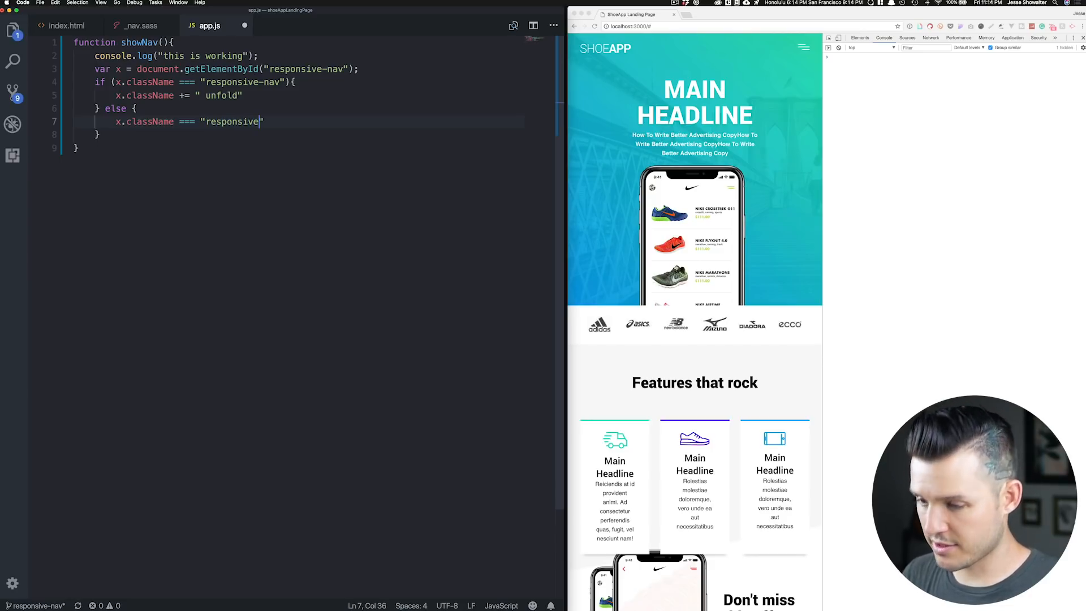
{"action": "type", "text": "-nav"}
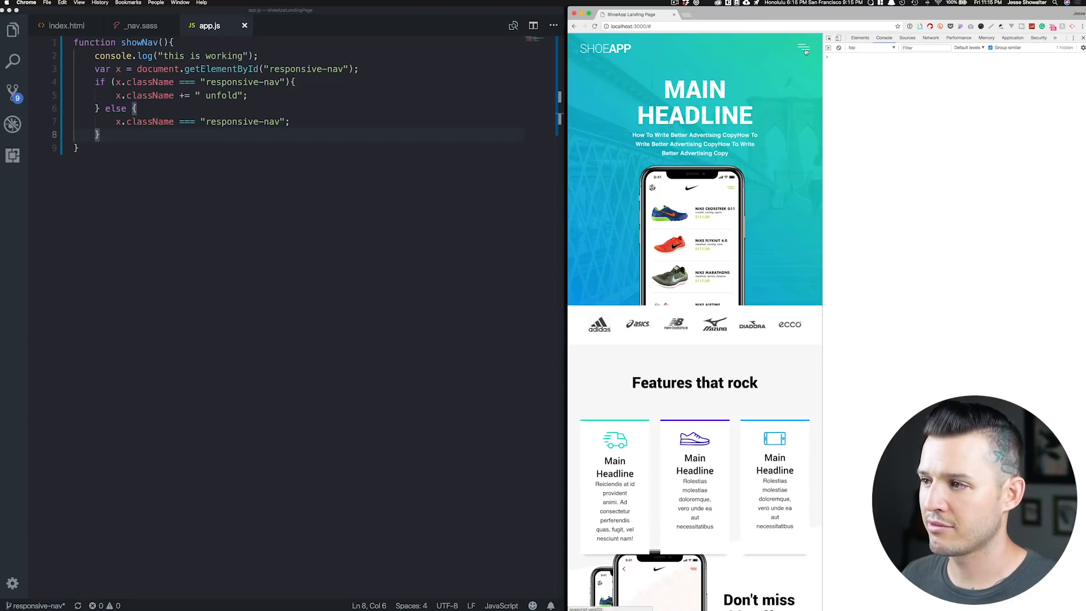
Step: Test the toggle in Chrome, then change the else line to assign x.className = "responsive-nav";
{"action": "left_click", "coordinate": [803, 48]}
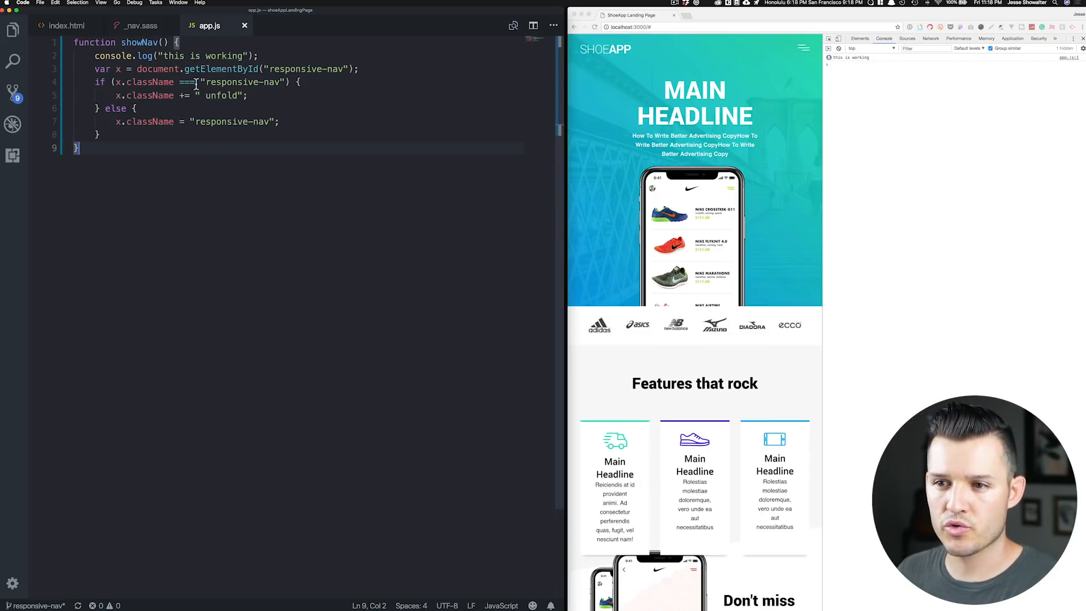
{"action": "double_click", "coordinate": [187, 81]}
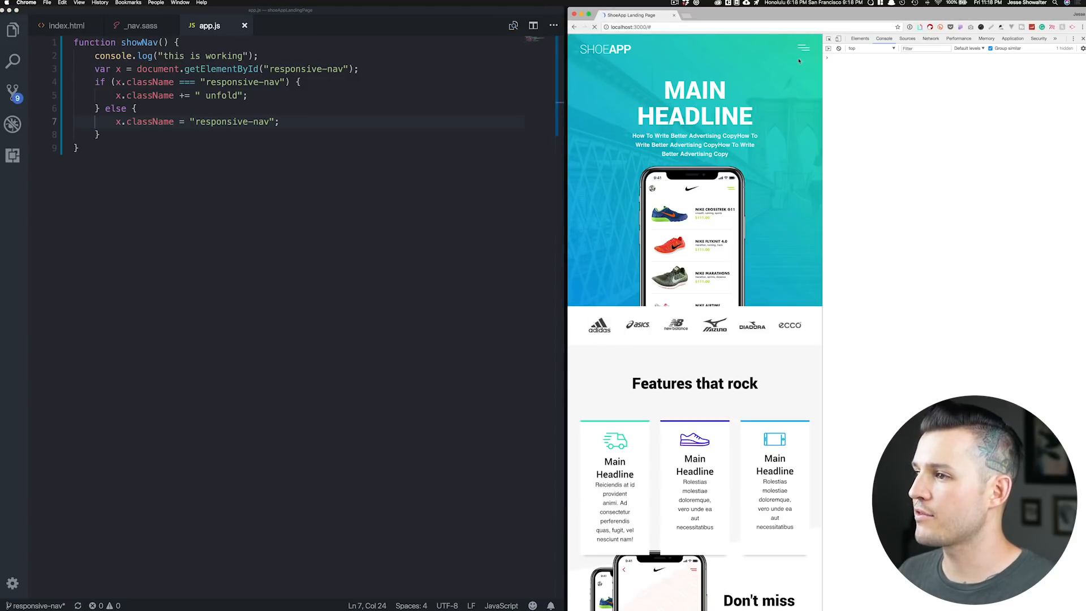
Step: Narrow Chrome to phone width, toggle the hamburger menu open and closed, and scroll the page
{"action": "left_click", "coordinate": [802, 48]}
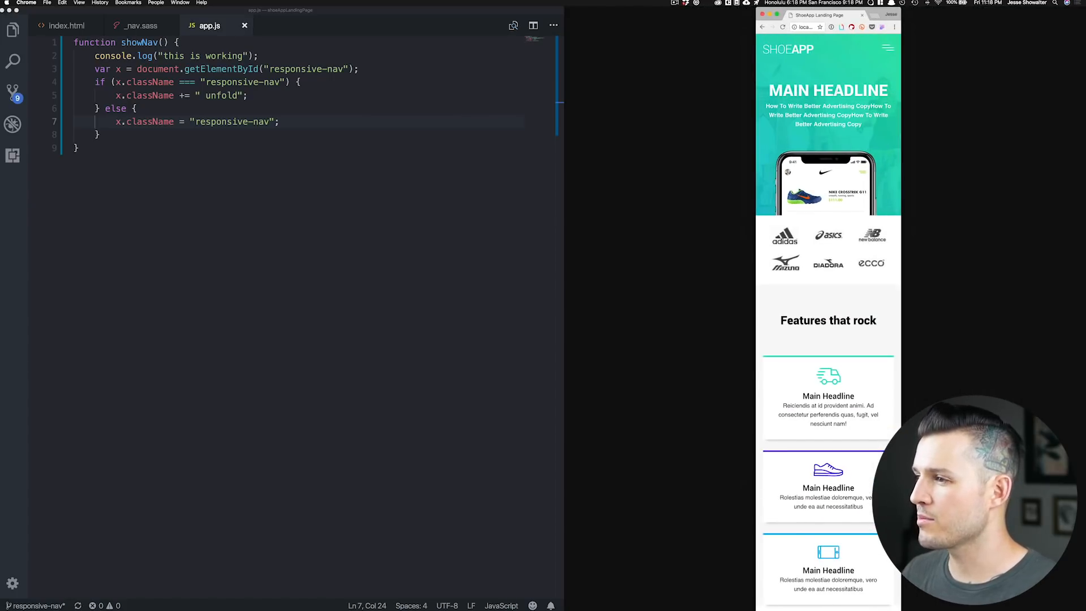
{"action": "left_click", "coordinate": [887, 48]}
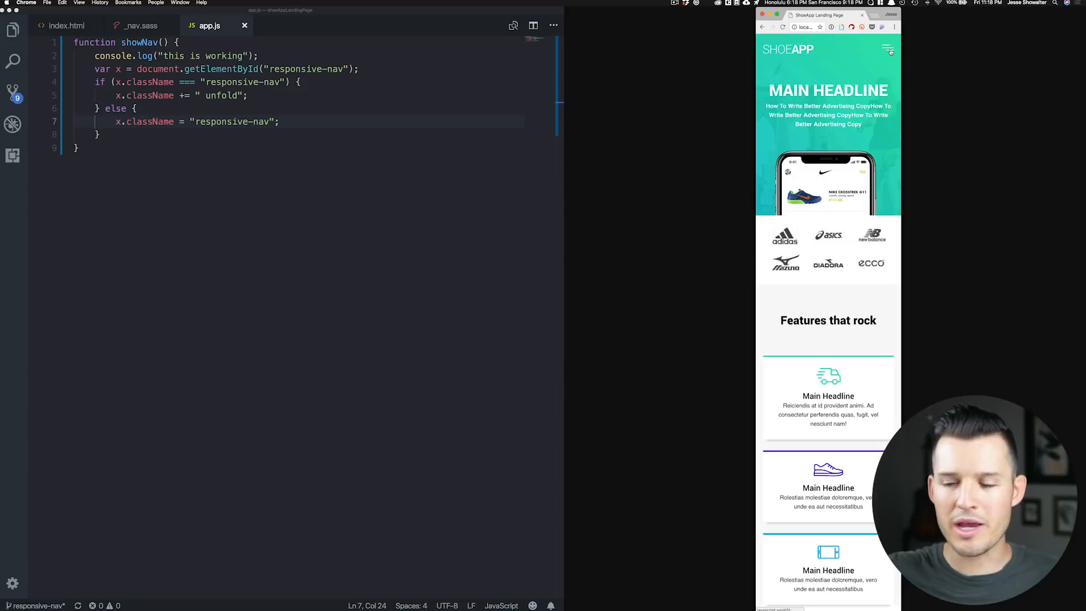
{"action": "left_click", "coordinate": [889, 48]}
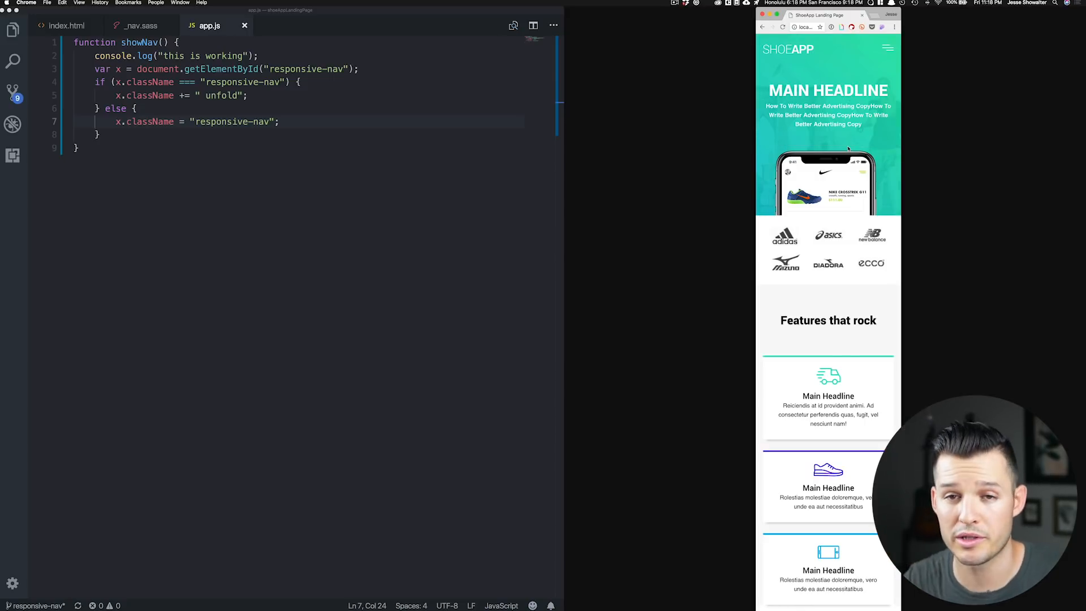
{"action": "scroll", "scroll_direction": "down", "scroll_amount": 3}
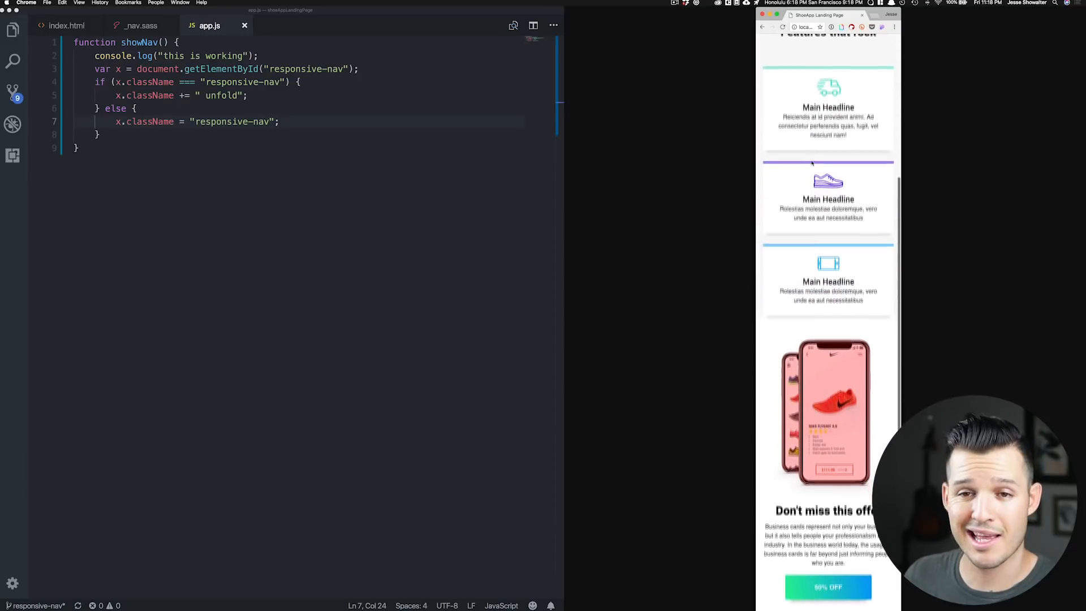
{"action": "scroll", "scroll_direction": "up", "scroll_amount": 3}
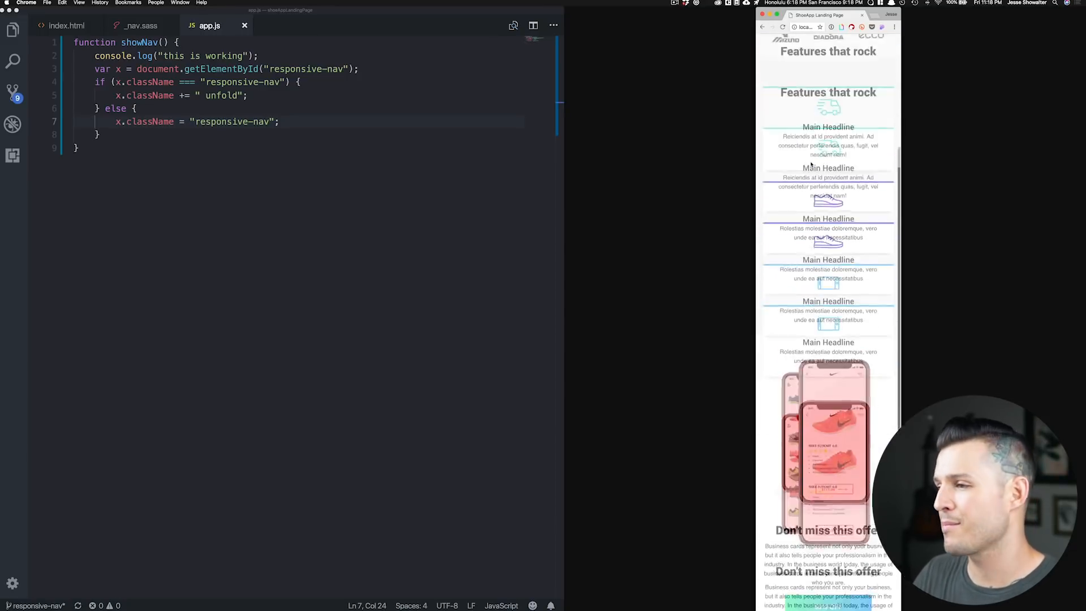
{"action": "scroll", "scroll_direction": "up", "scroll_amount": 3}
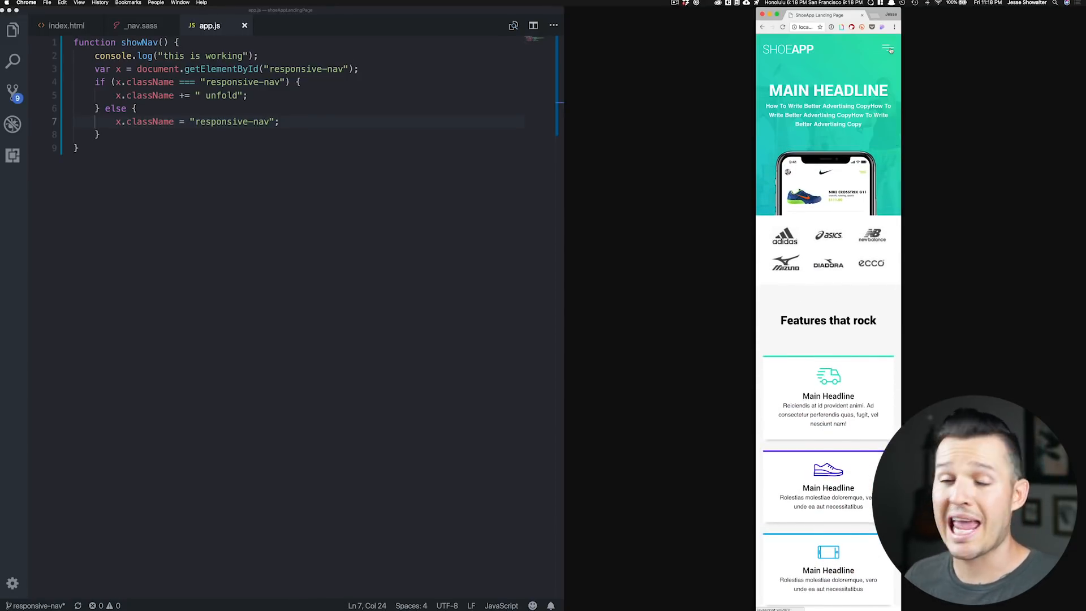